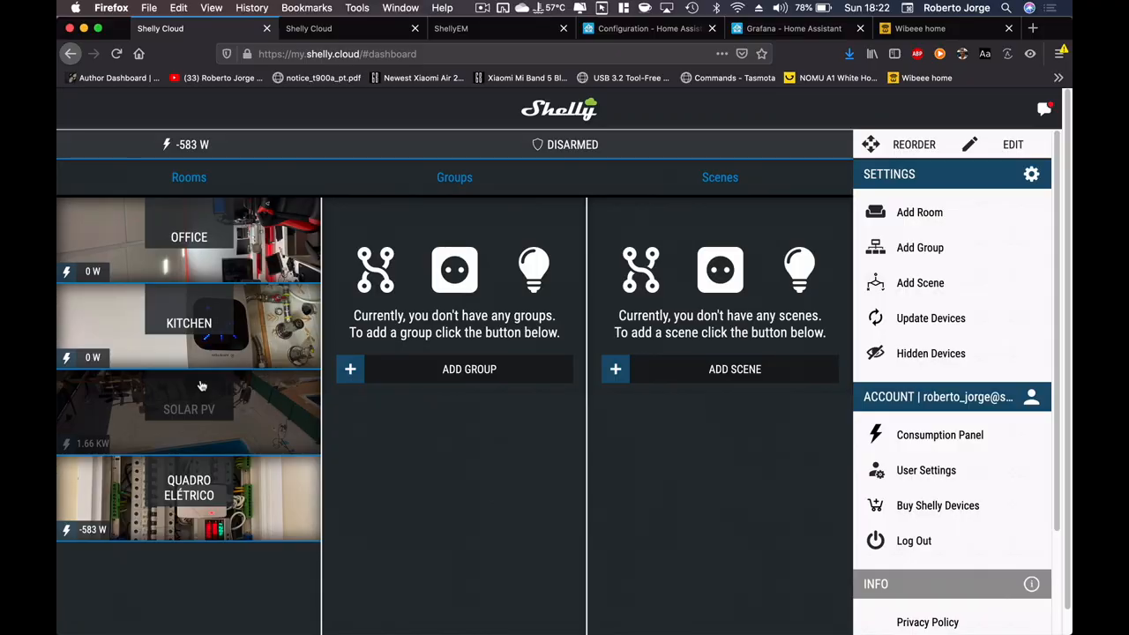
pyautogui.moveTo(234, 419)
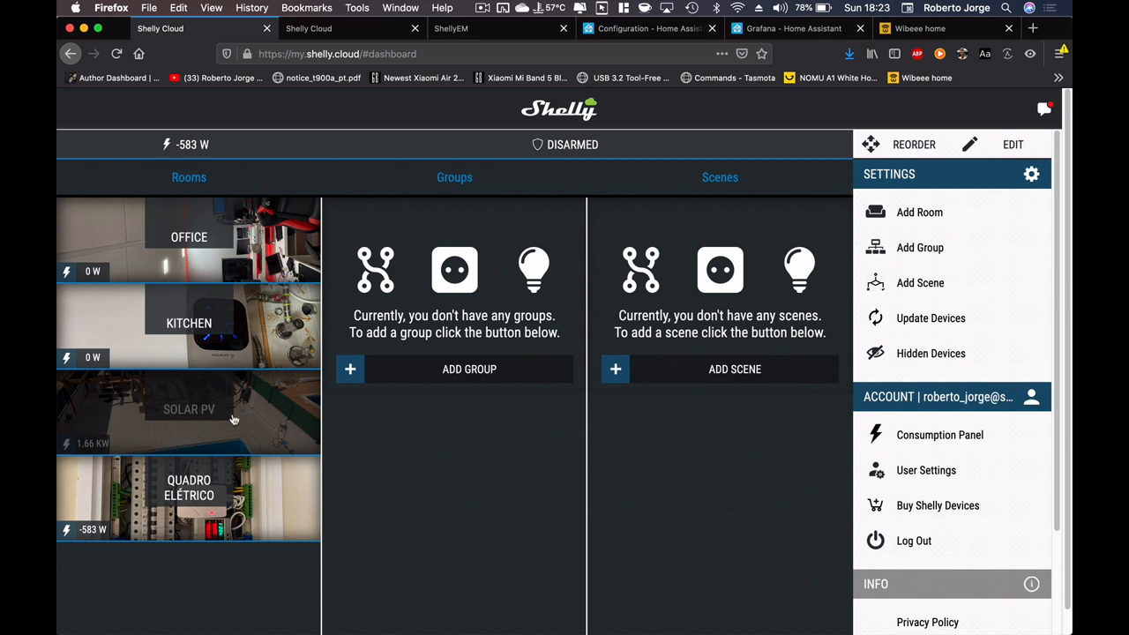
# - Open the SHELLY EM in Quadro Elétrico to view its 1.4 kW power and 24-hour chart
pyautogui.click(189, 409)
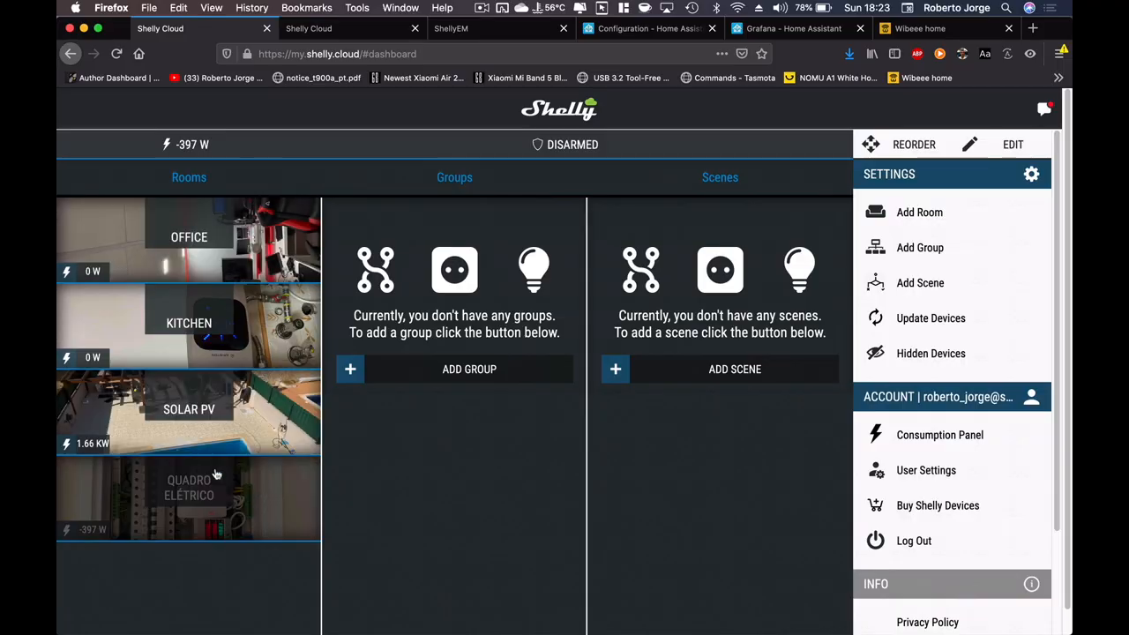
pyautogui.click(189, 487)
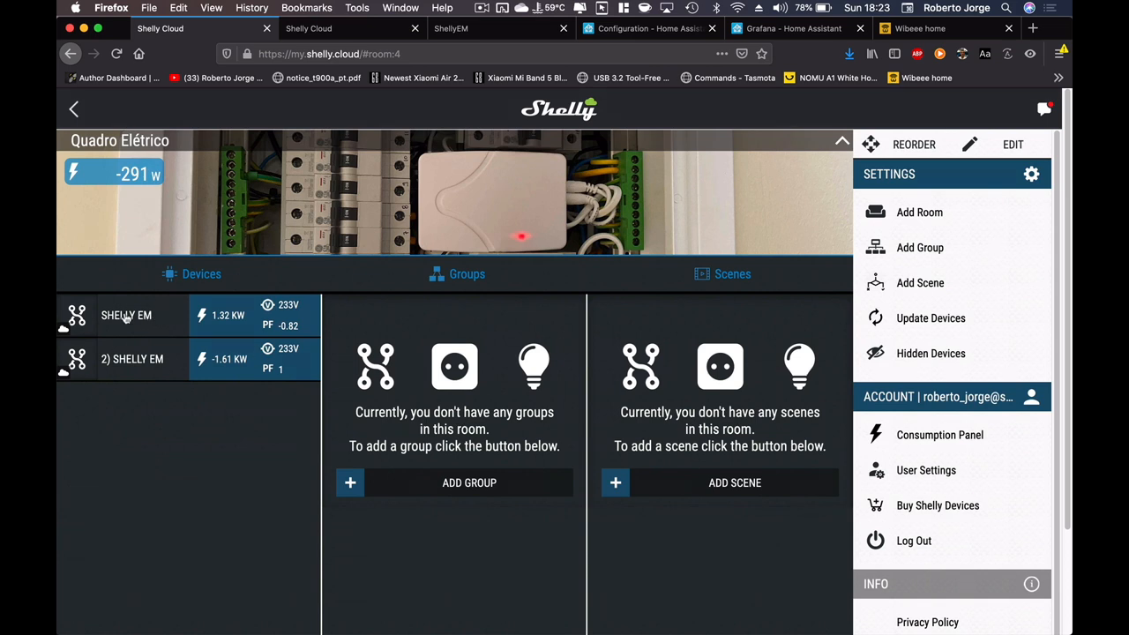
pyautogui.click(126, 315)
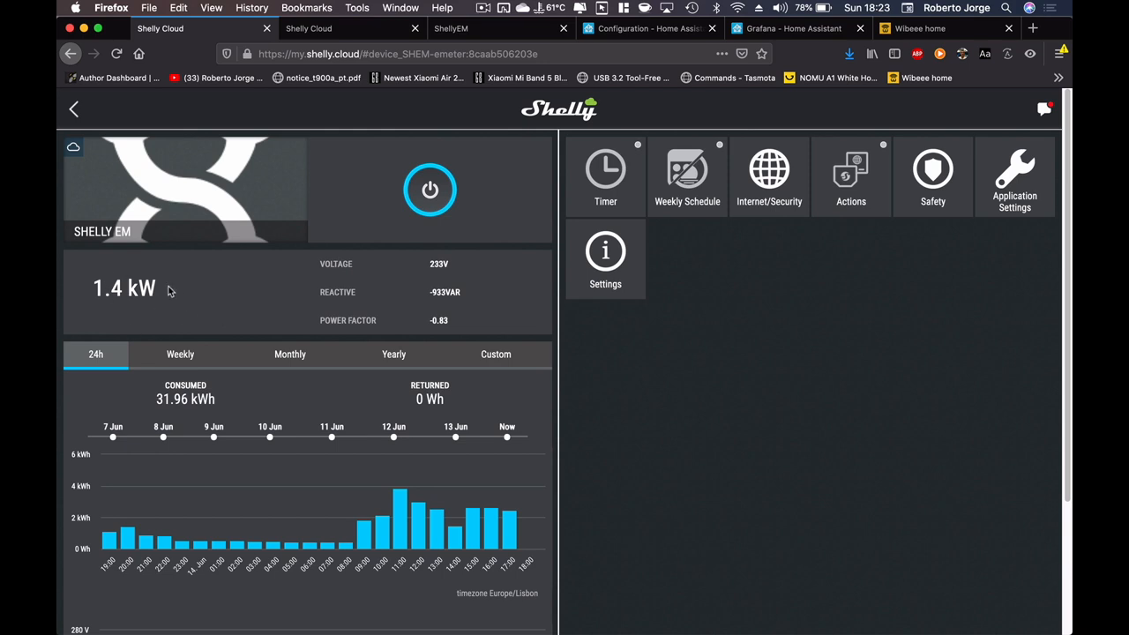
pyautogui.moveTo(381, 317)
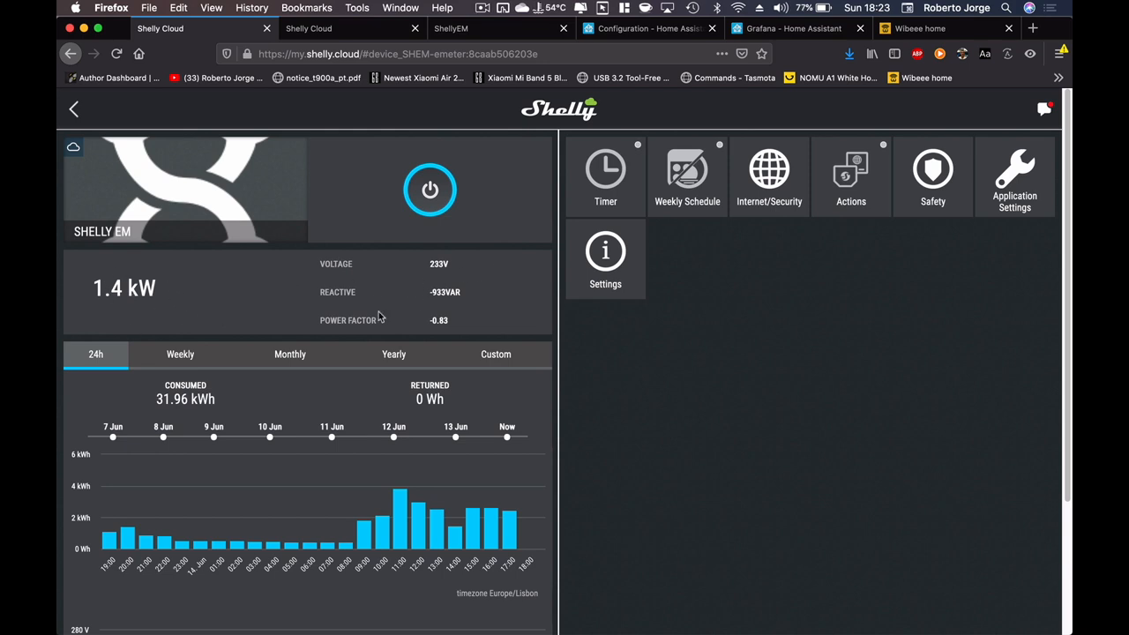
pyautogui.moveTo(459, 307)
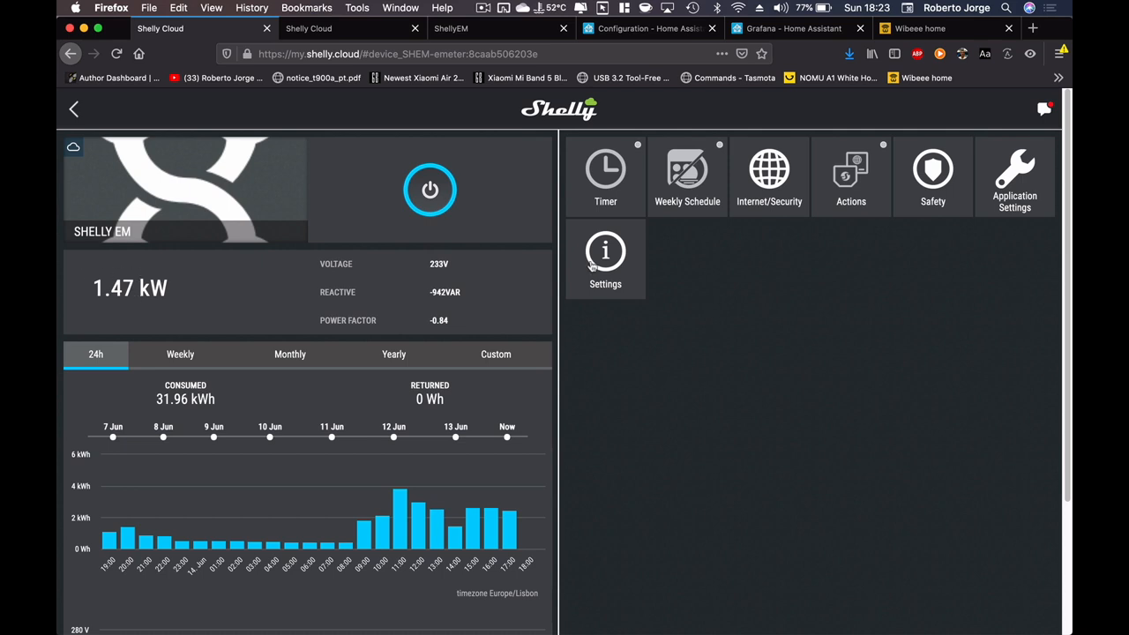
# - Expand the Shelly EM's DEVICE INFORMATION in Settings to reveal IP 192.168.1.128
pyautogui.click(605, 259)
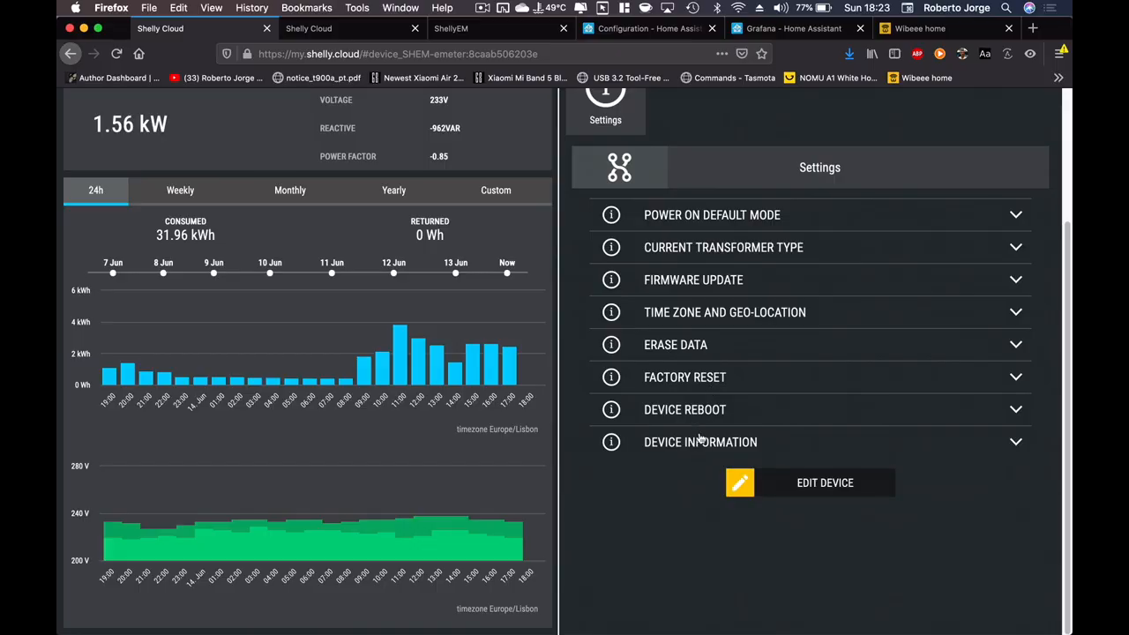
pyautogui.click(701, 441)
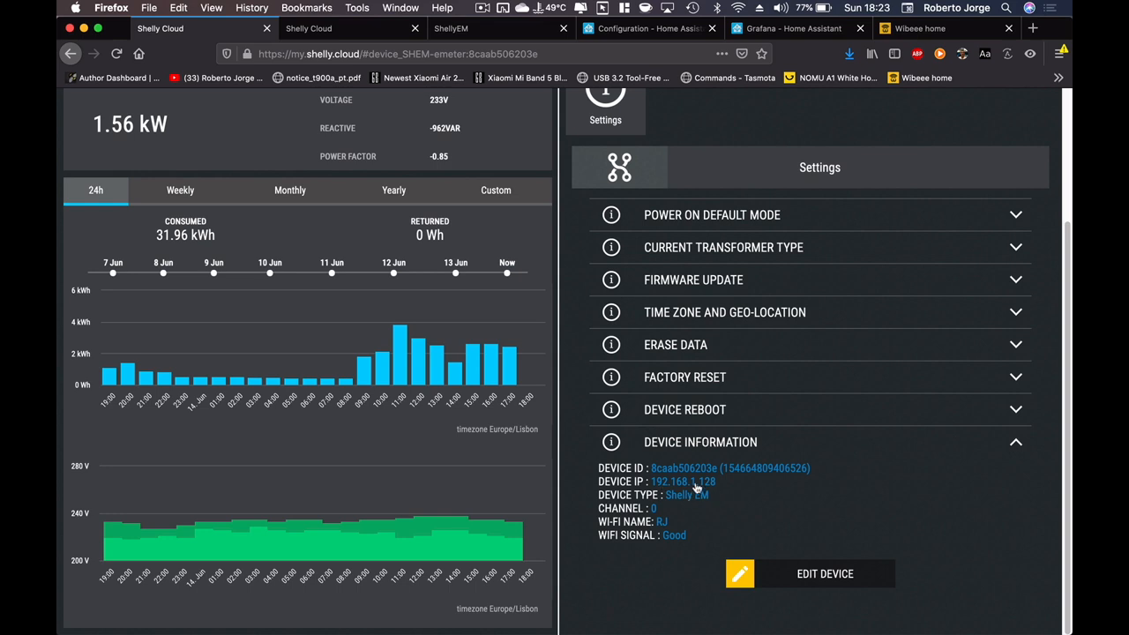
# - From the EM's local web interface, open Ch 1's em_data.csv in Microsoft Excel
pyautogui.click(682, 482)
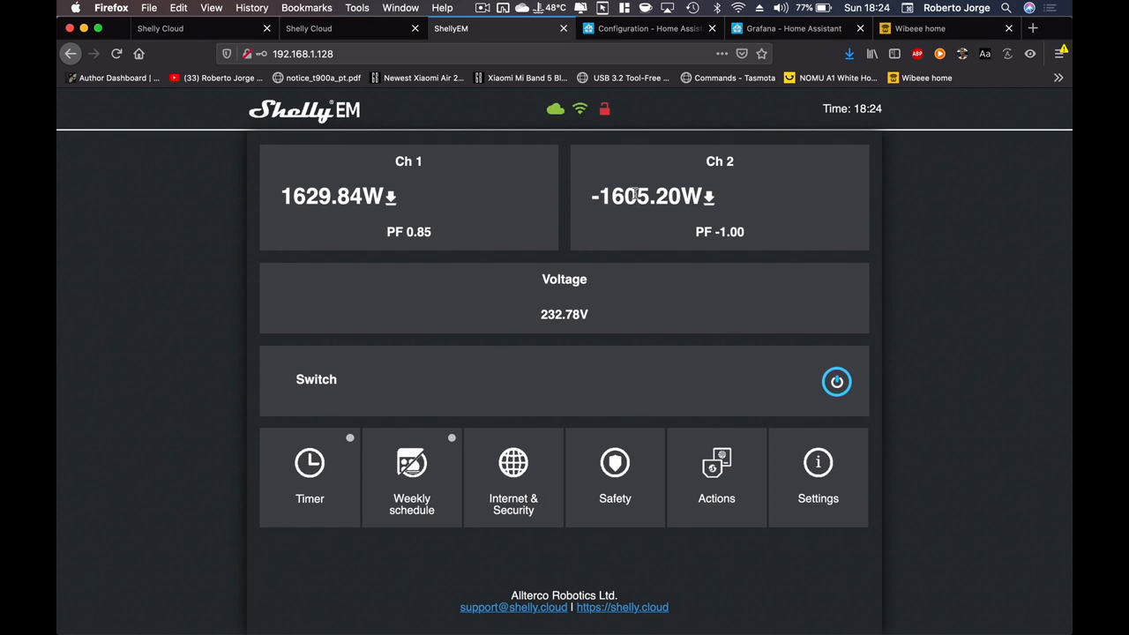
pyautogui.moveTo(310, 147)
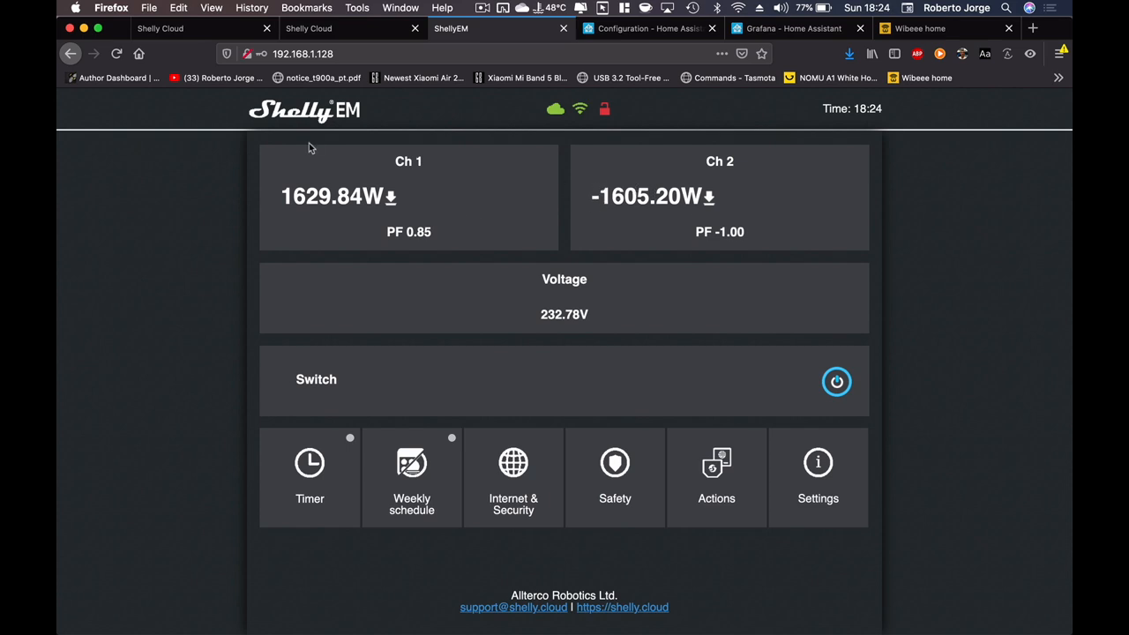
pyautogui.click(390, 196)
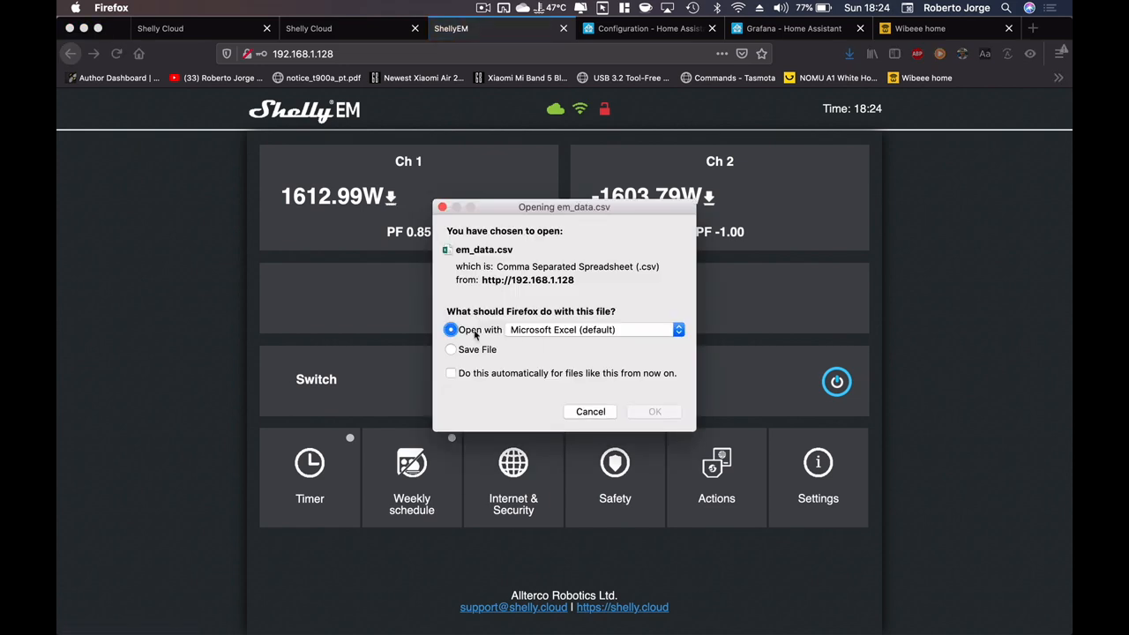
pyautogui.click(589, 412)
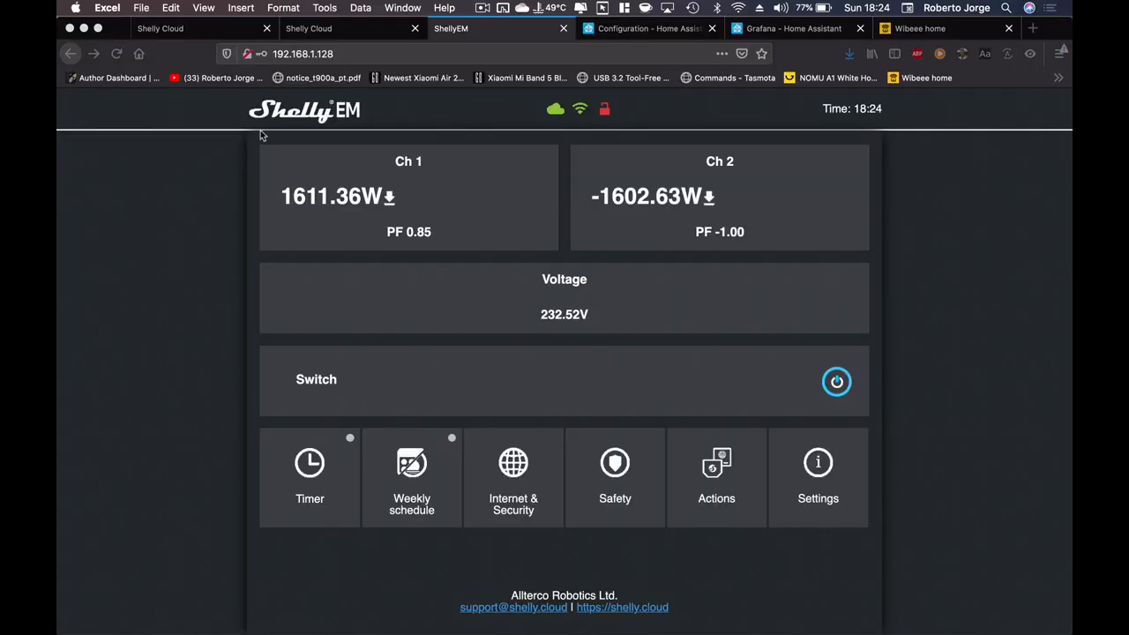
# - Return to the Shelly Cloud device page and close the Settings list
pyautogui.click(159, 27)
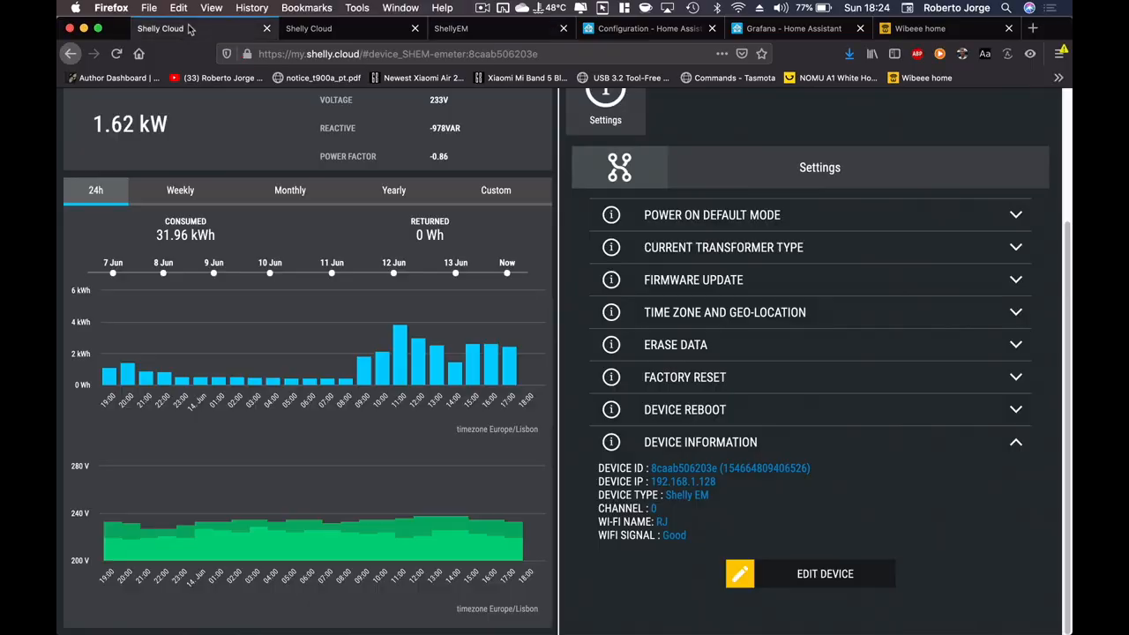
pyautogui.moveTo(300, 369)
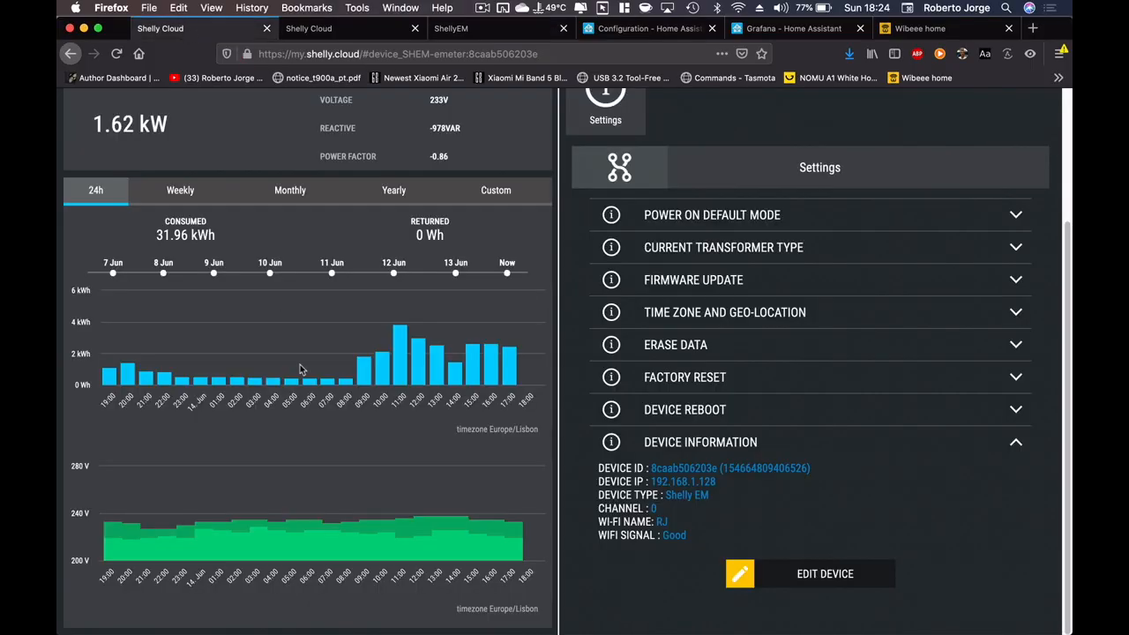
pyautogui.scroll(3)
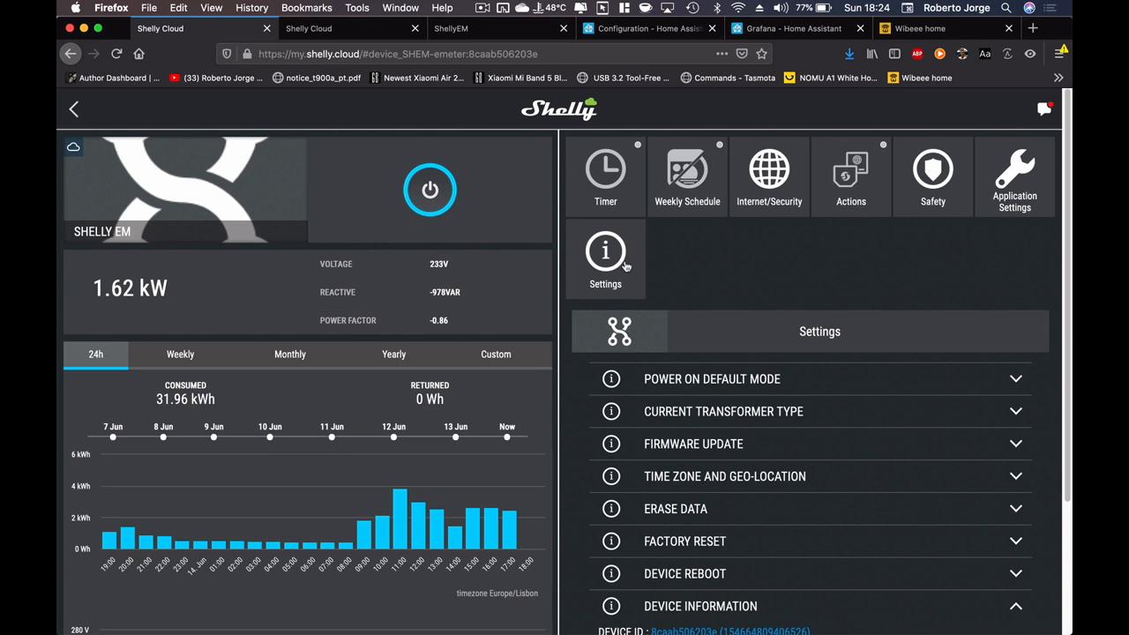
pyautogui.click(605, 256)
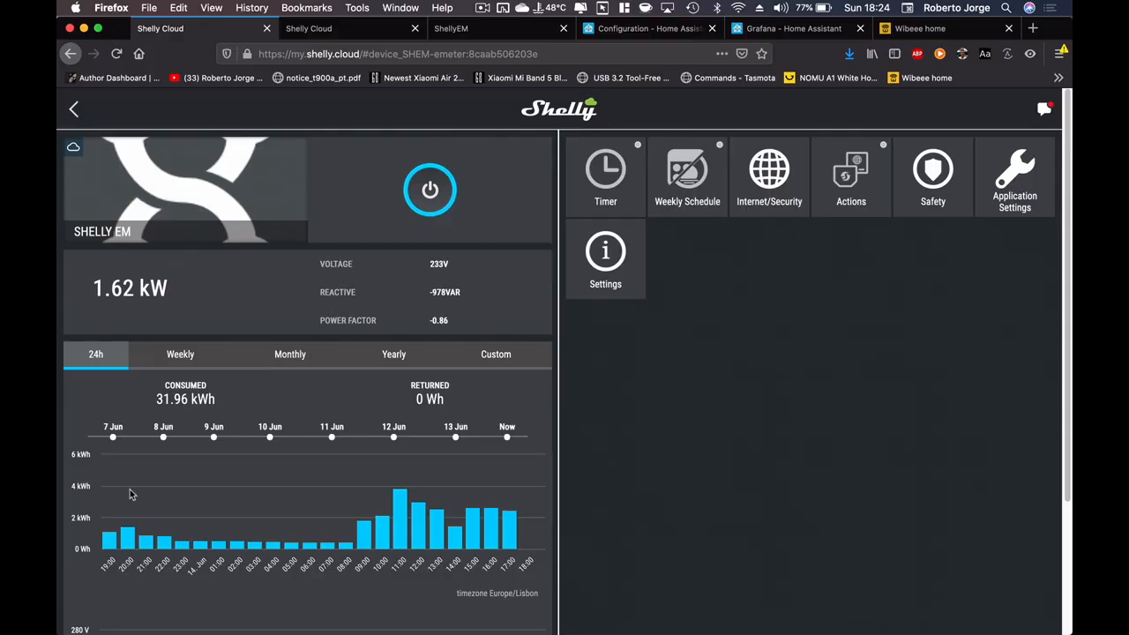
pyautogui.moveTo(111, 538)
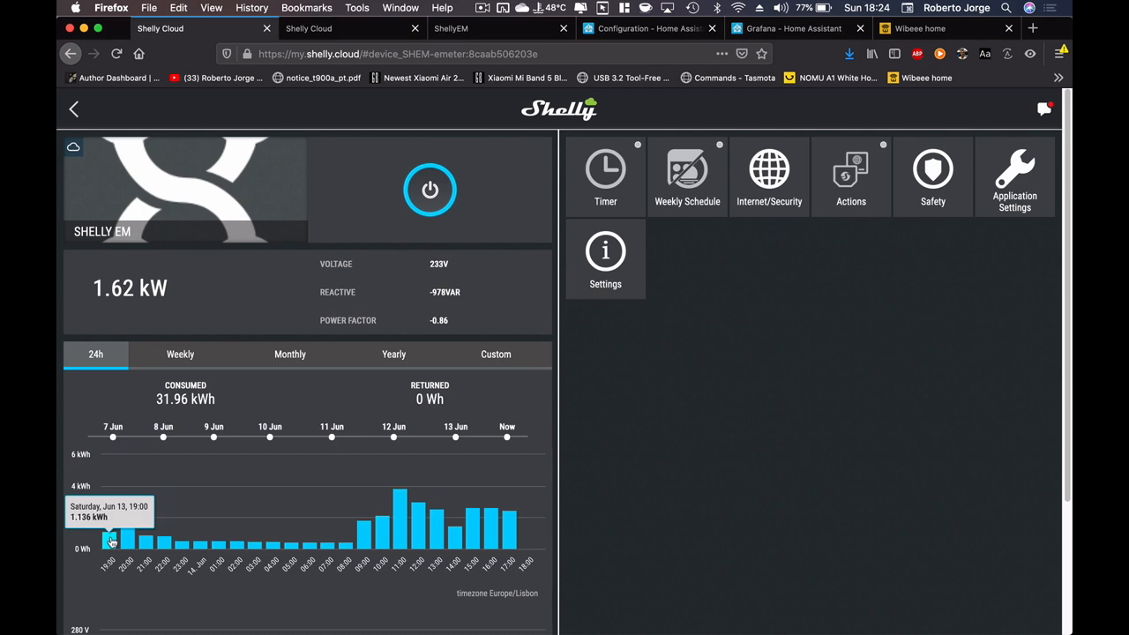
pyautogui.moveTo(201, 546)
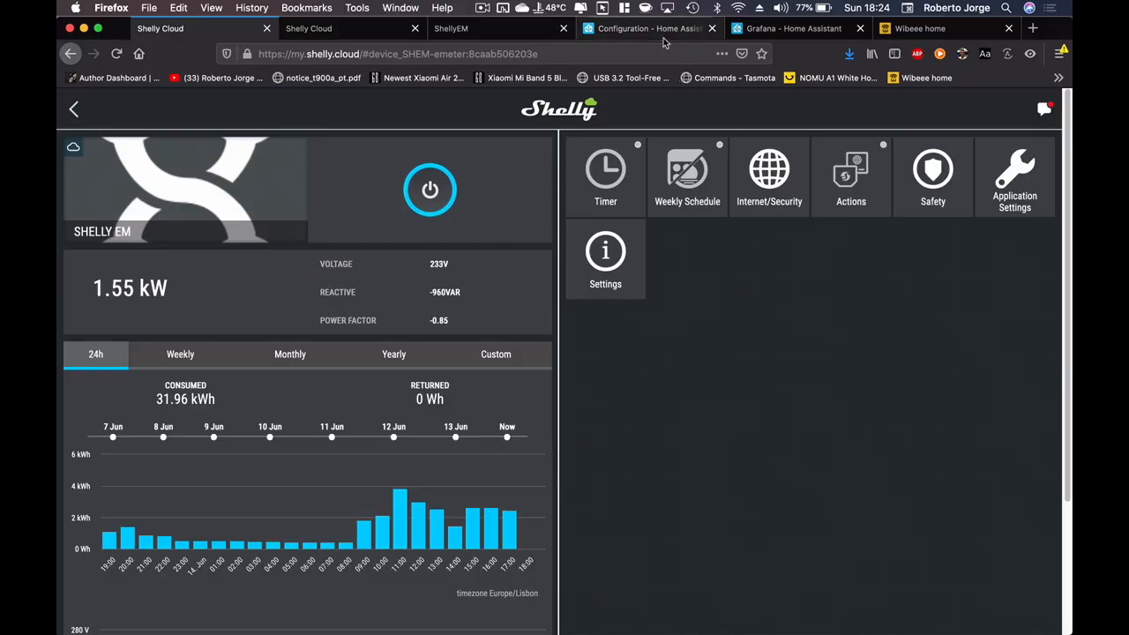
# - Show the first Shelly EM's weekly consumption chart, totaling 140.9 kWh
pyautogui.click(648, 27)
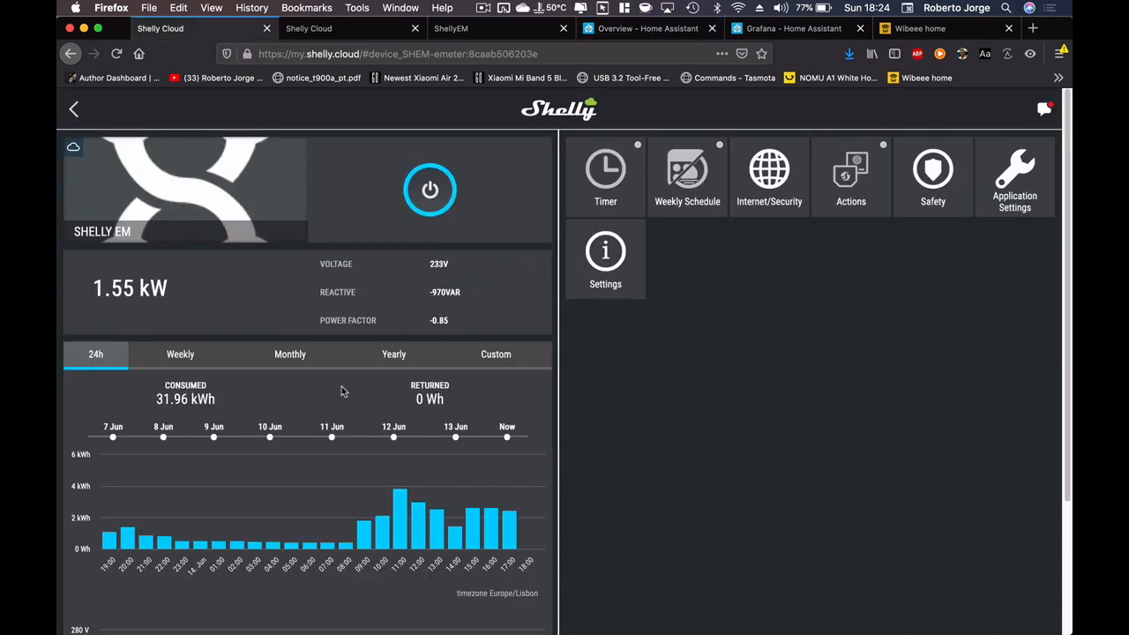
pyautogui.moveTo(364, 528)
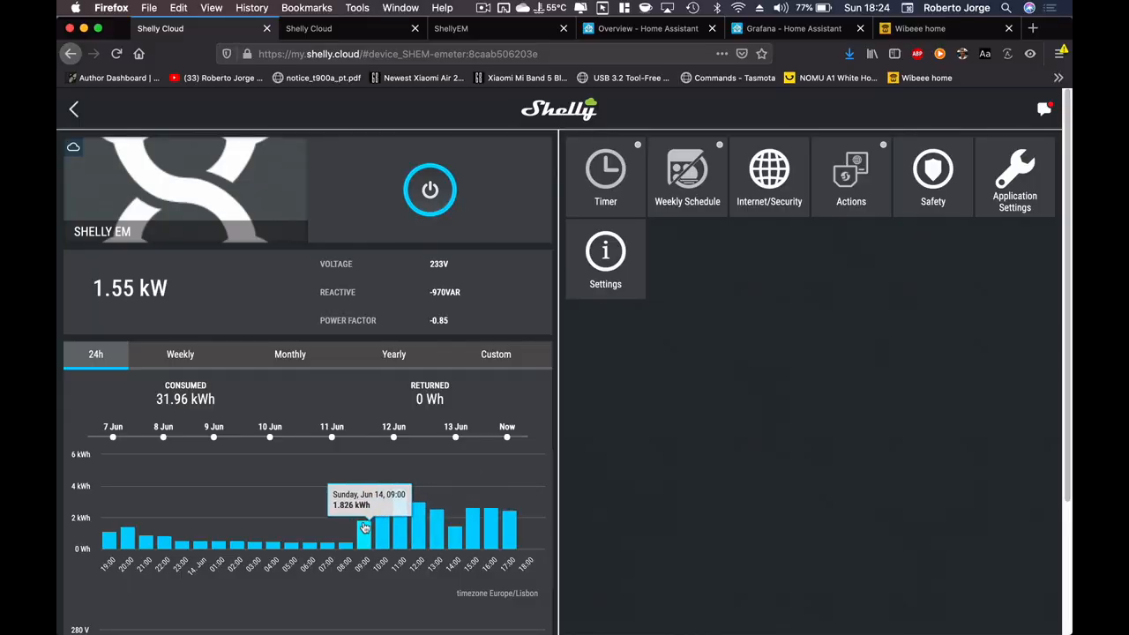
pyautogui.click(180, 354)
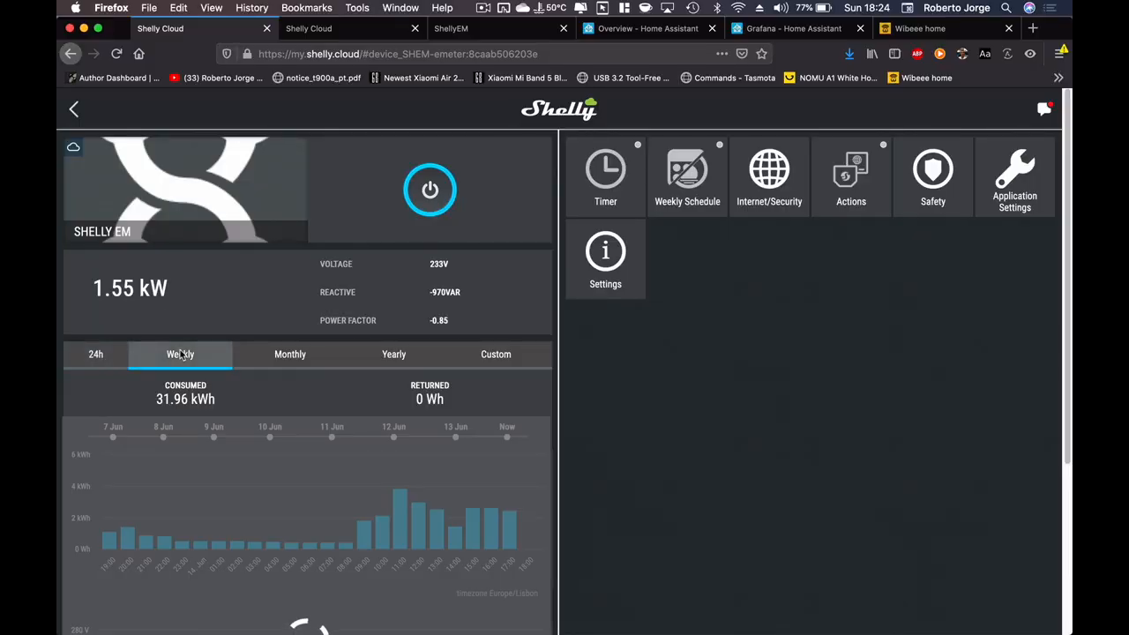
pyautogui.click(180, 354)
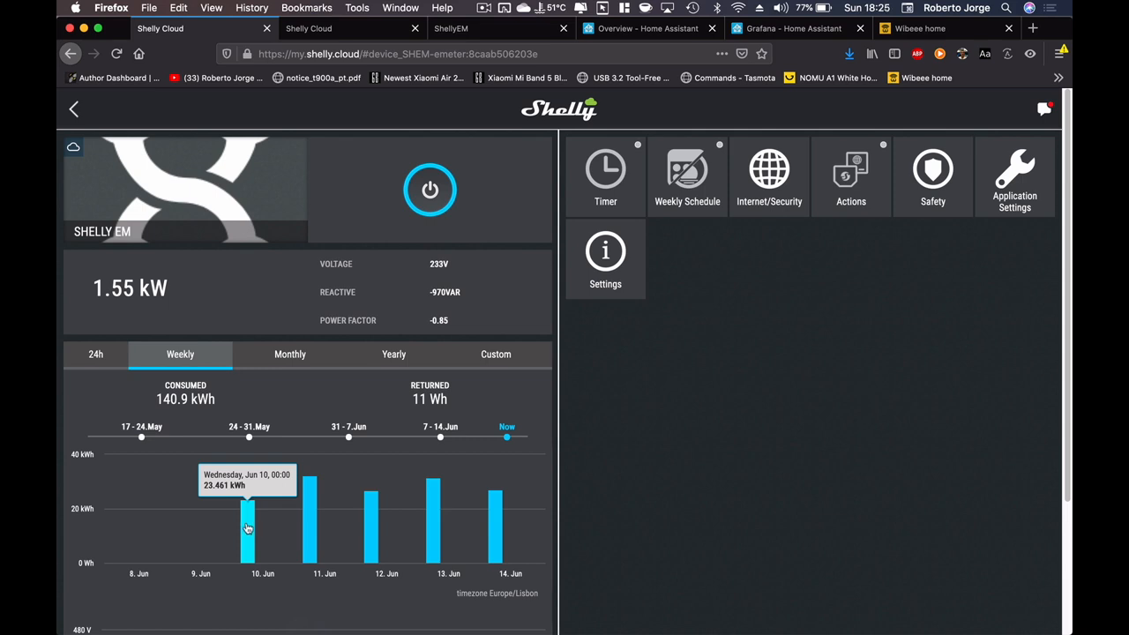
pyautogui.moveTo(502, 516)
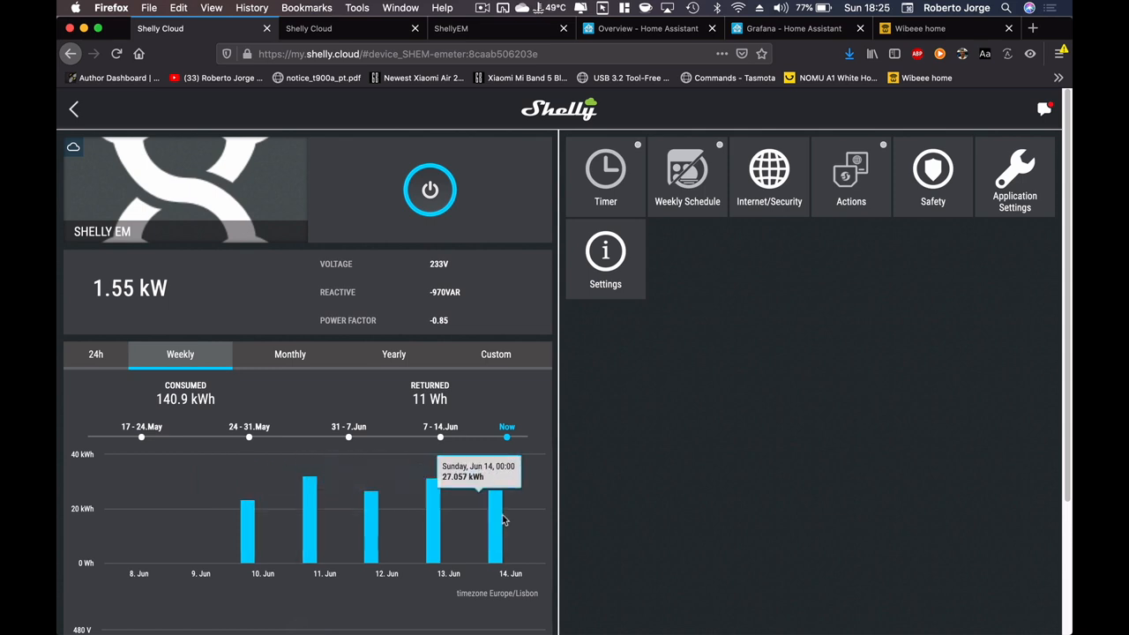
pyautogui.moveTo(502, 529)
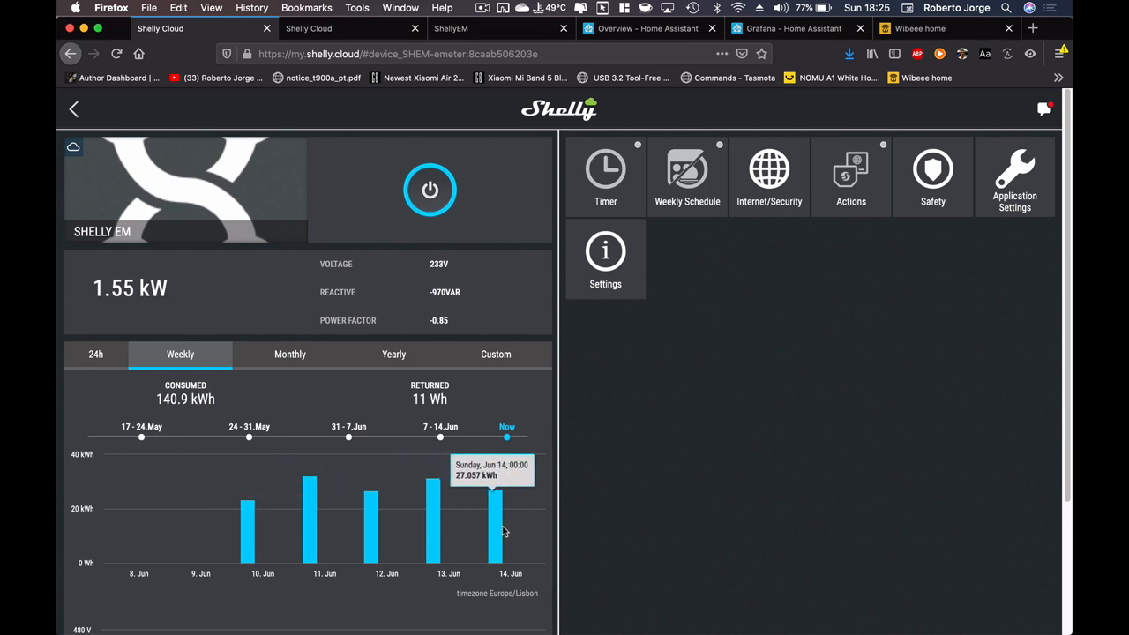
pyautogui.moveTo(409, 533)
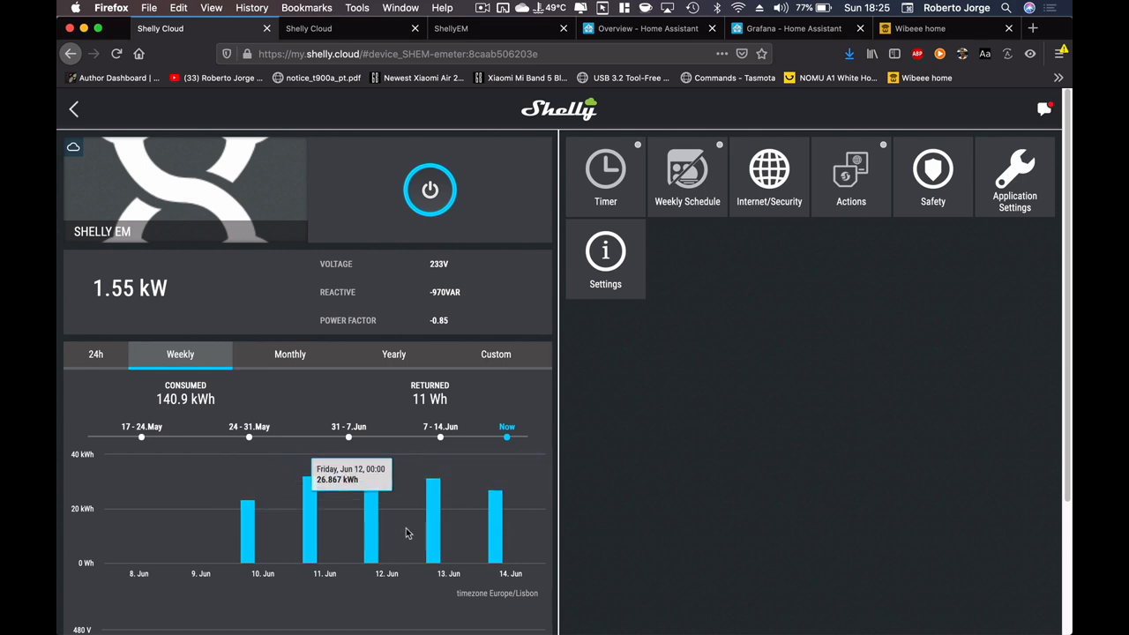
pyautogui.moveTo(317, 516)
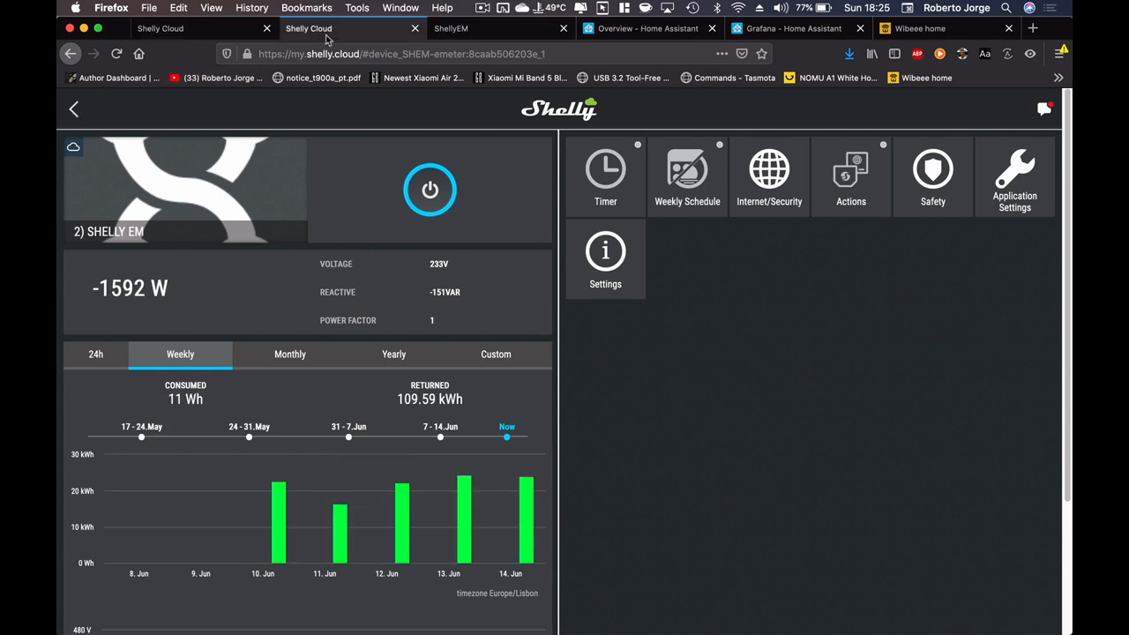
# - Review 2) SHELLY EM's returned energy for 24h, Weekly, Monthly, Yearly and Custom ranges
pyautogui.click(73, 109)
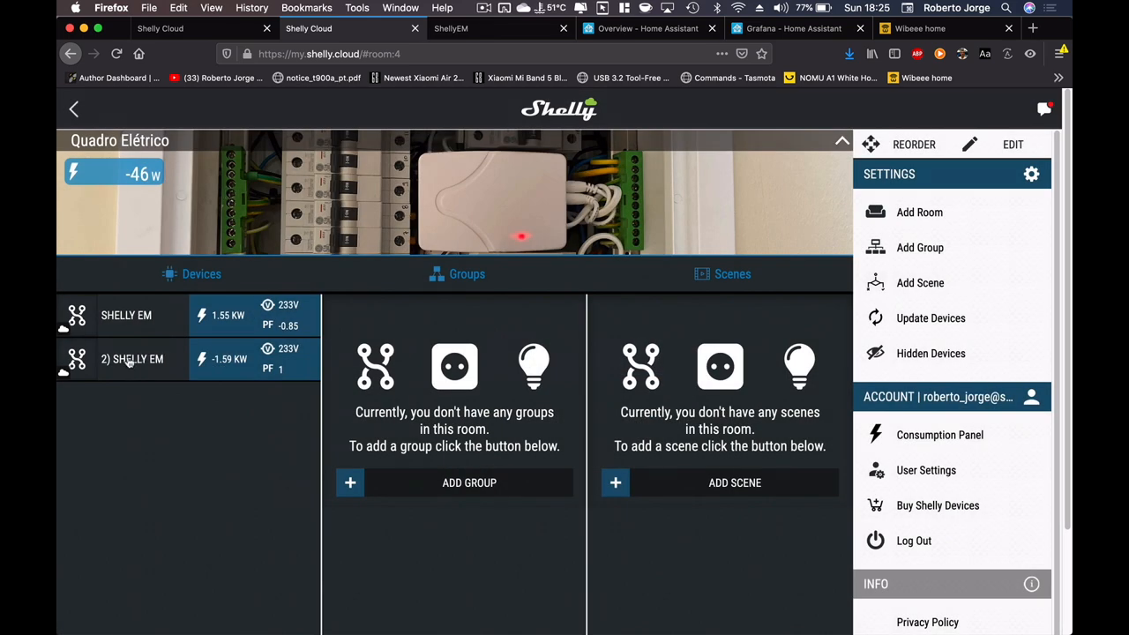
pyautogui.click(132, 360)
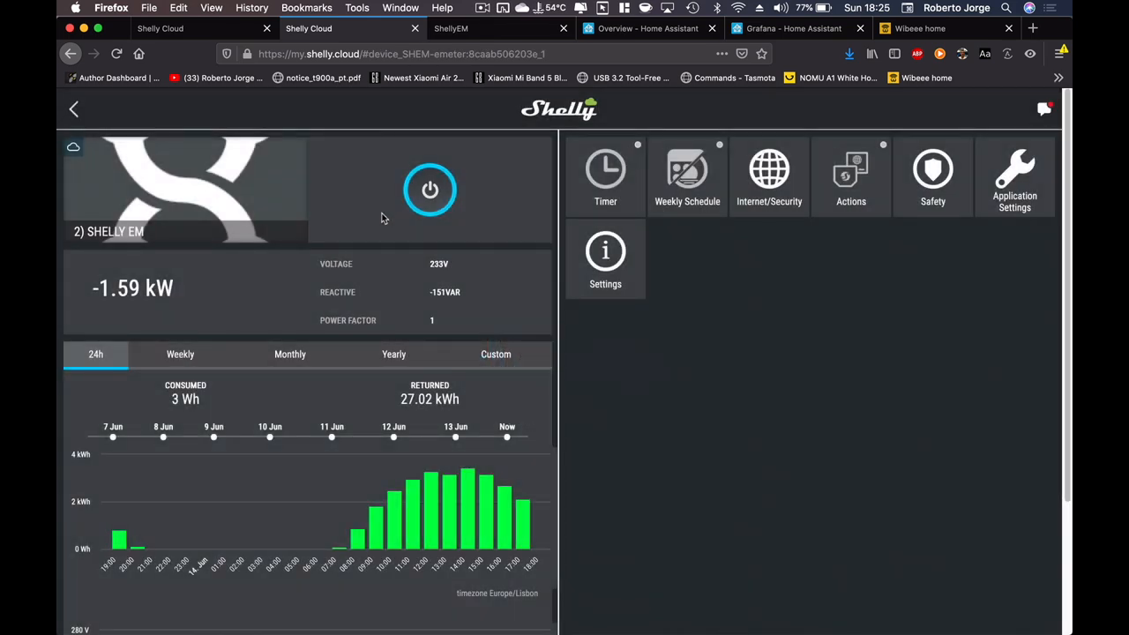
pyautogui.moveTo(419, 500)
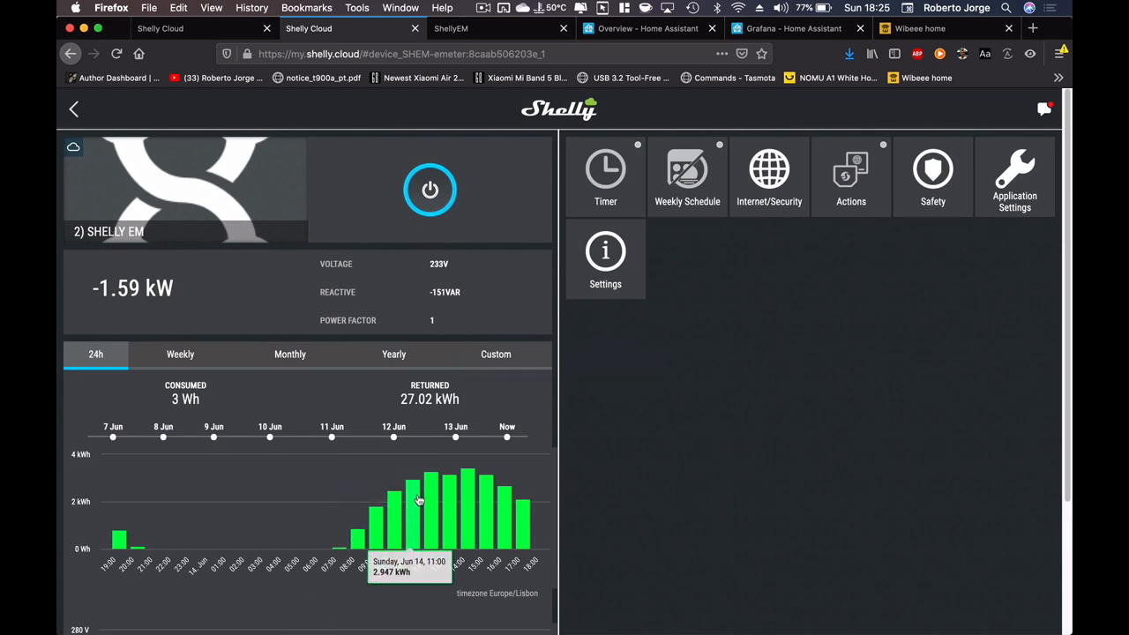
pyautogui.moveTo(378, 529)
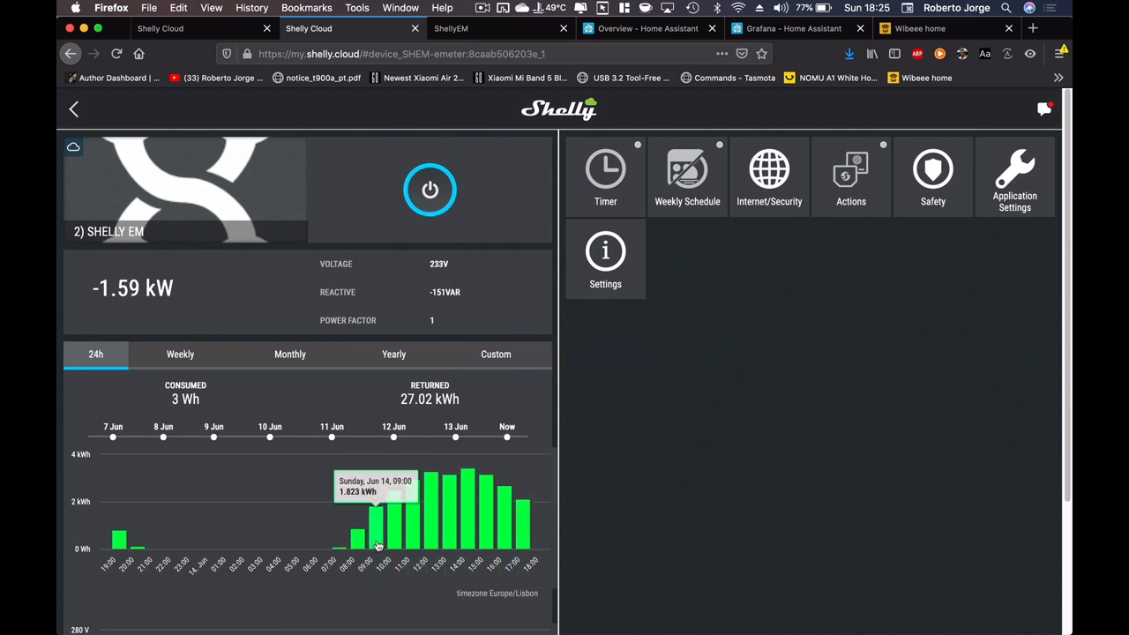
pyautogui.click(180, 354)
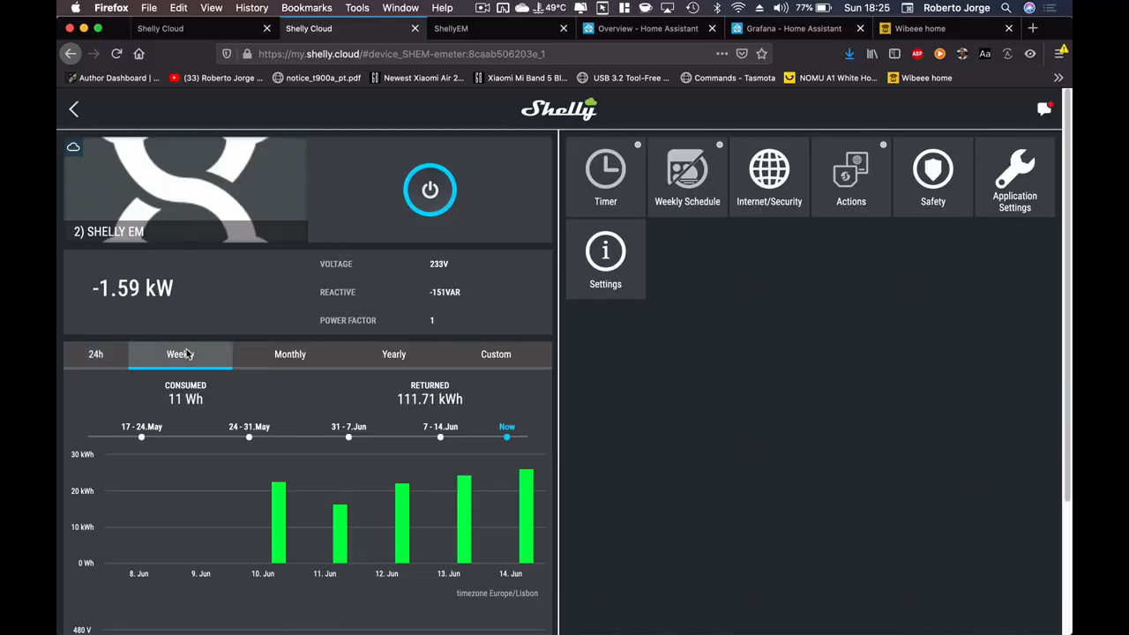
pyautogui.moveTo(339, 525)
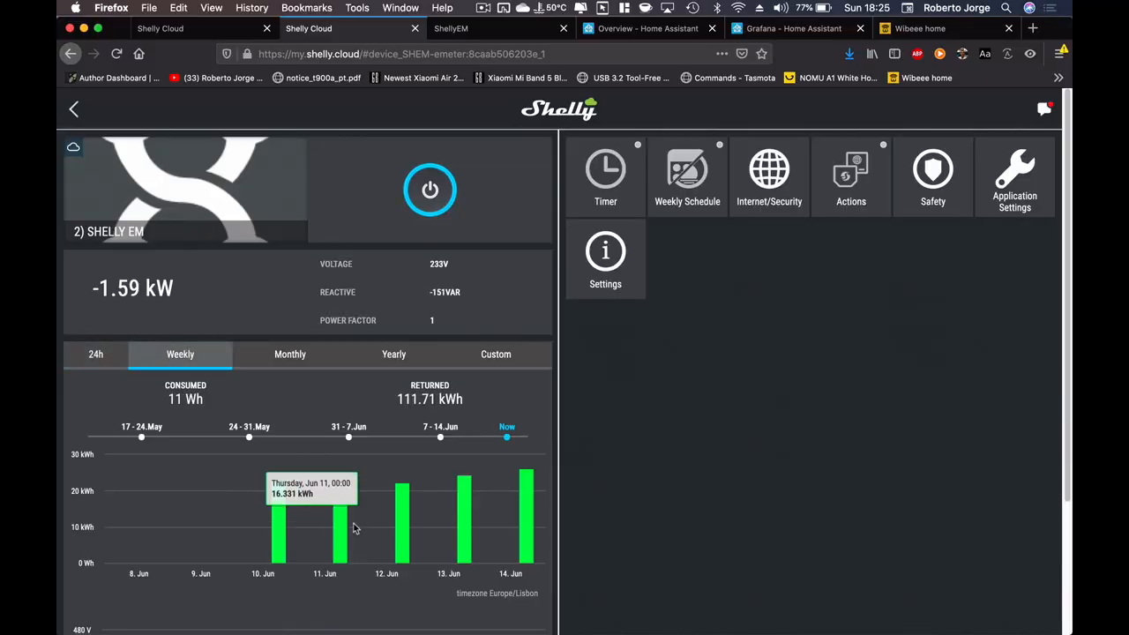
pyautogui.moveTo(476, 516)
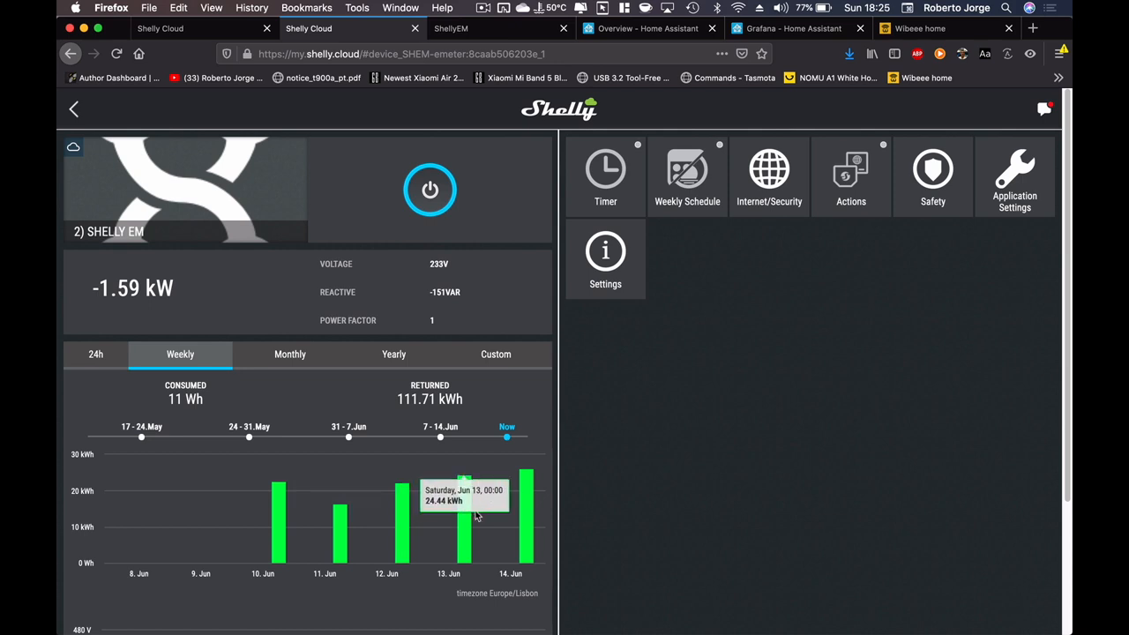
pyautogui.moveTo(340, 529)
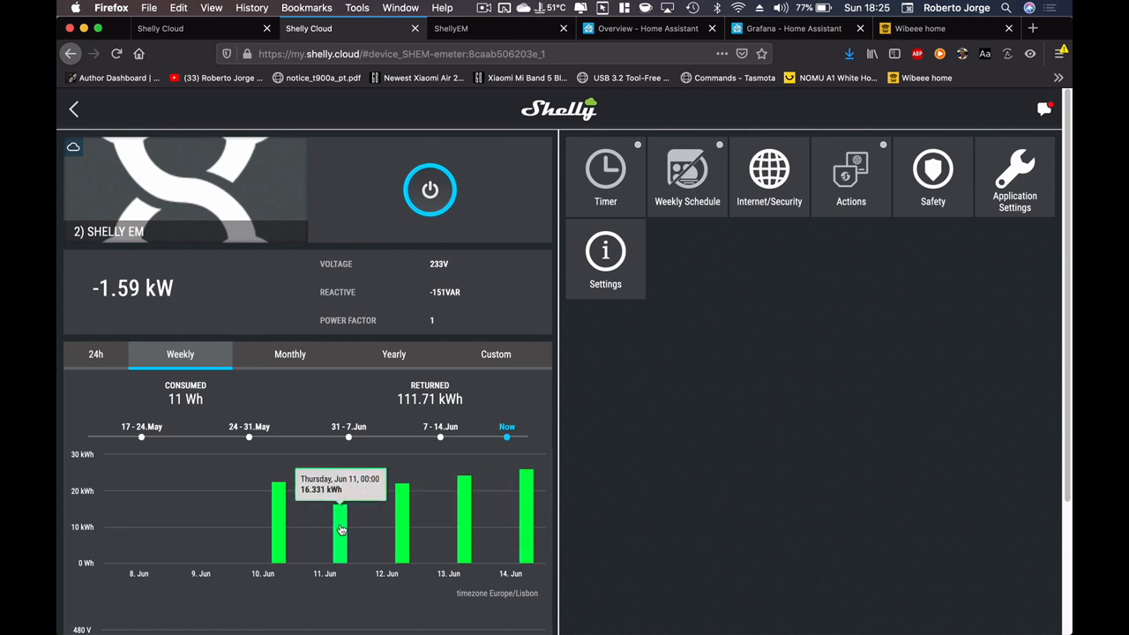
pyautogui.click(290, 354)
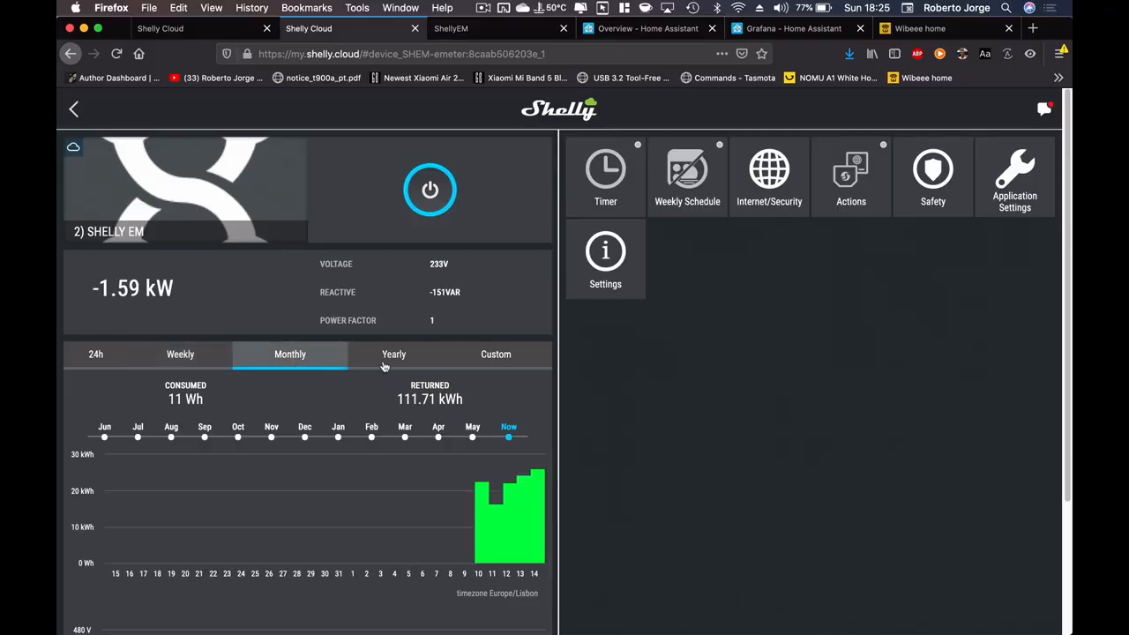
pyautogui.click(393, 354)
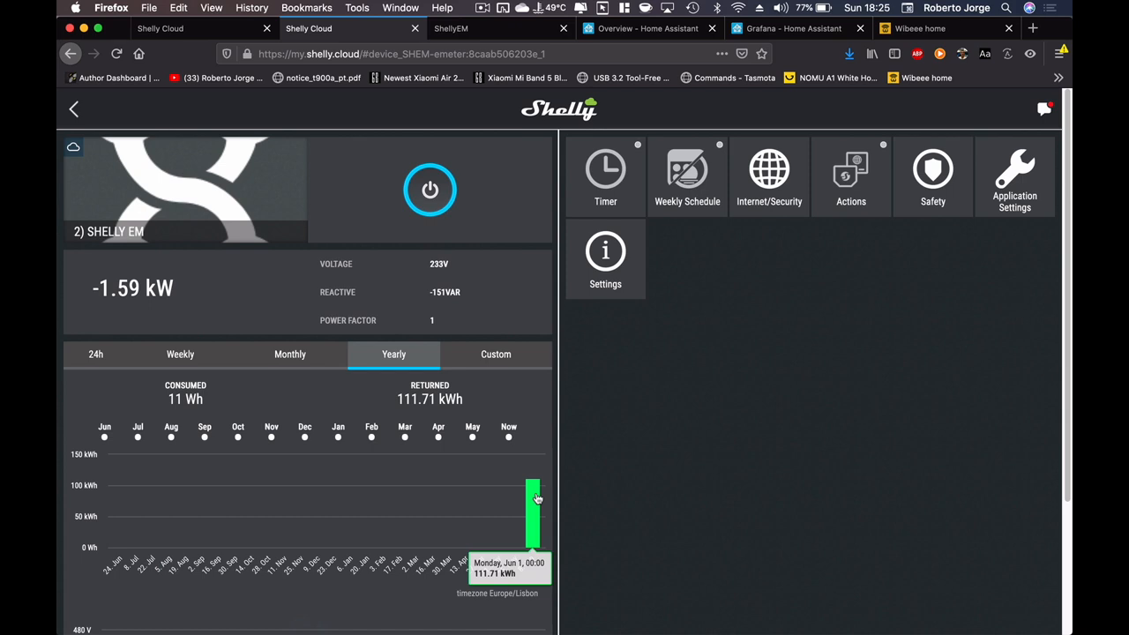
pyautogui.click(496, 354)
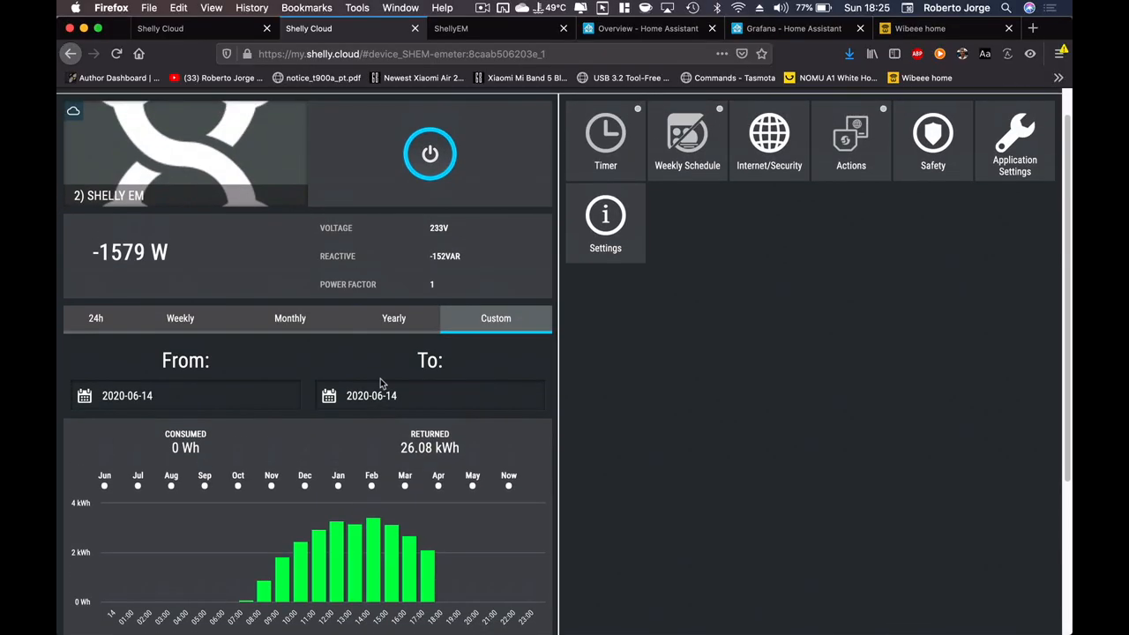
pyautogui.click(180, 318)
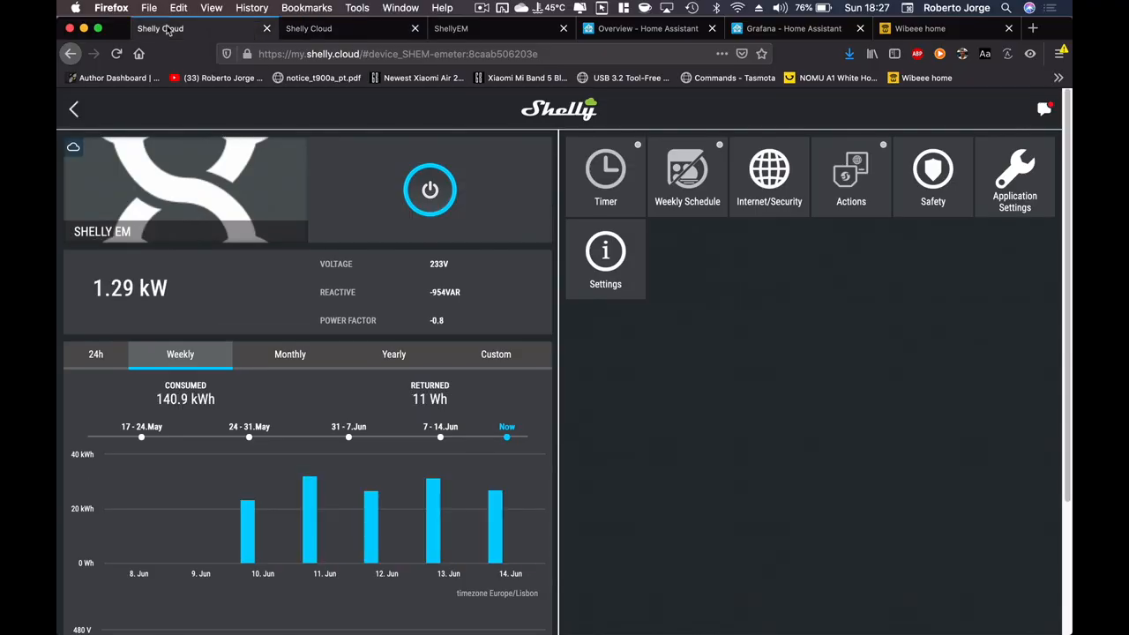
pyautogui.moveTo(310, 512)
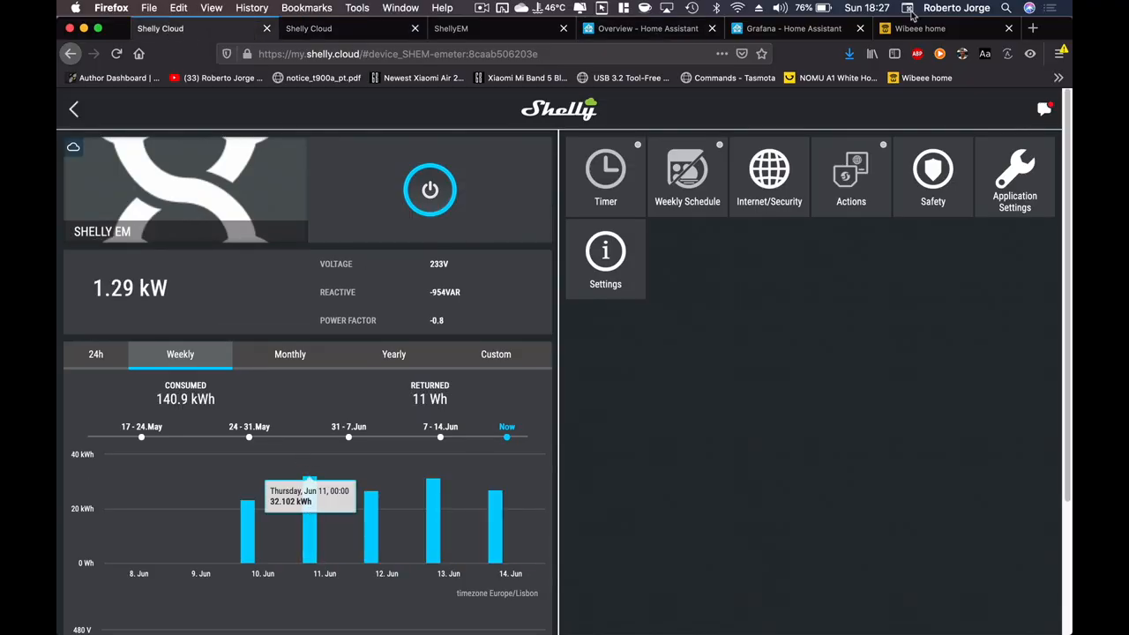
# - Refresh Wibeee's live solar, consumption and grid readings and step the chart back a day
pyautogui.click(920, 27)
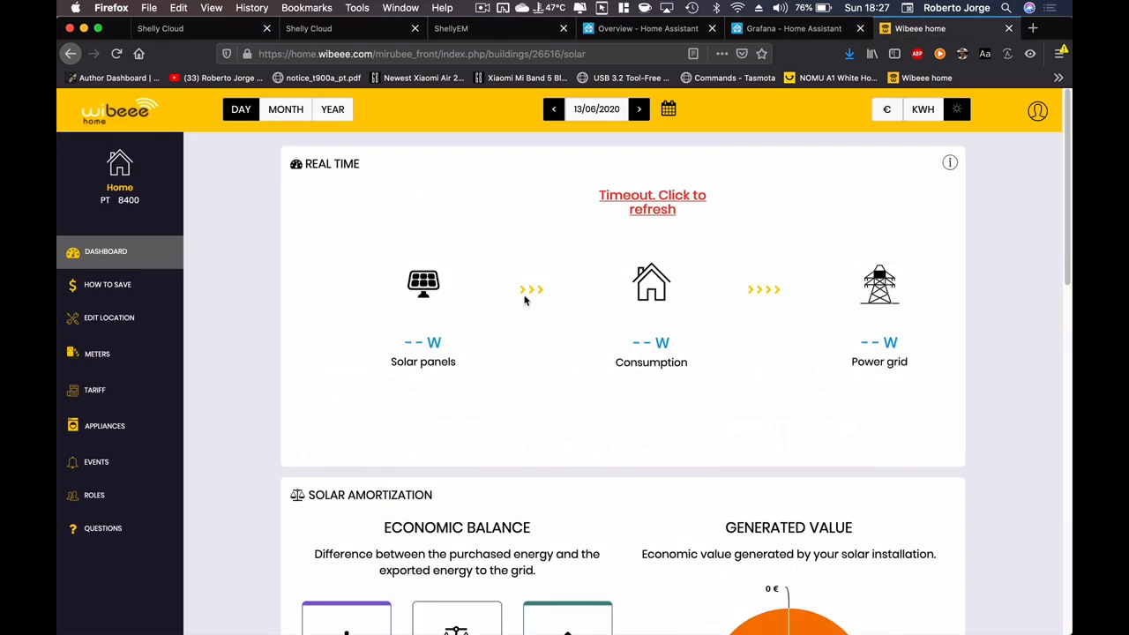
pyautogui.click(652, 202)
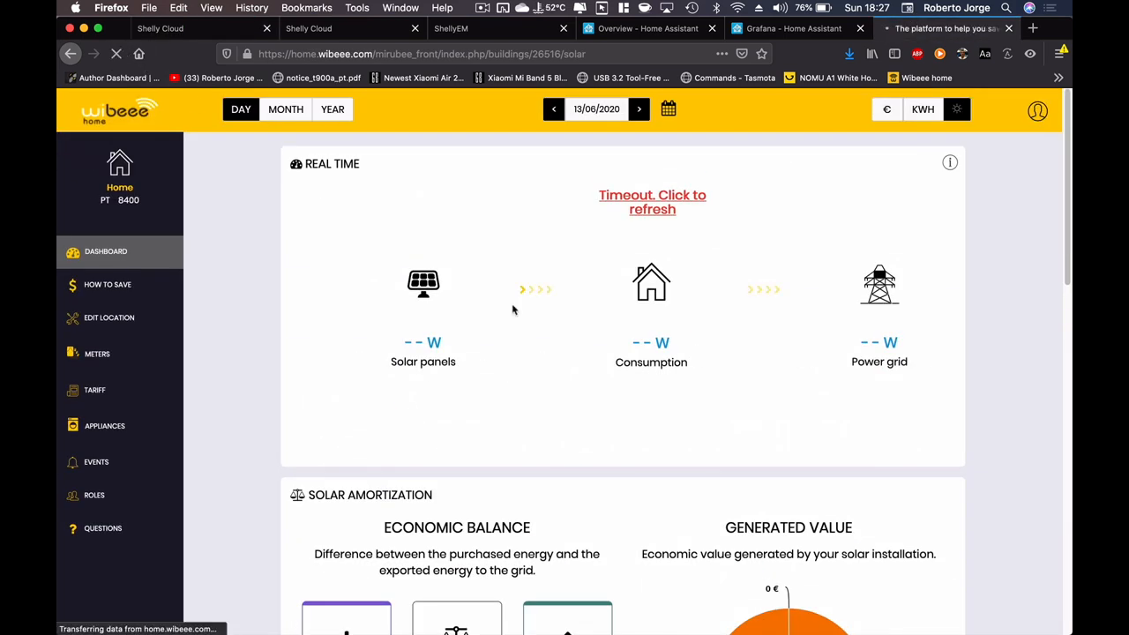
pyautogui.click(652, 202)
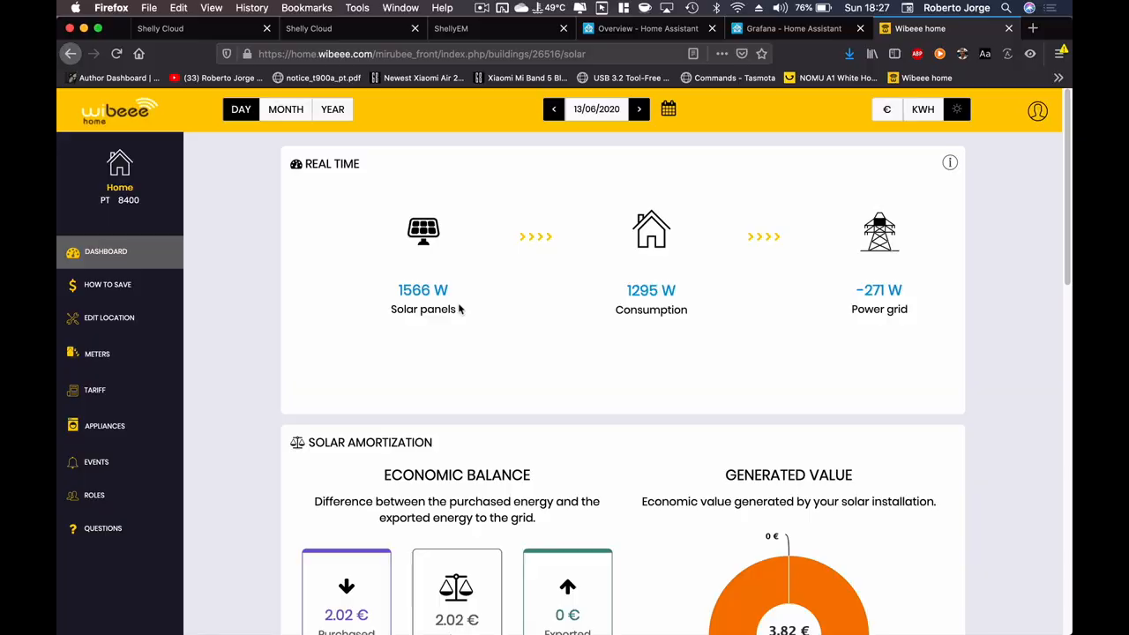
pyautogui.moveTo(722, 283)
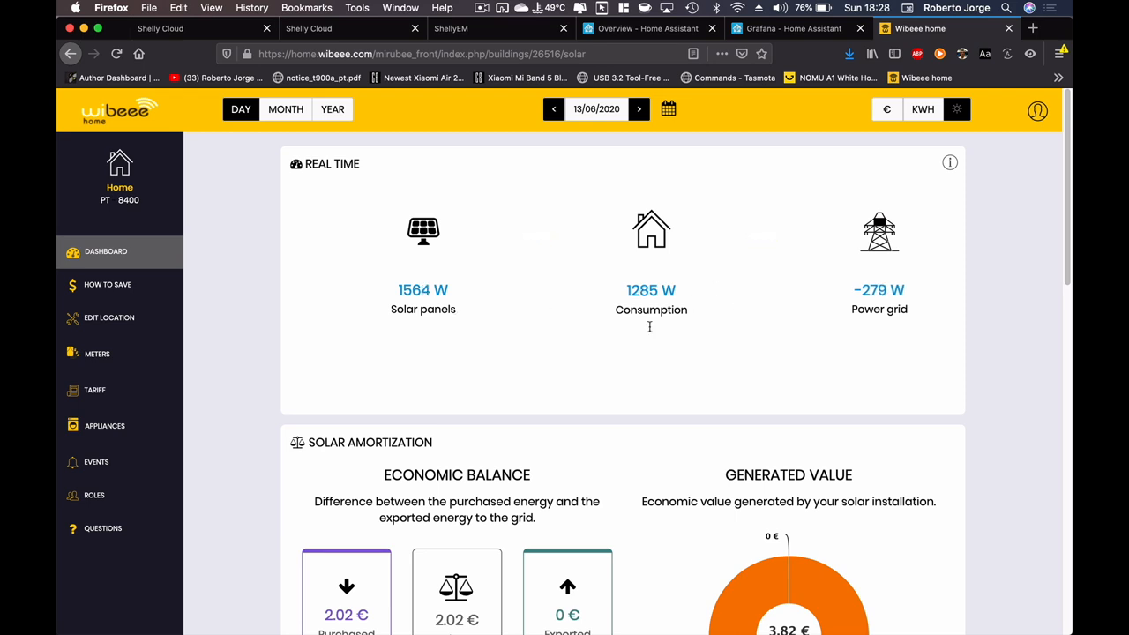
pyautogui.scroll(-3)
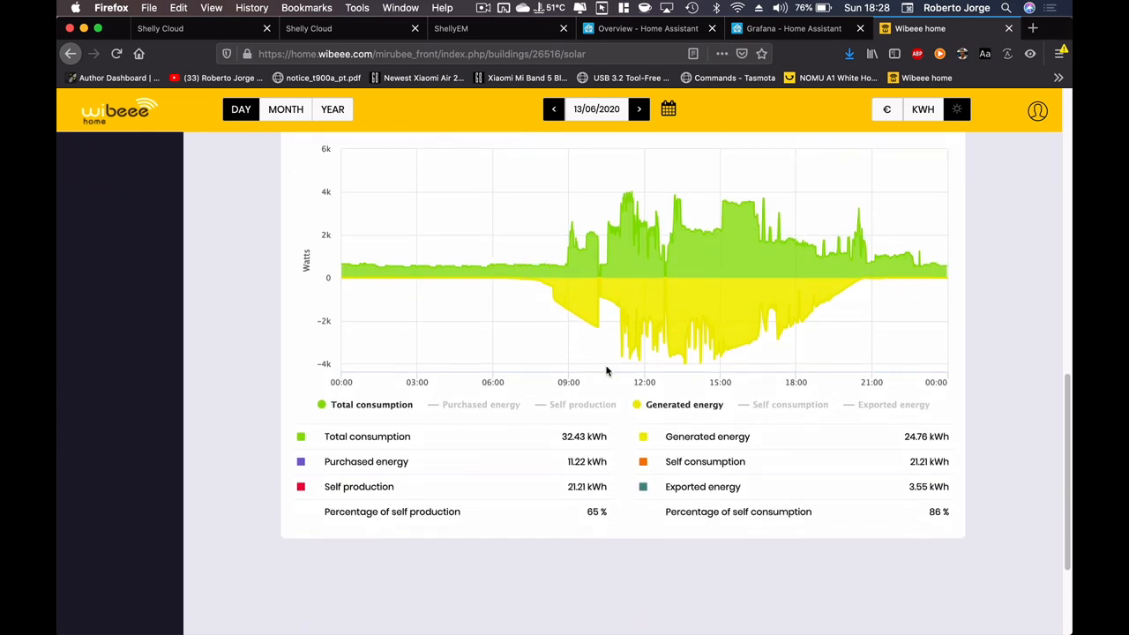
pyautogui.click(554, 108)
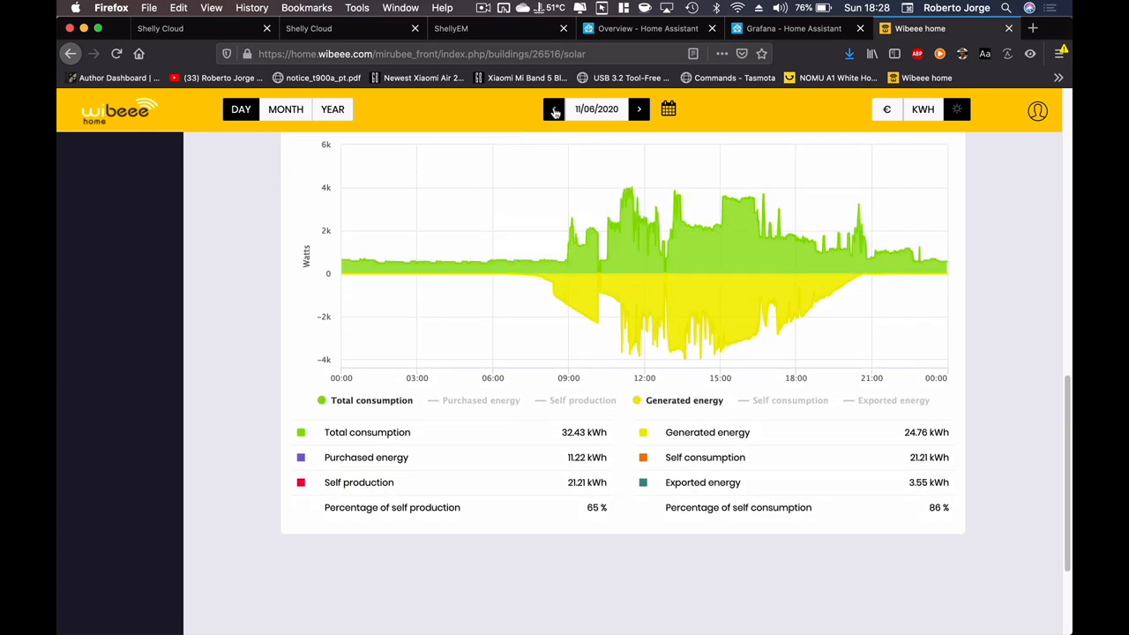
# - View Wibeee's 11/06/2020 totals (32.84 kWh consumed, 16.42 kWh generated), then Shelly's weekly production
pyautogui.click(554, 108)
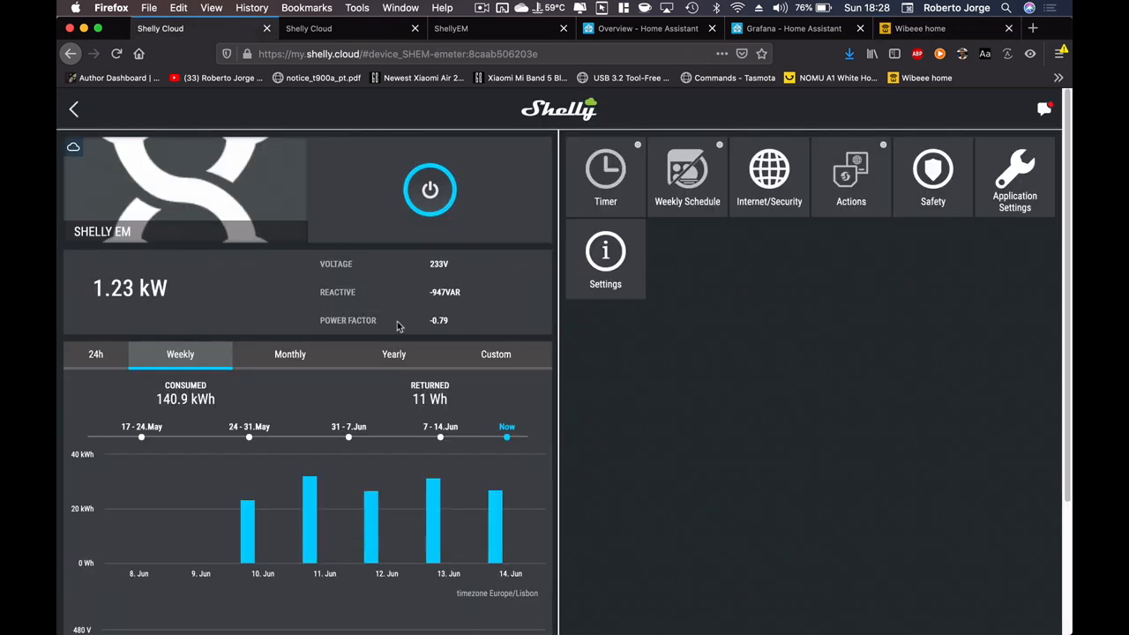
pyautogui.moveTo(309, 530)
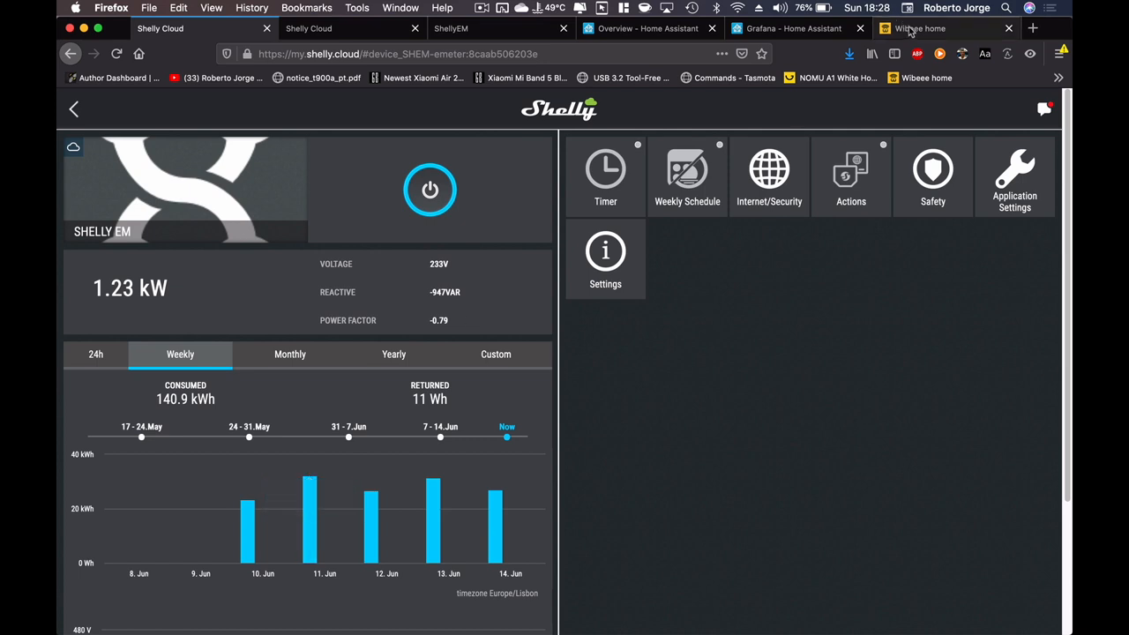
pyautogui.click(920, 29)
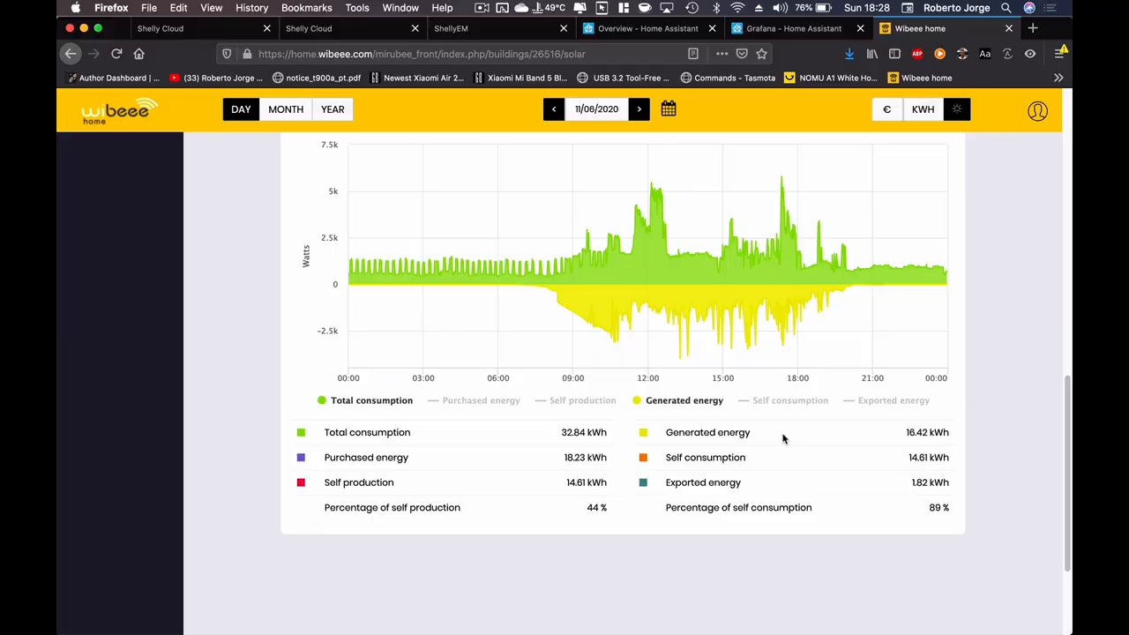
pyautogui.moveTo(455, 269)
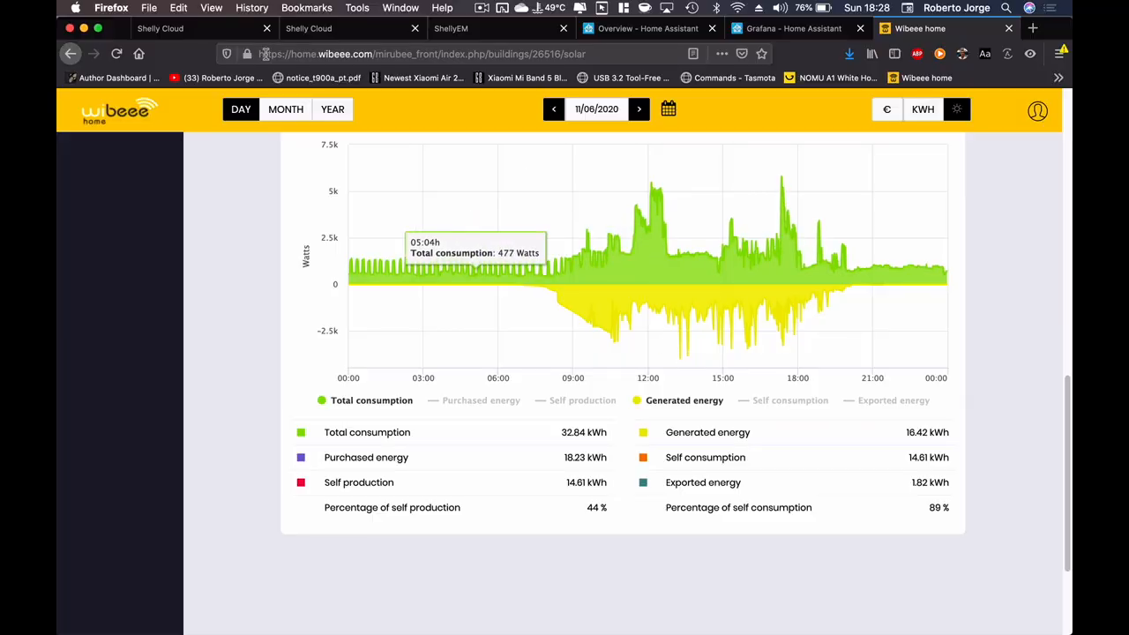
pyautogui.click(351, 28)
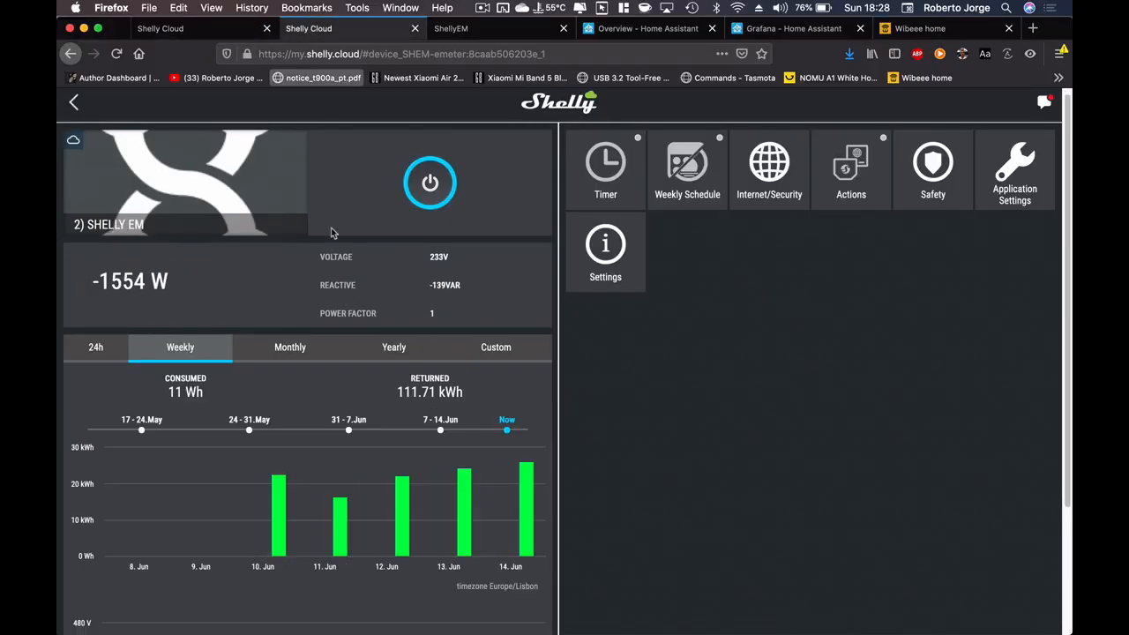
pyautogui.moveTo(340, 512)
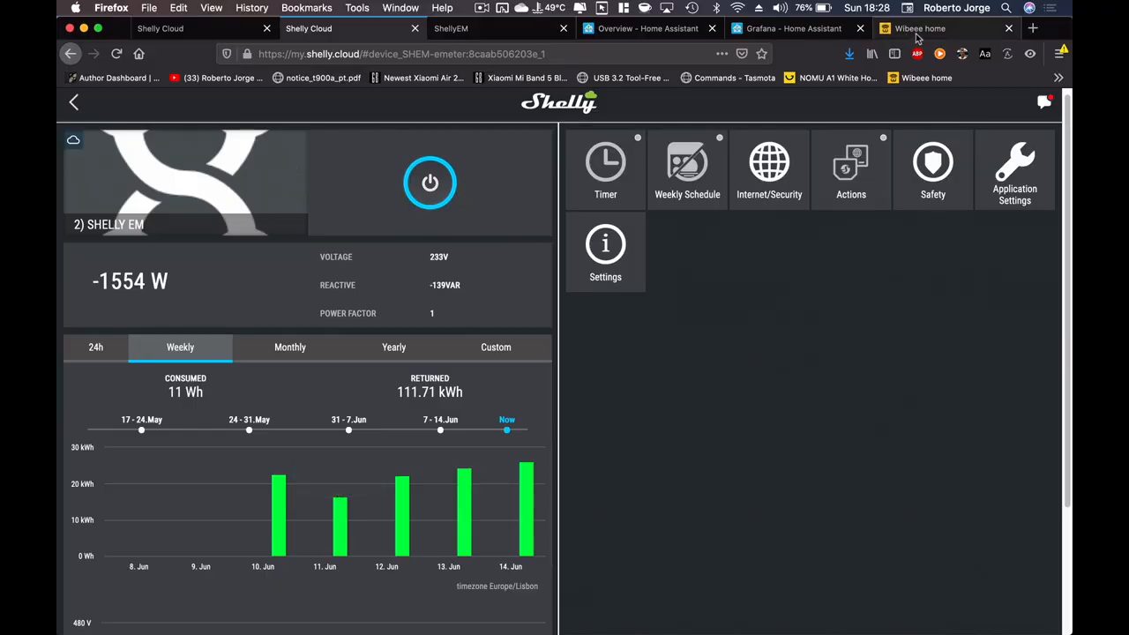
# - Show Wibeee's 12/06/2020 DAY chart with 22.43 kWh generated
pyautogui.click(921, 28)
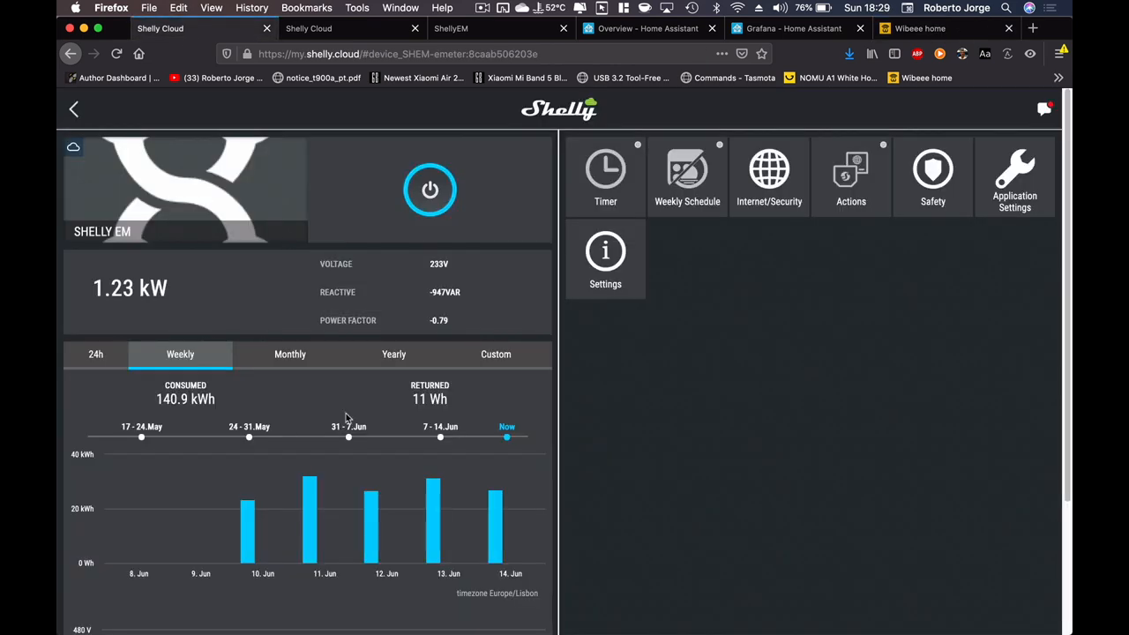
pyautogui.moveTo(372, 525)
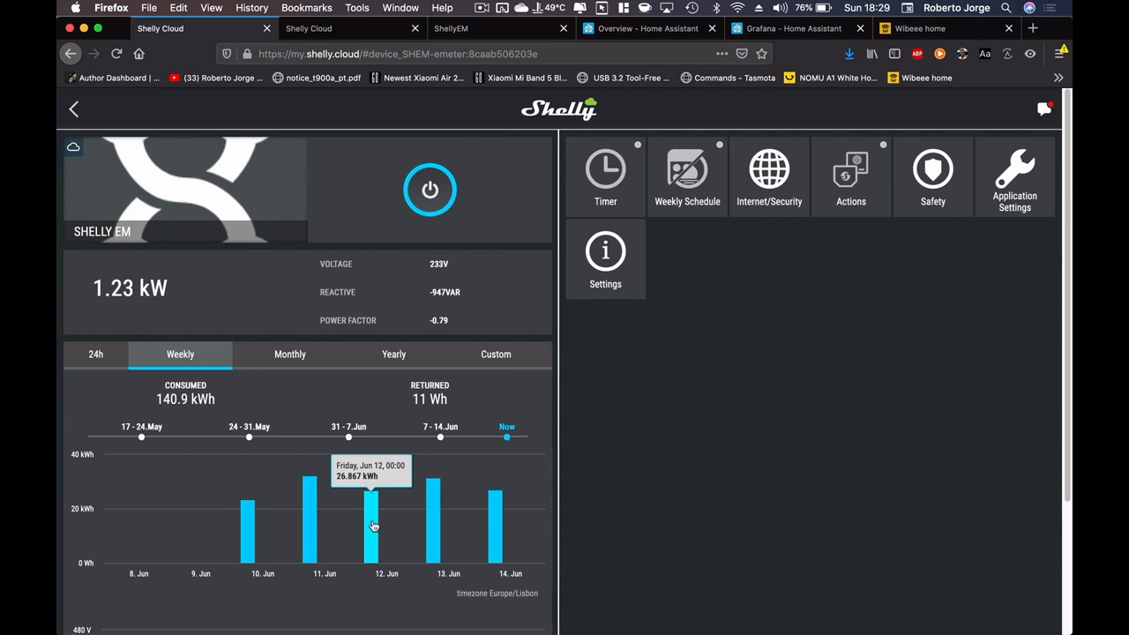
pyautogui.moveTo(384, 501)
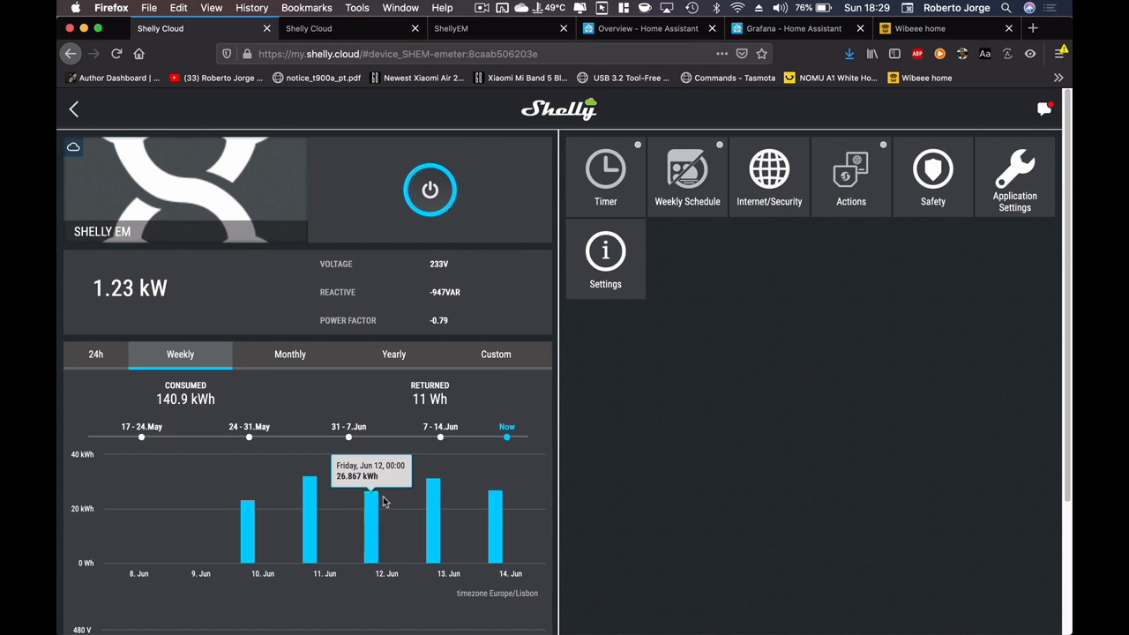
pyautogui.moveTo(346, 32)
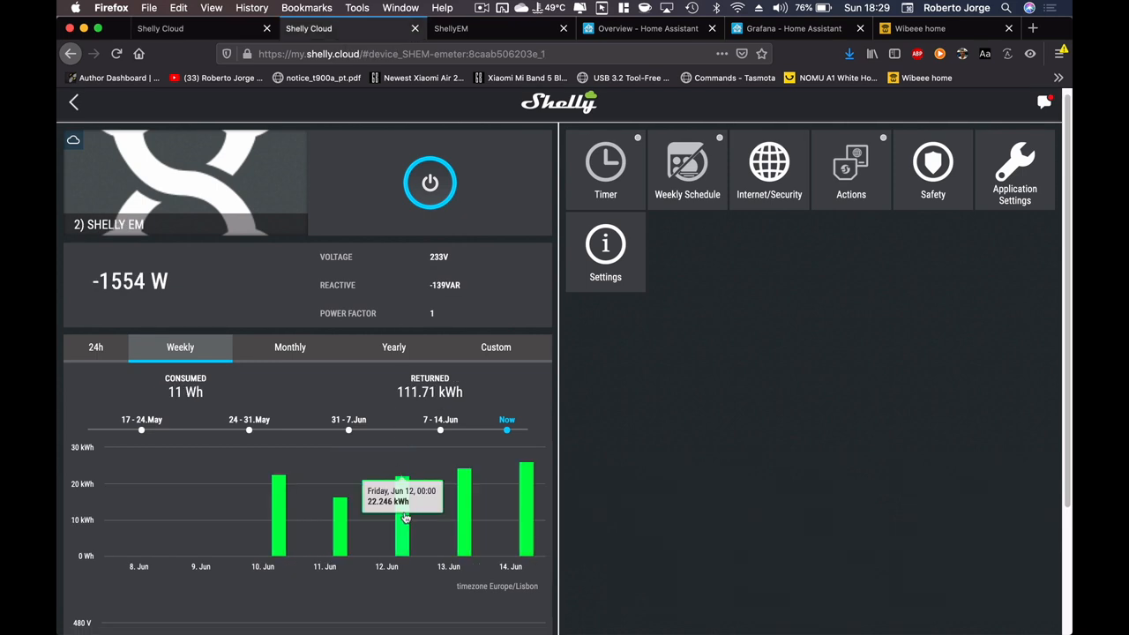
pyautogui.click(920, 29)
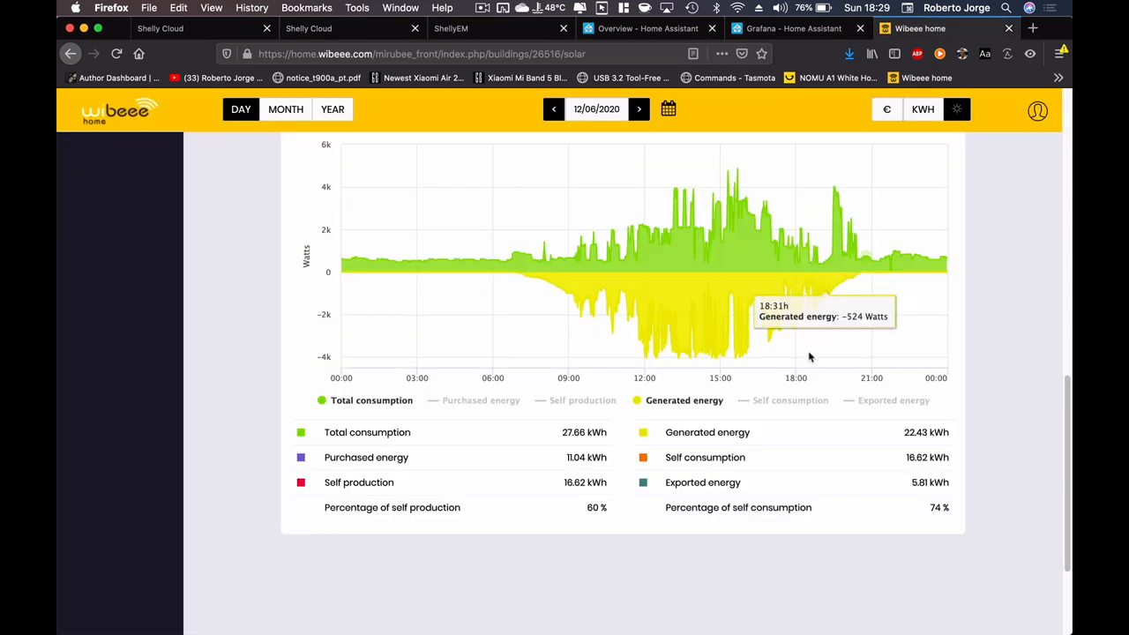
pyautogui.moveTo(918, 434)
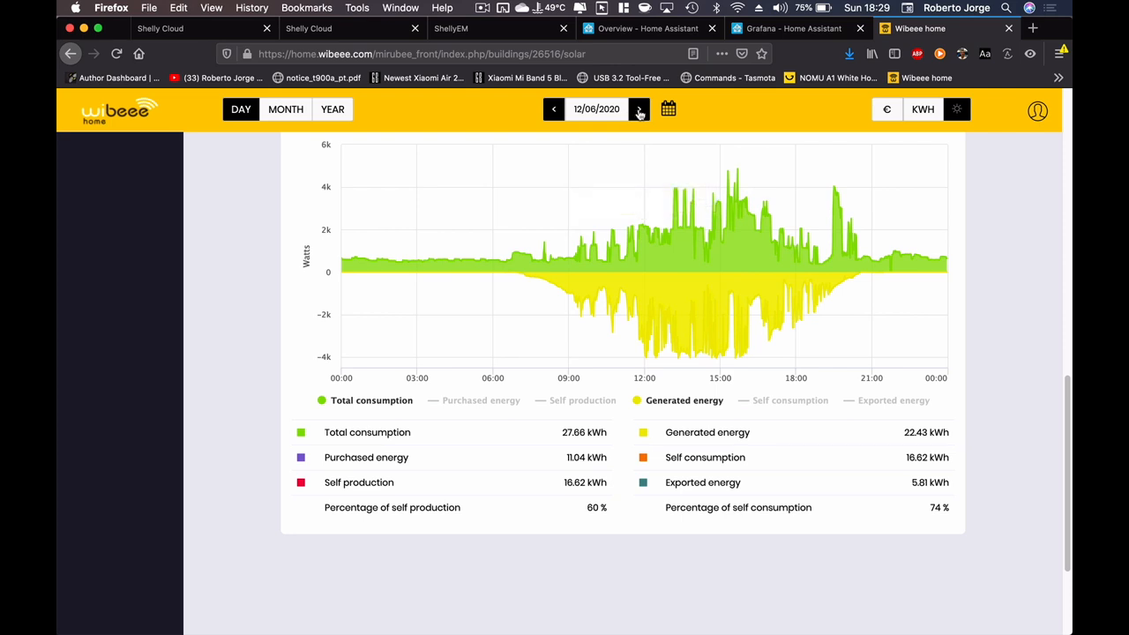
# - Advance Wibeee to 13/06/2020 (24.76 kWh) and compare with Shelly's 24.44 kWh returned
pyautogui.click(639, 108)
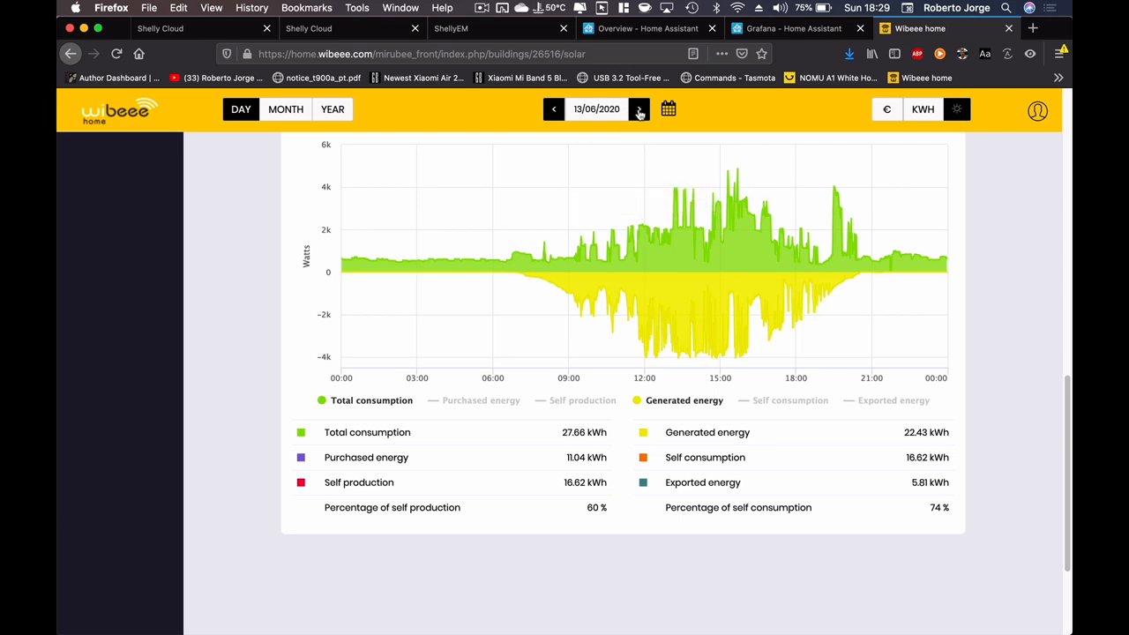
pyautogui.click(639, 108)
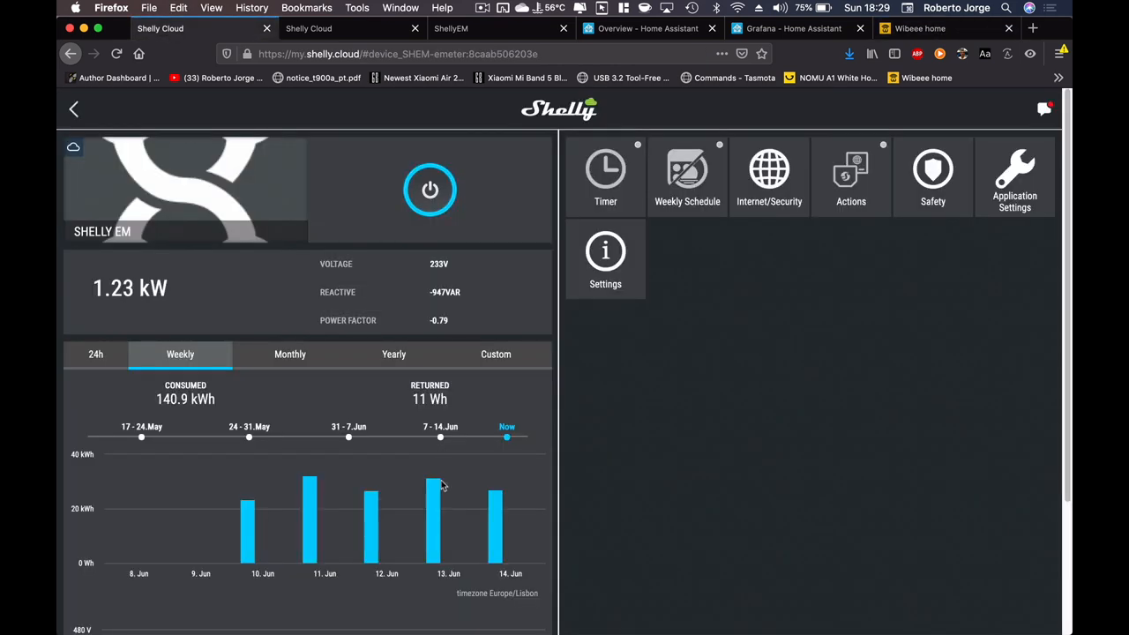
pyautogui.moveTo(434, 522)
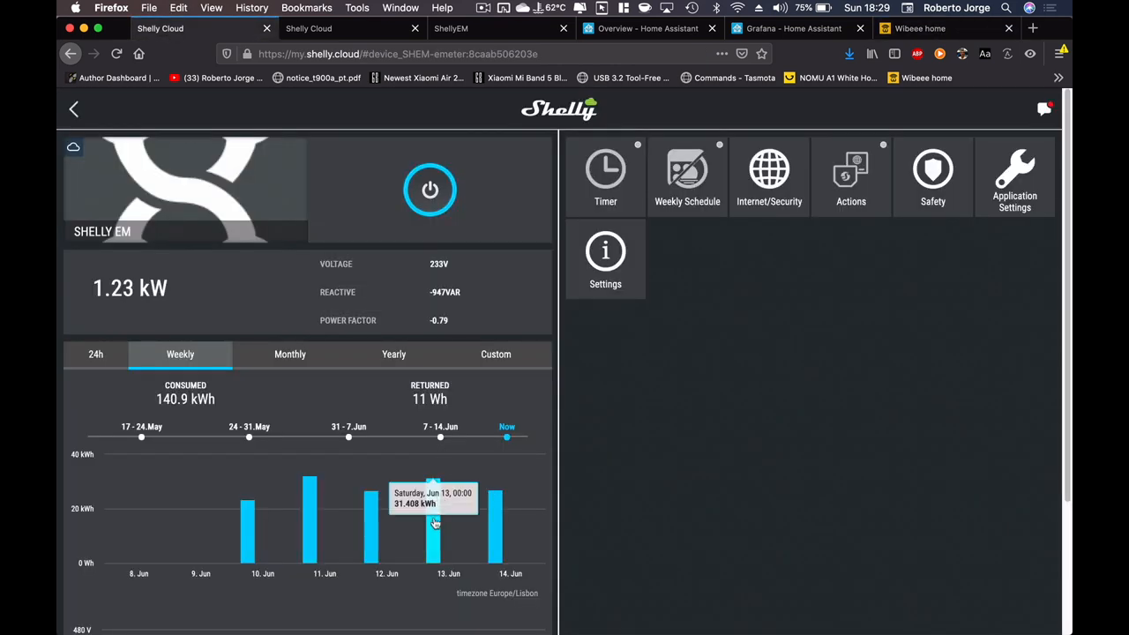
pyautogui.moveTo(838, 119)
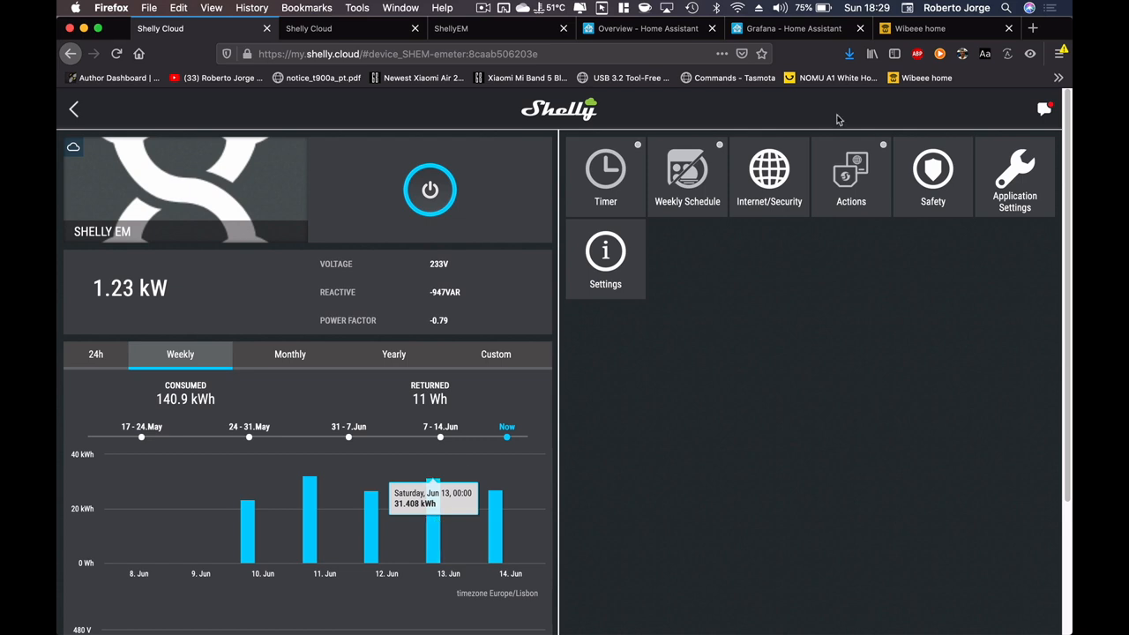
pyautogui.click(920, 28)
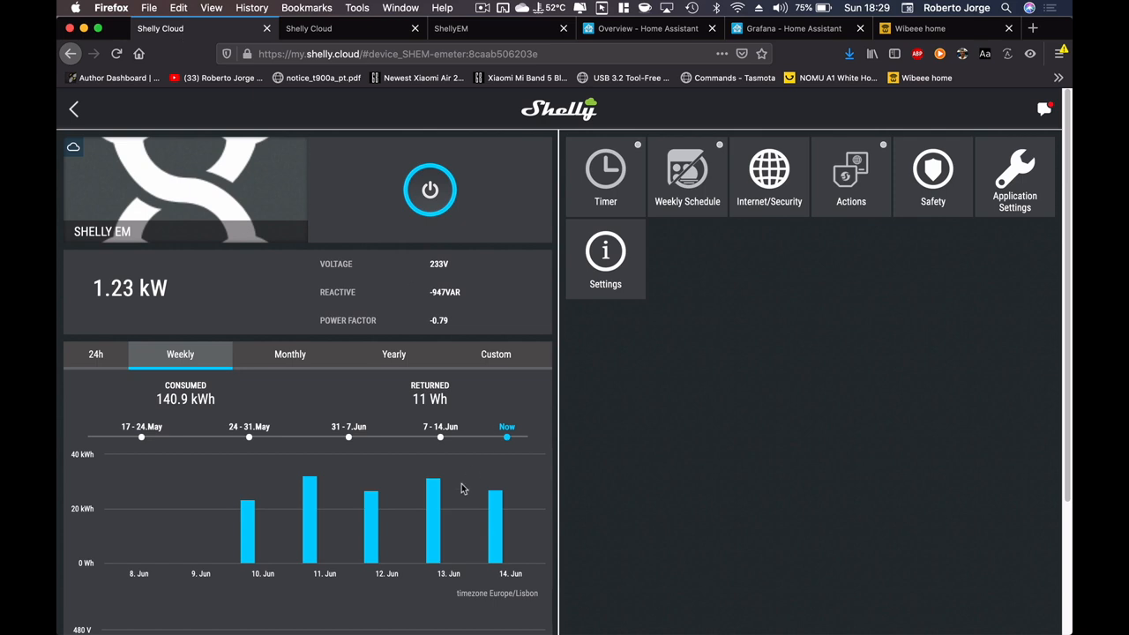
pyautogui.moveTo(433, 530)
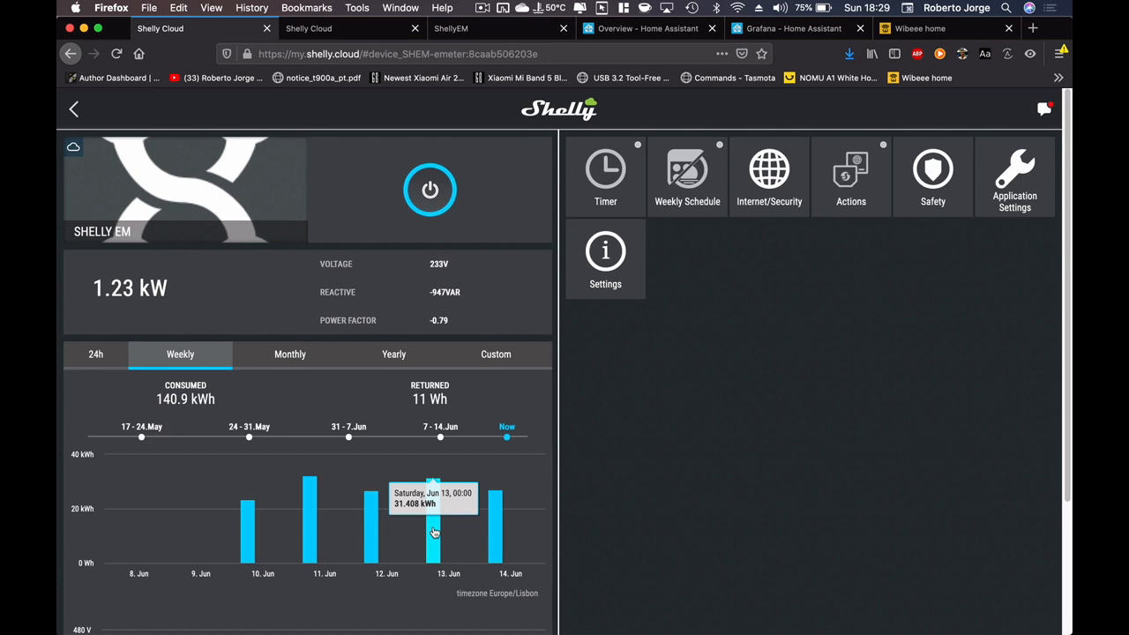
pyautogui.click(920, 29)
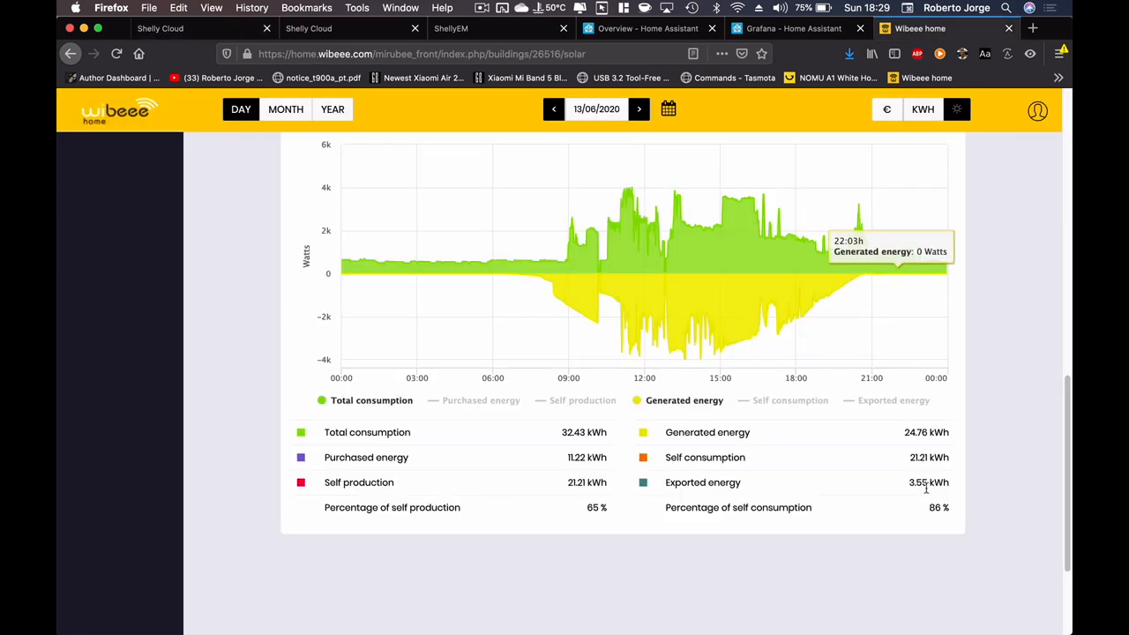
pyautogui.click(308, 27)
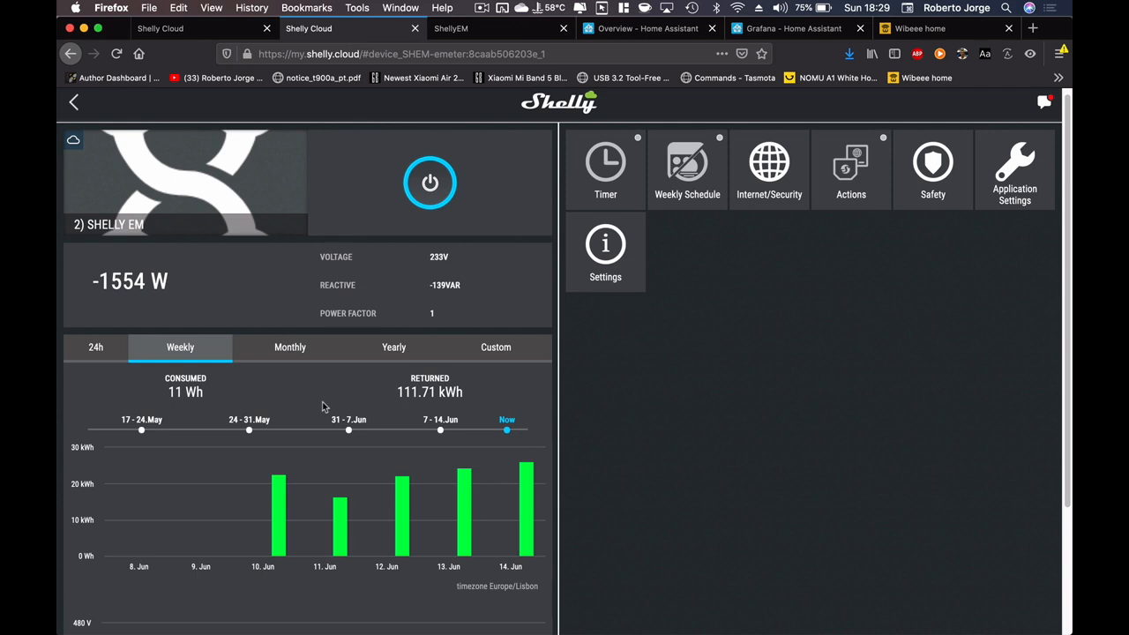
pyautogui.moveTo(465, 521)
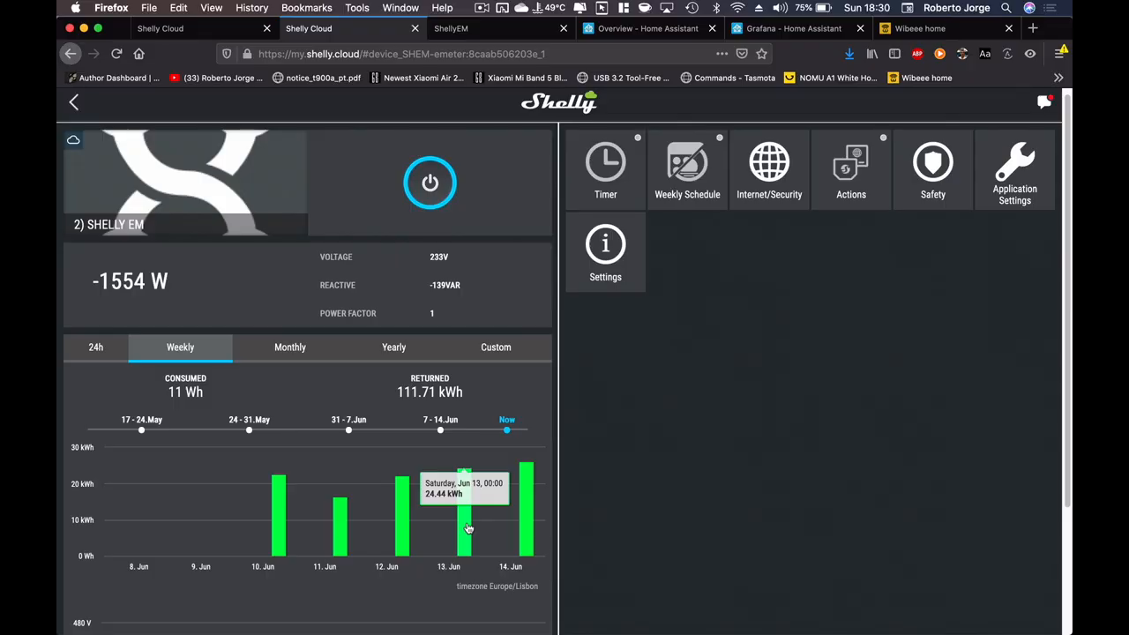
pyautogui.click(920, 28)
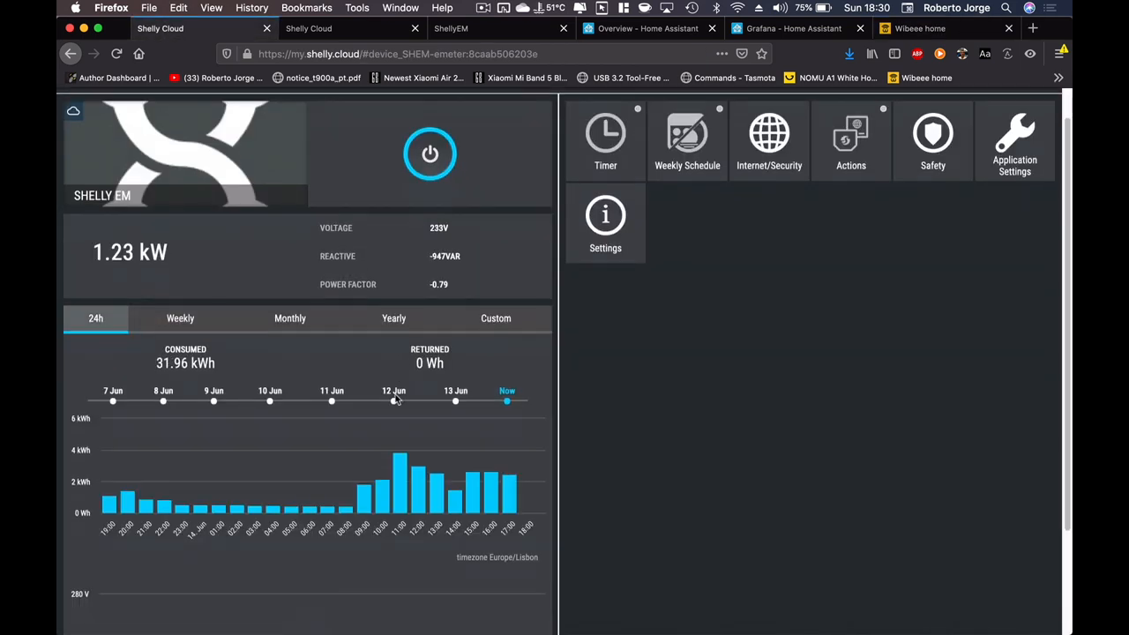
# - Review the Shelly EM's hourly 24h consumption bars, totaling 31.96 kWh
pyautogui.scroll(-3)
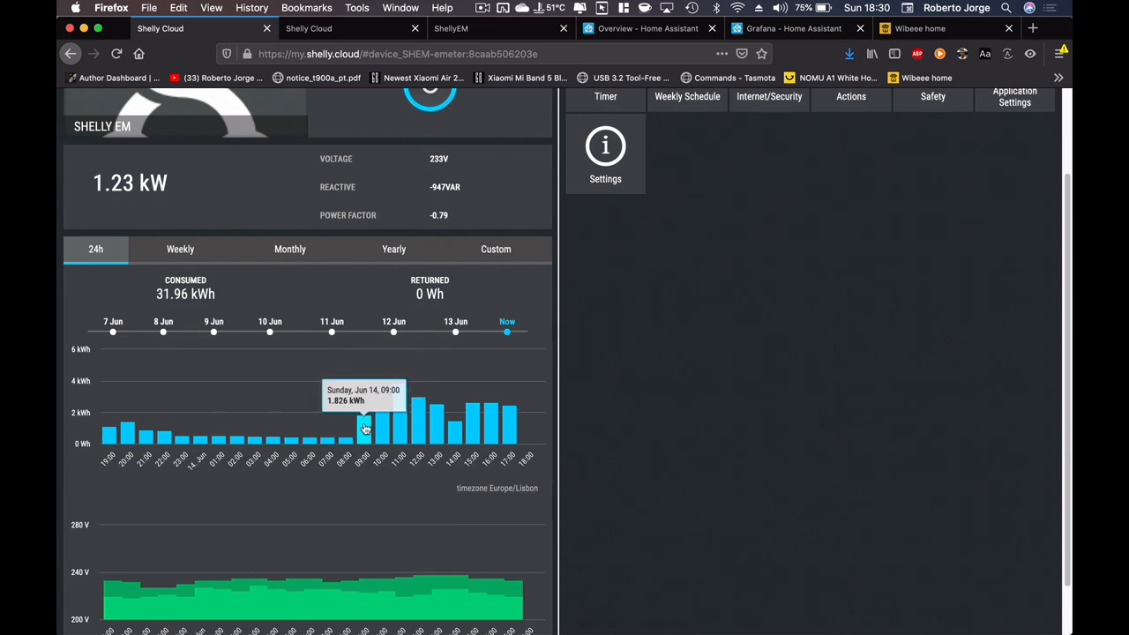
pyautogui.click(649, 29)
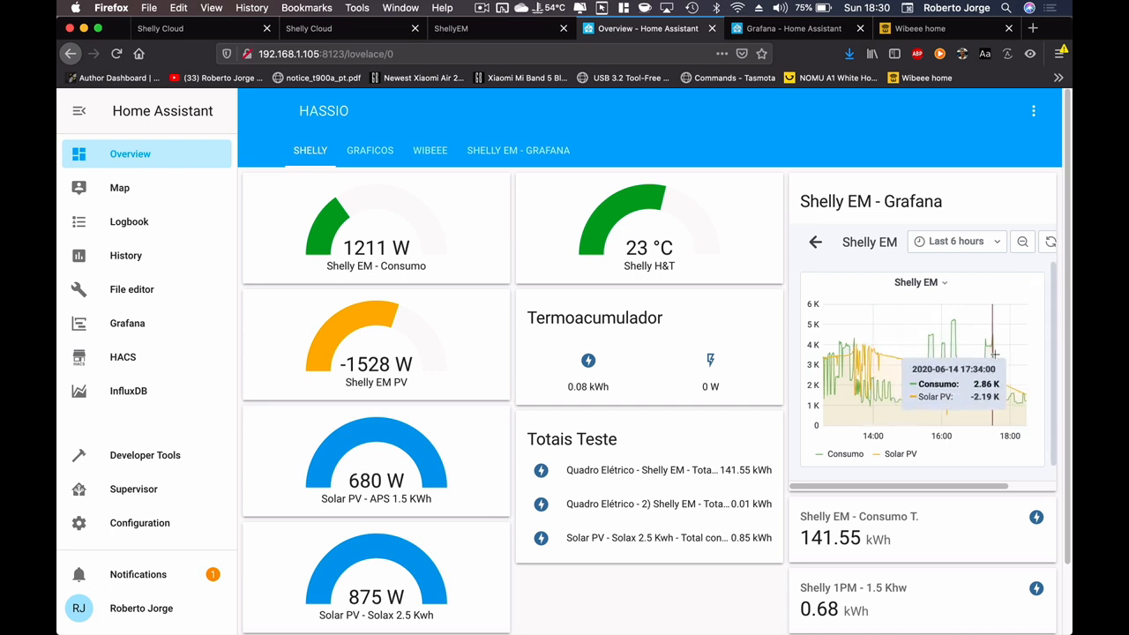
pyautogui.moveTo(790, 29)
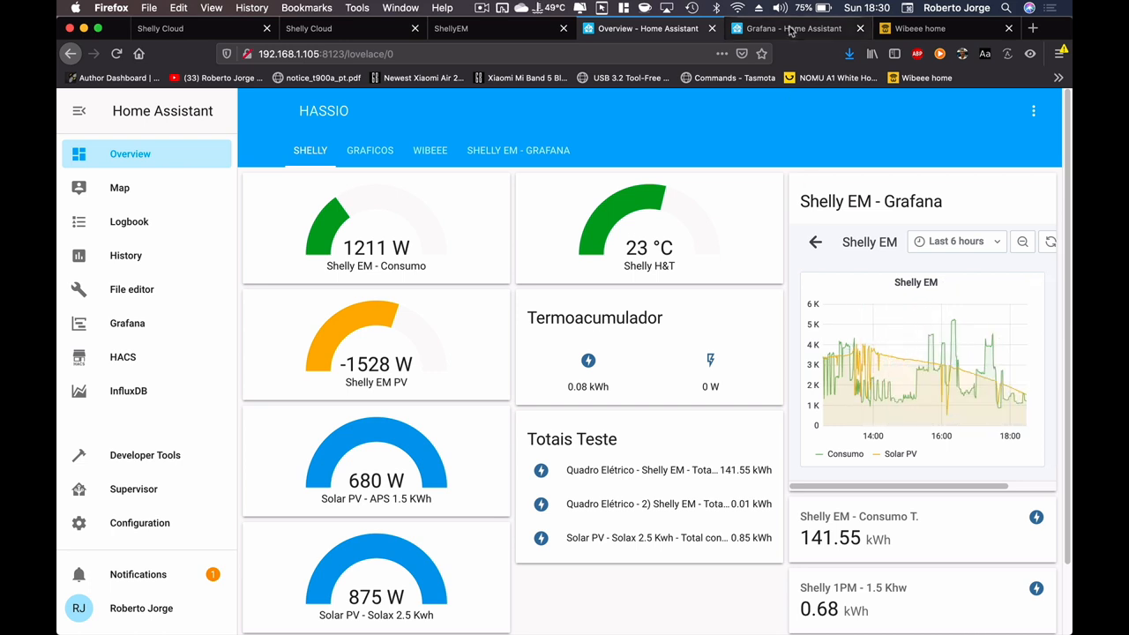
# - Widen the Shelly EM Grafana chart to the last 24 hours, then return to Shelly Cloud
pyautogui.click(789, 28)
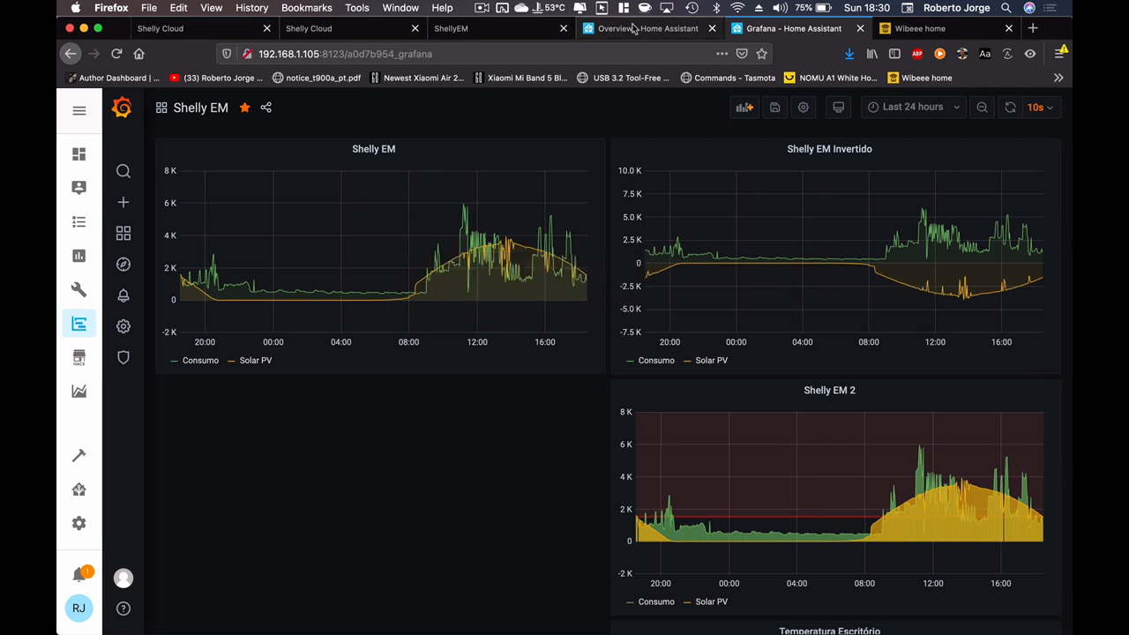
pyautogui.click(647, 28)
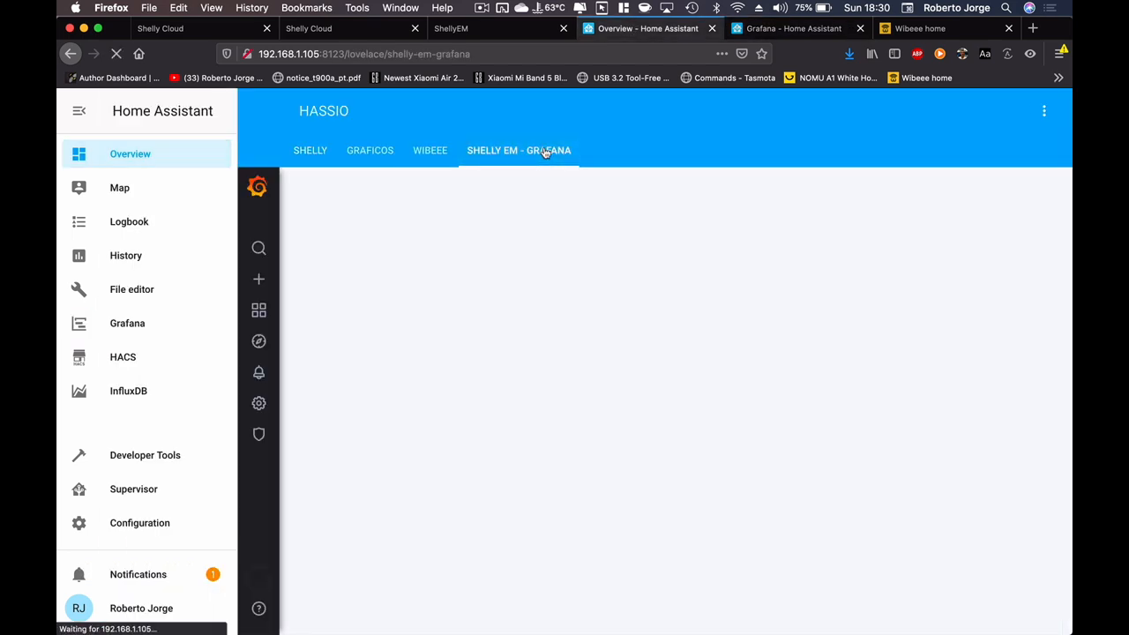
pyautogui.click(519, 150)
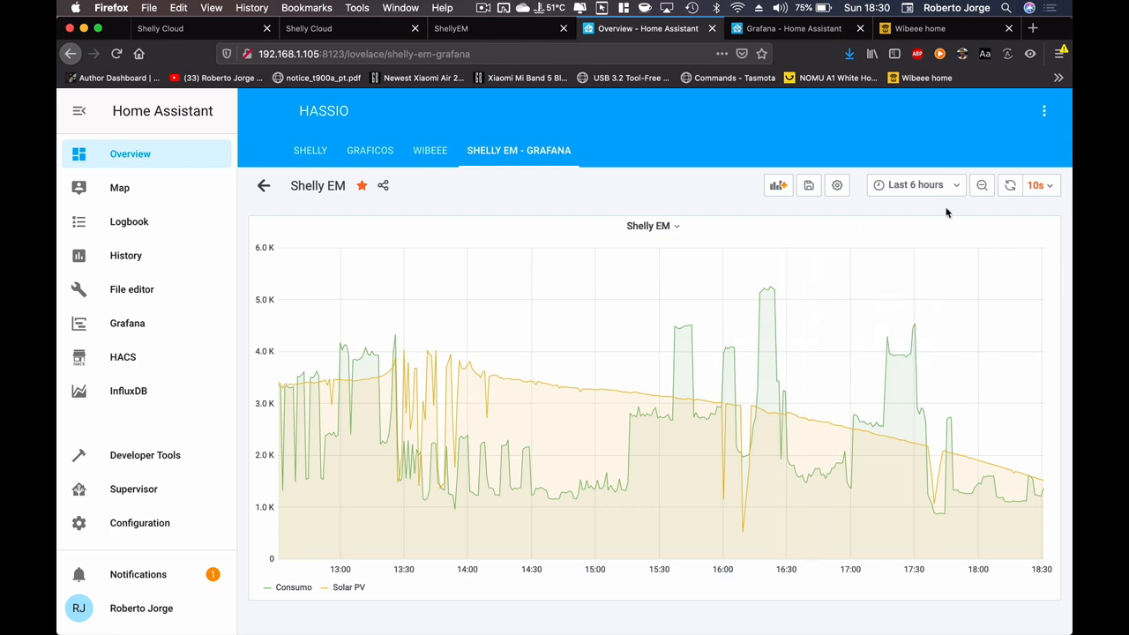
pyautogui.click(916, 184)
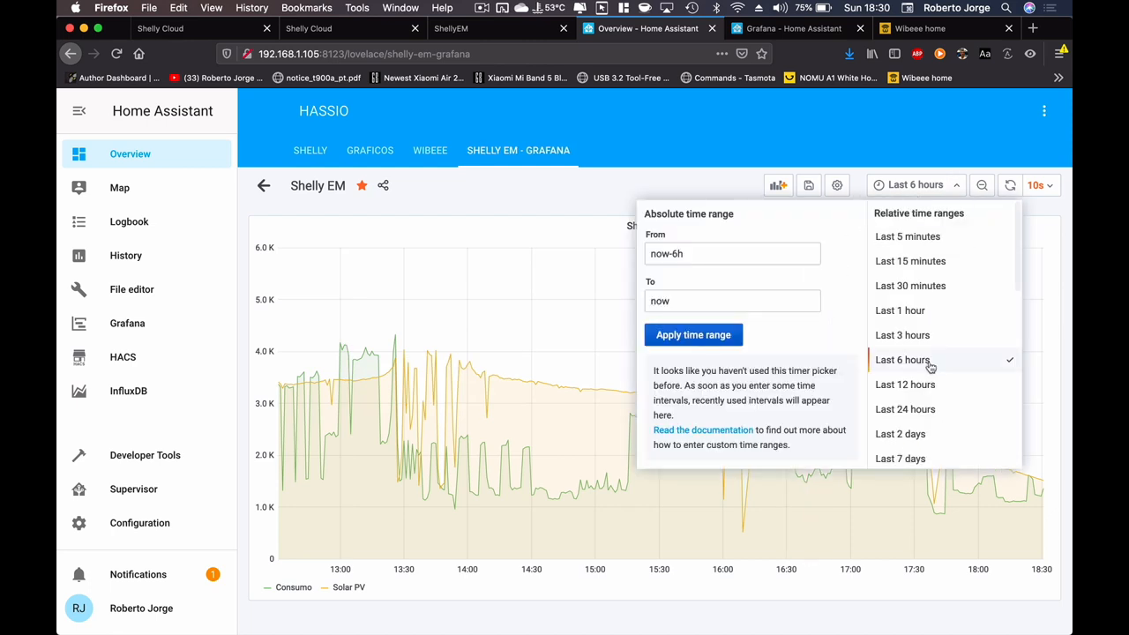
pyautogui.click(905, 408)
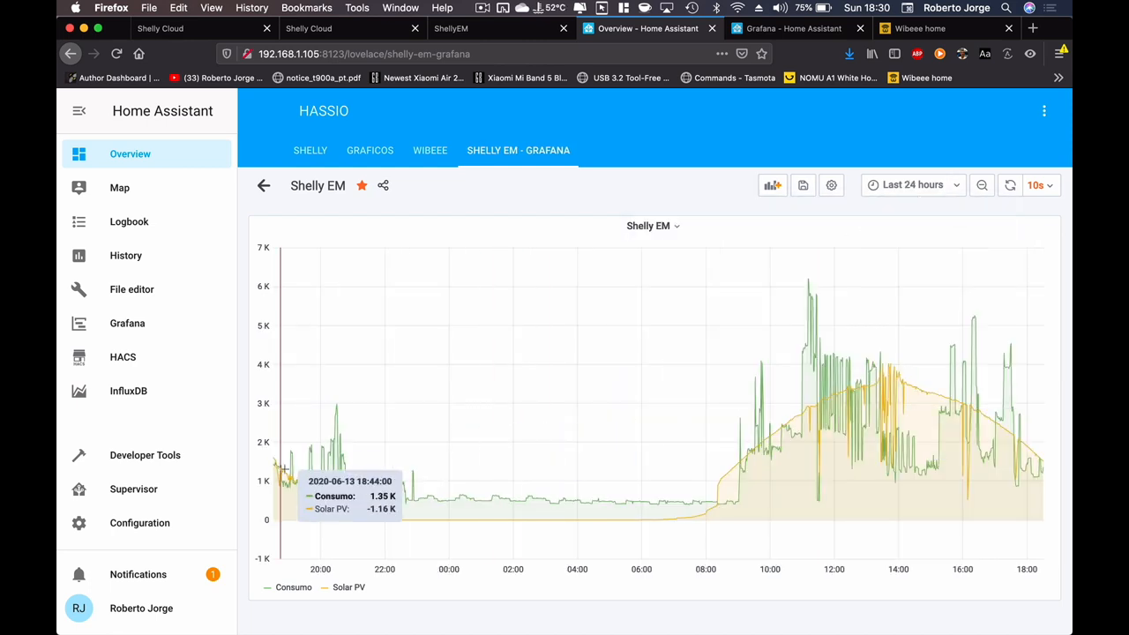
pyautogui.moveTo(300, 477)
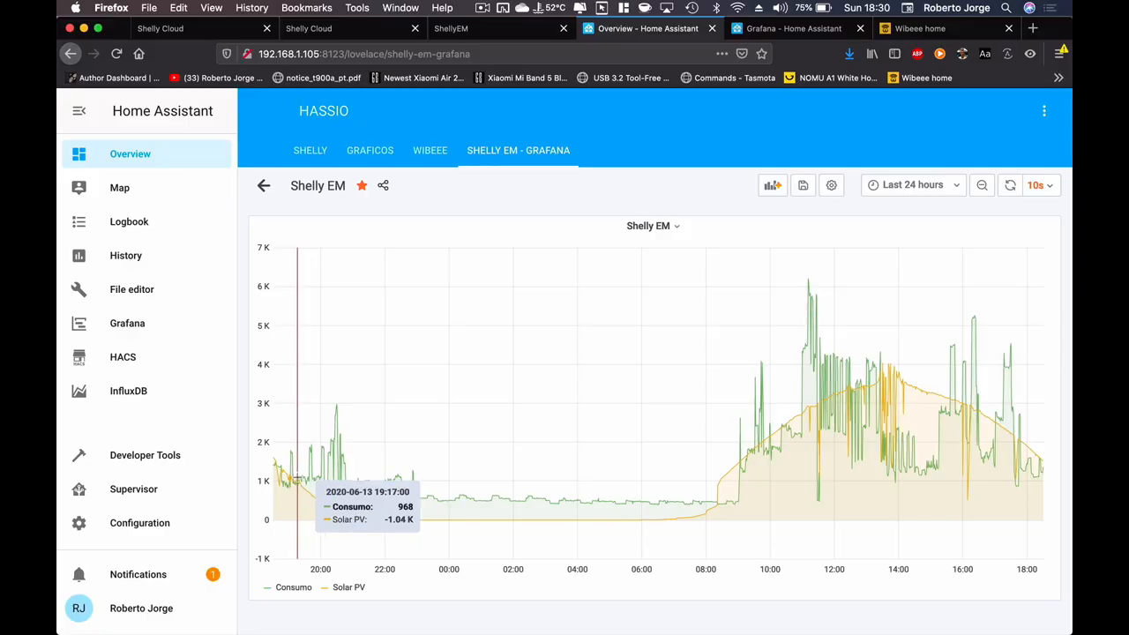
pyautogui.moveTo(312, 501)
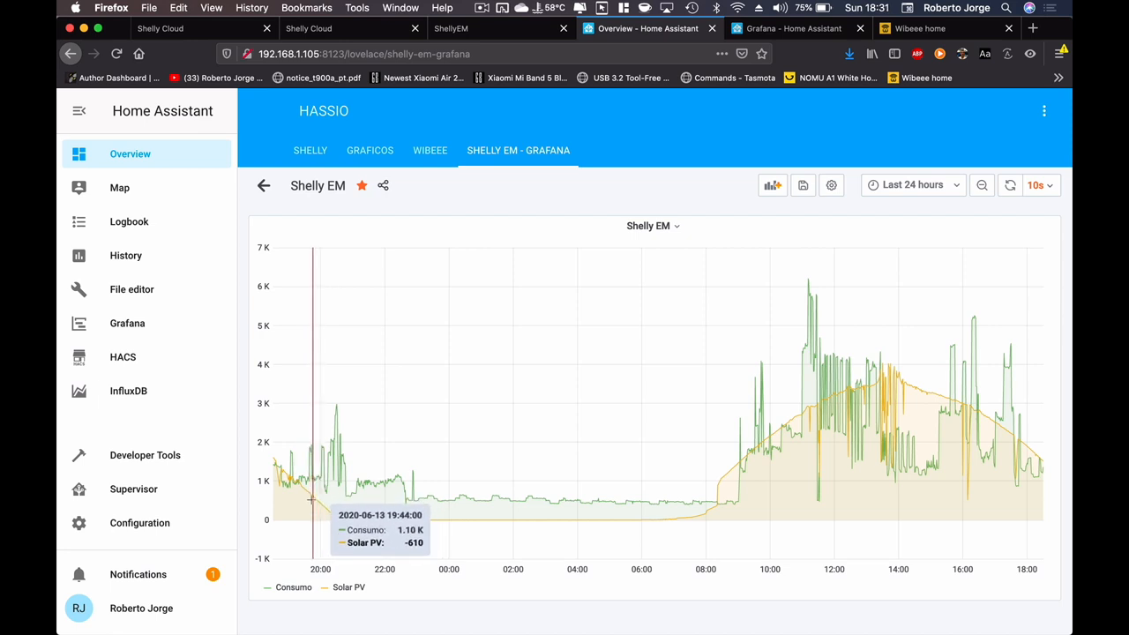
pyautogui.moveTo(322, 507)
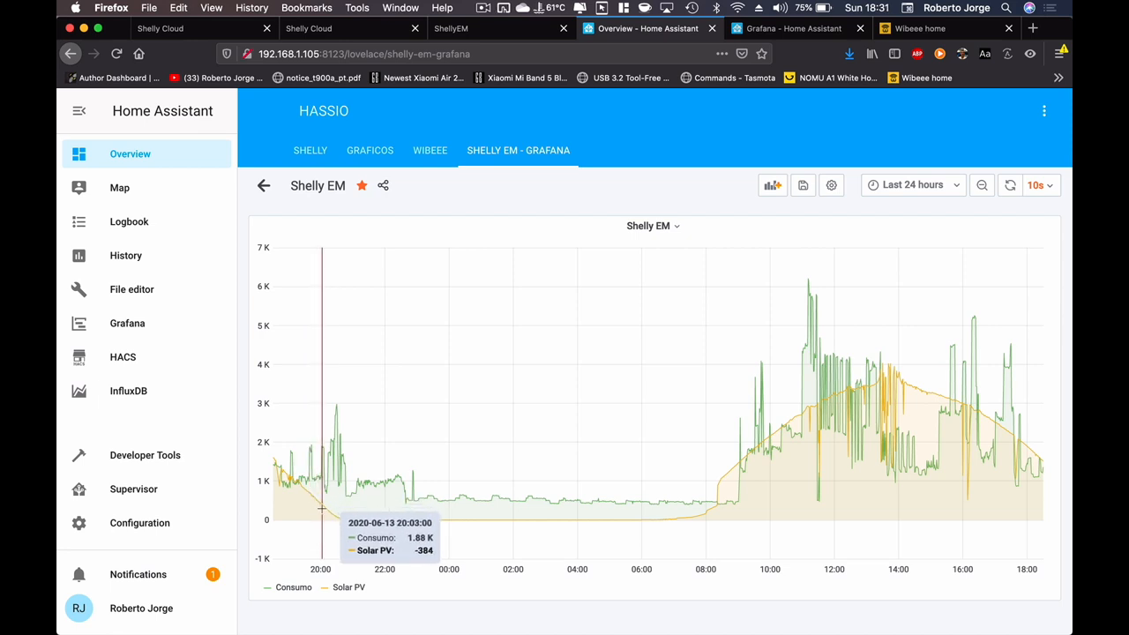
pyautogui.moveTo(699, 509)
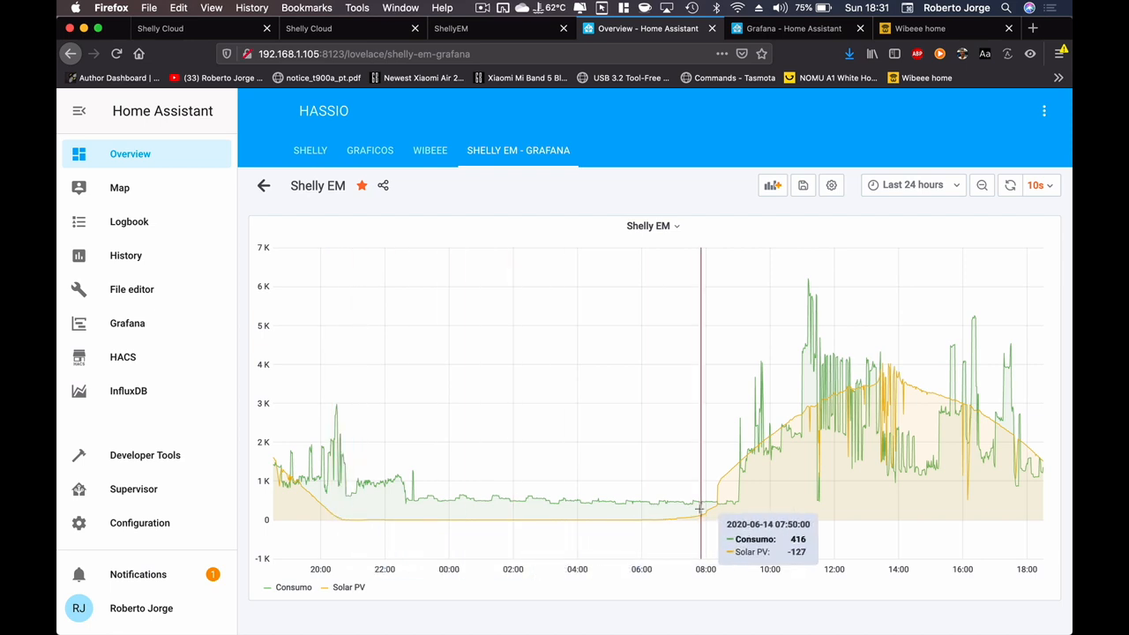
pyautogui.moveTo(712, 509)
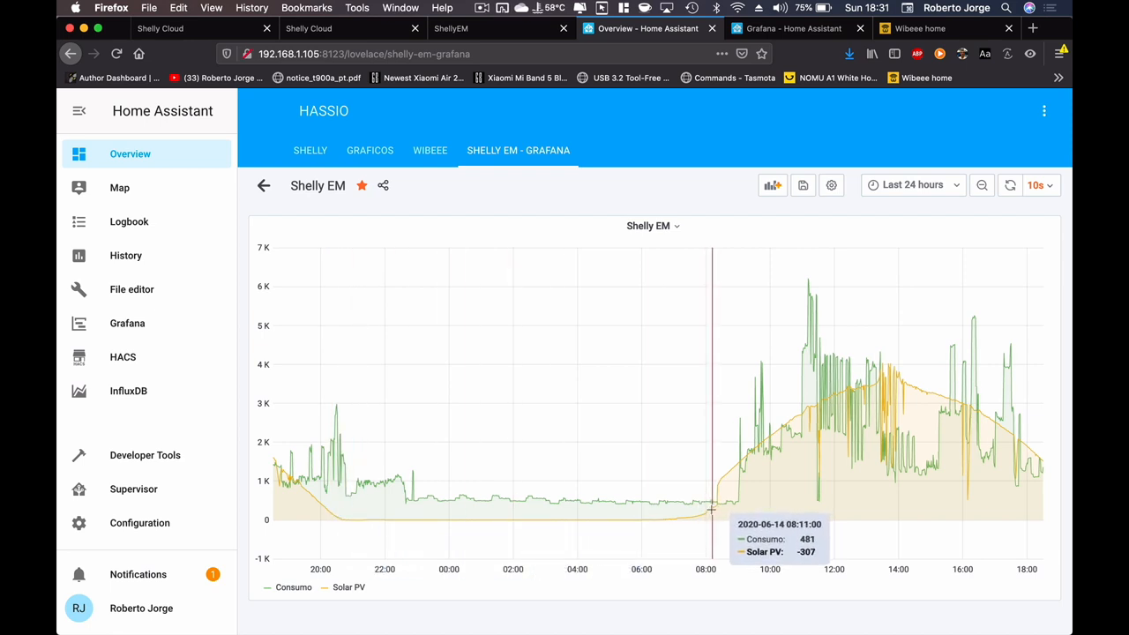
pyautogui.moveTo(719, 493)
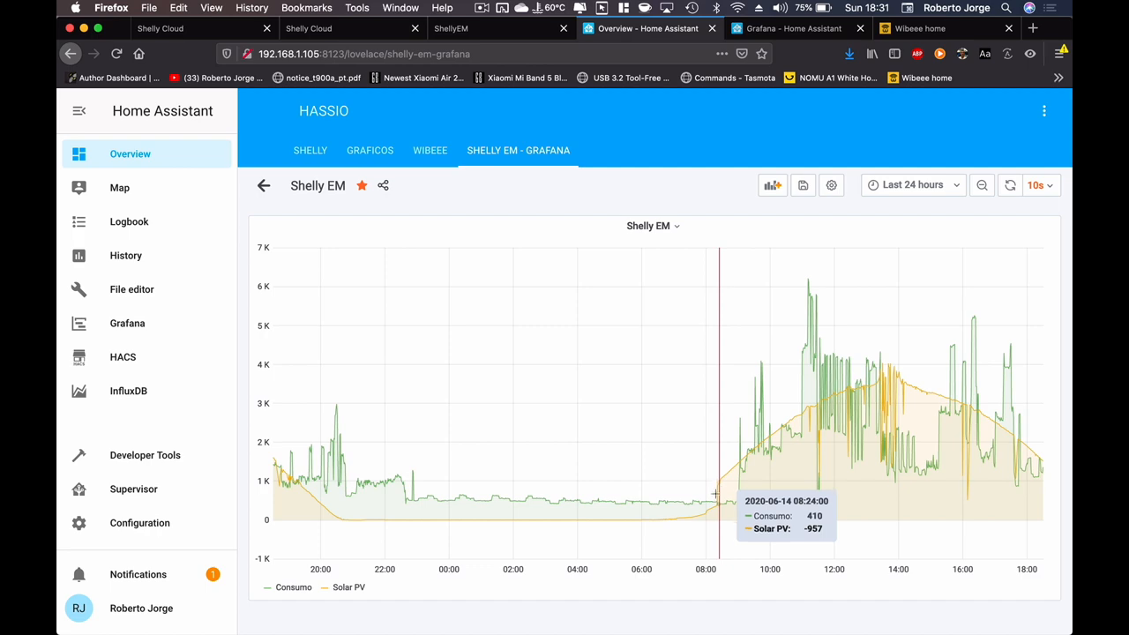
pyautogui.moveTo(716, 488)
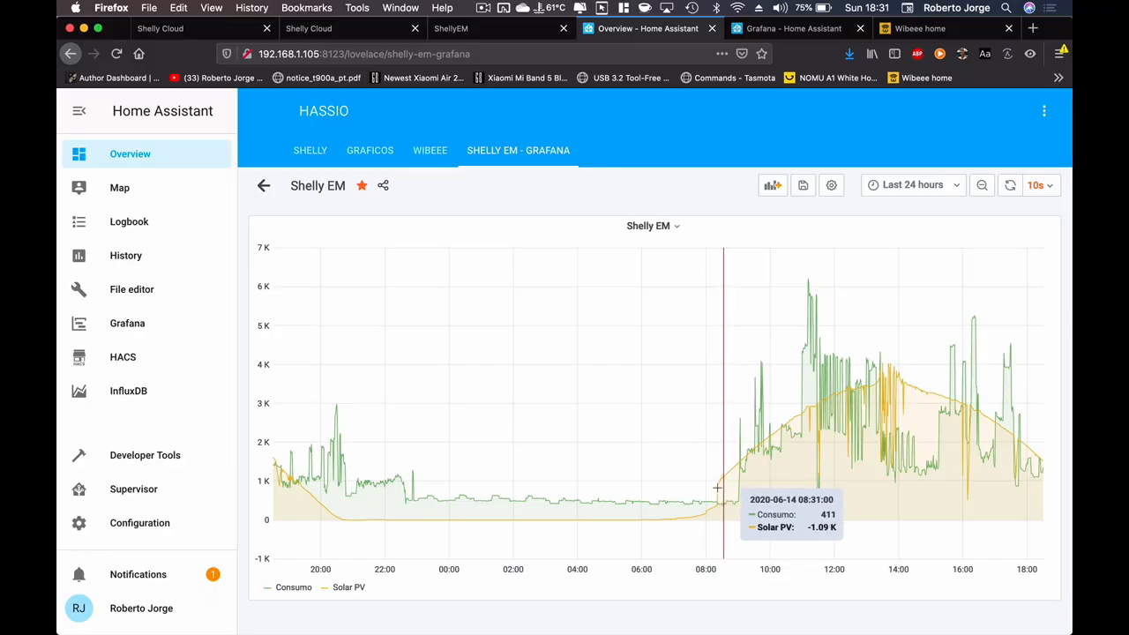
pyautogui.moveTo(731, 466)
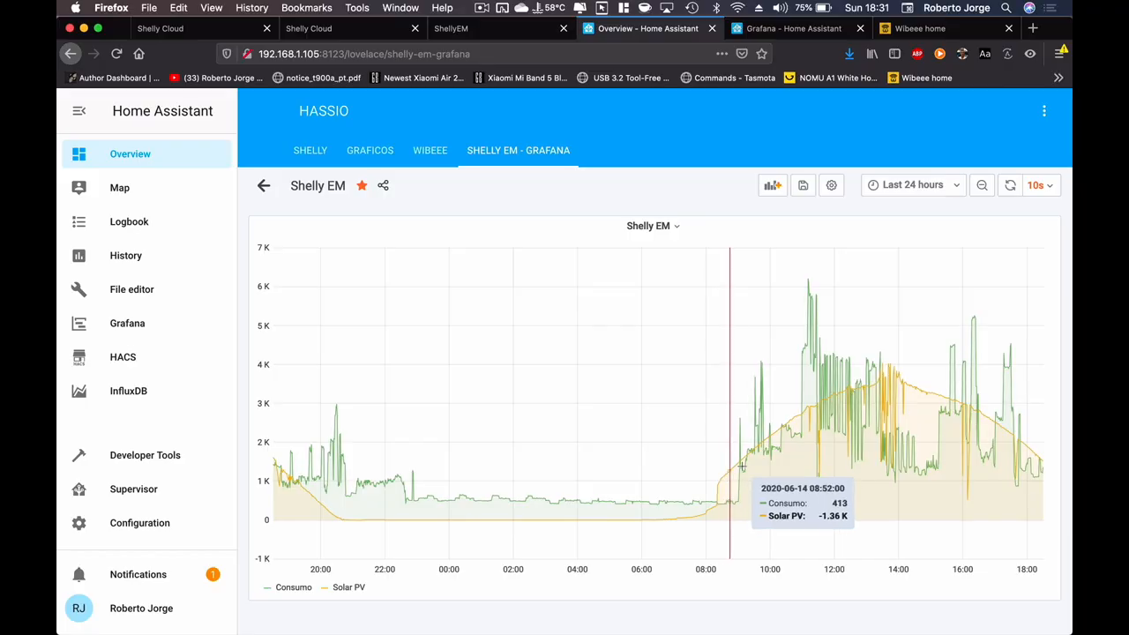
pyautogui.moveTo(730, 468)
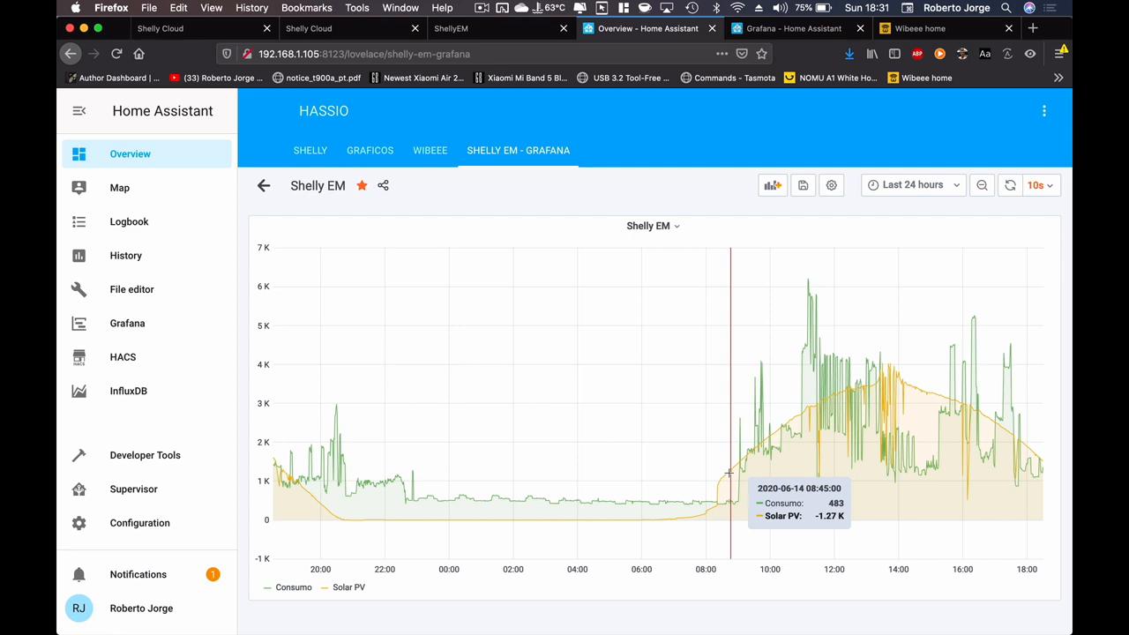
pyautogui.moveTo(798, 429)
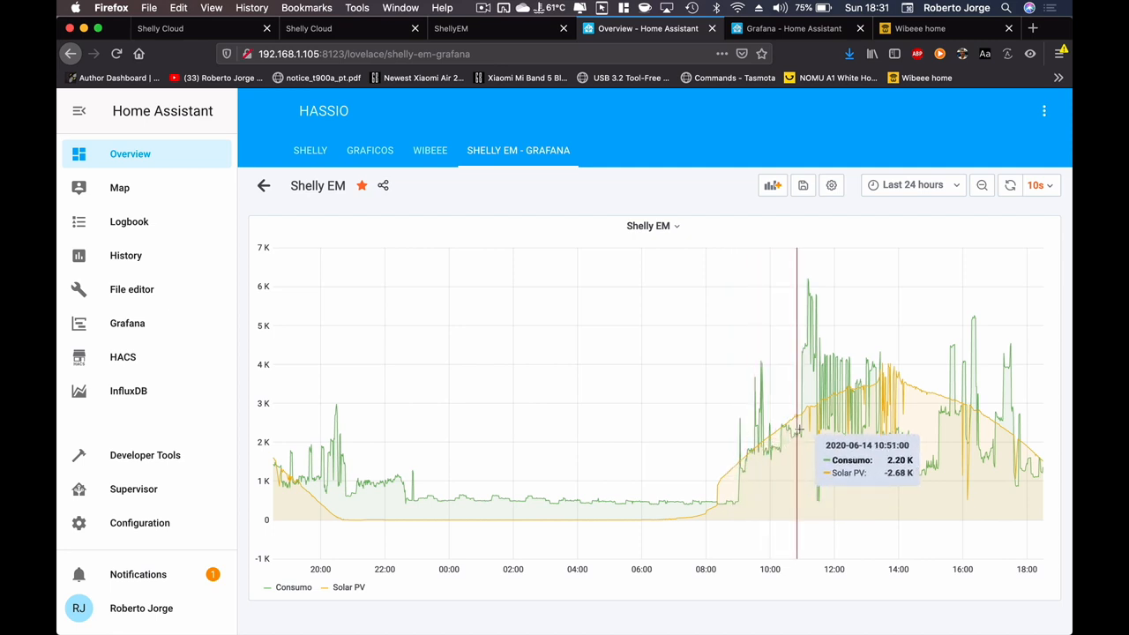
pyautogui.moveTo(884, 408)
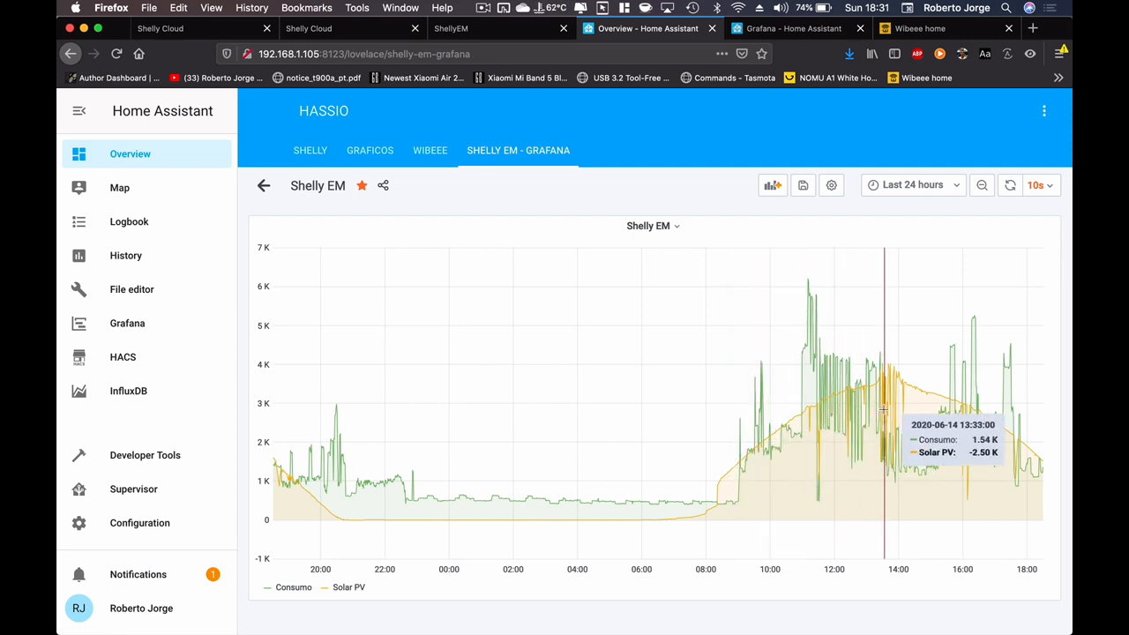
pyautogui.moveTo(877, 408)
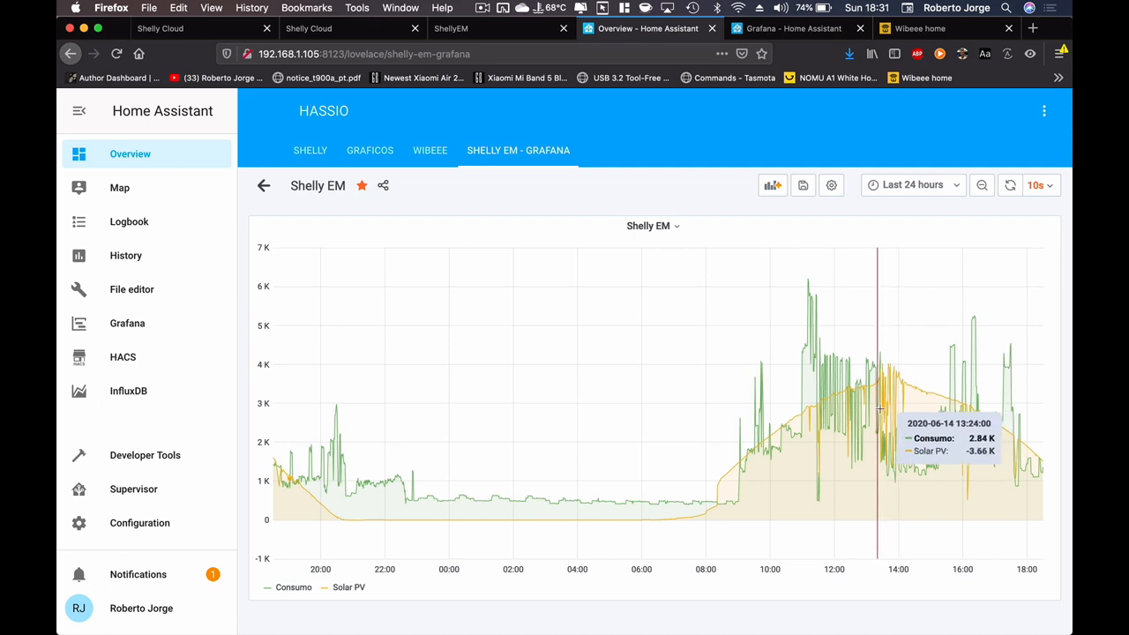
pyautogui.moveTo(963, 414)
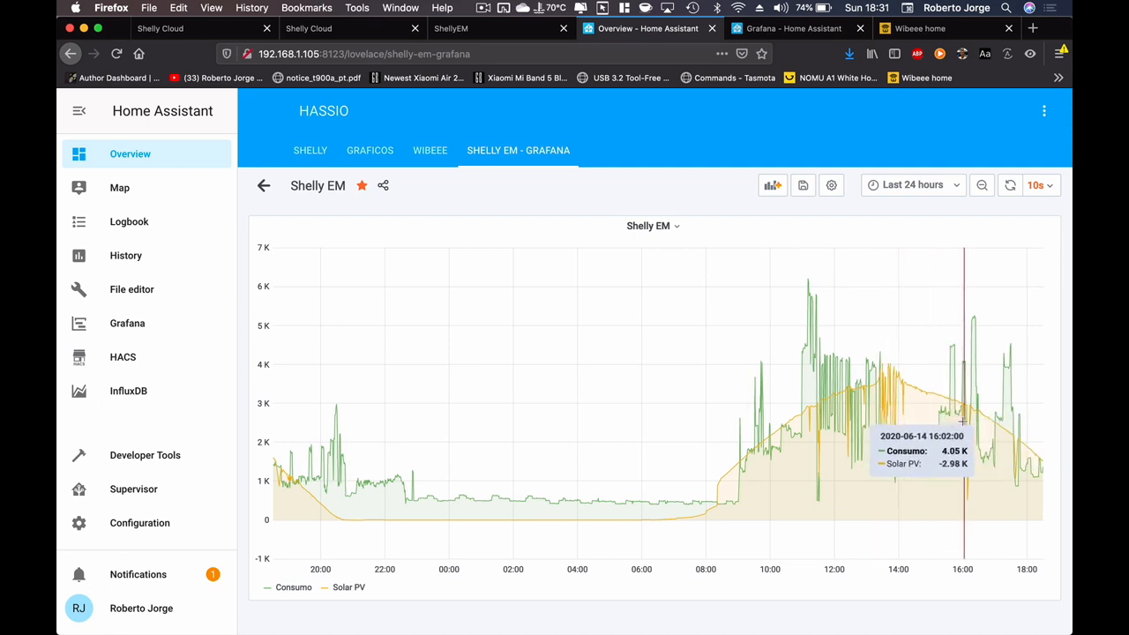
pyautogui.click(920, 28)
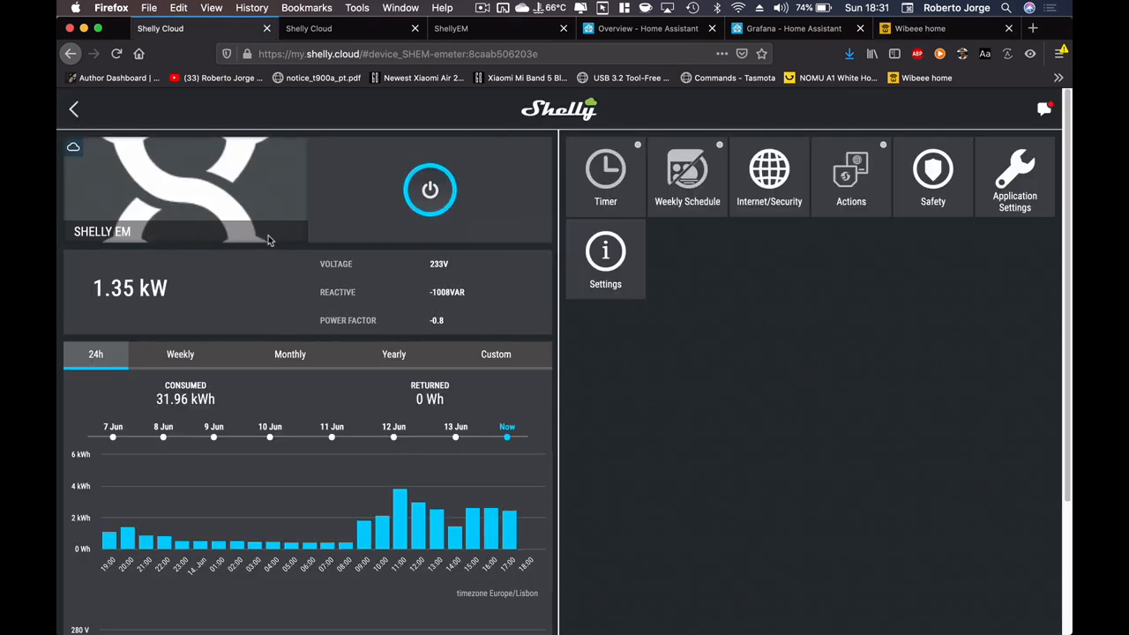
# - Go back to the Home Assistant tab and bring up the automations list
pyautogui.click(650, 28)
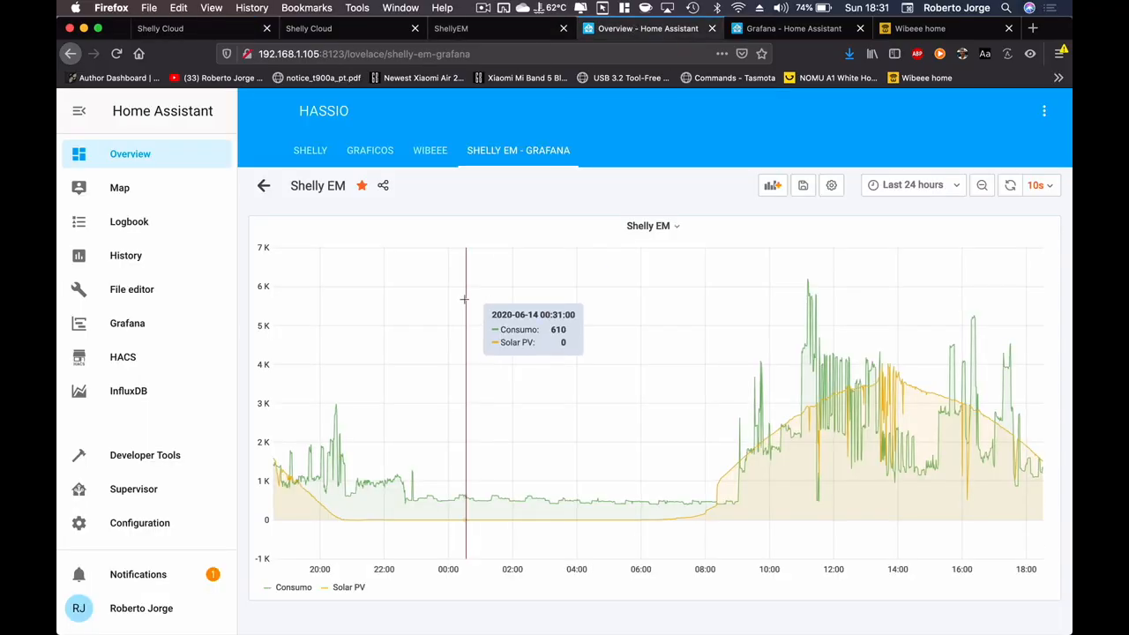
pyautogui.click(140, 522)
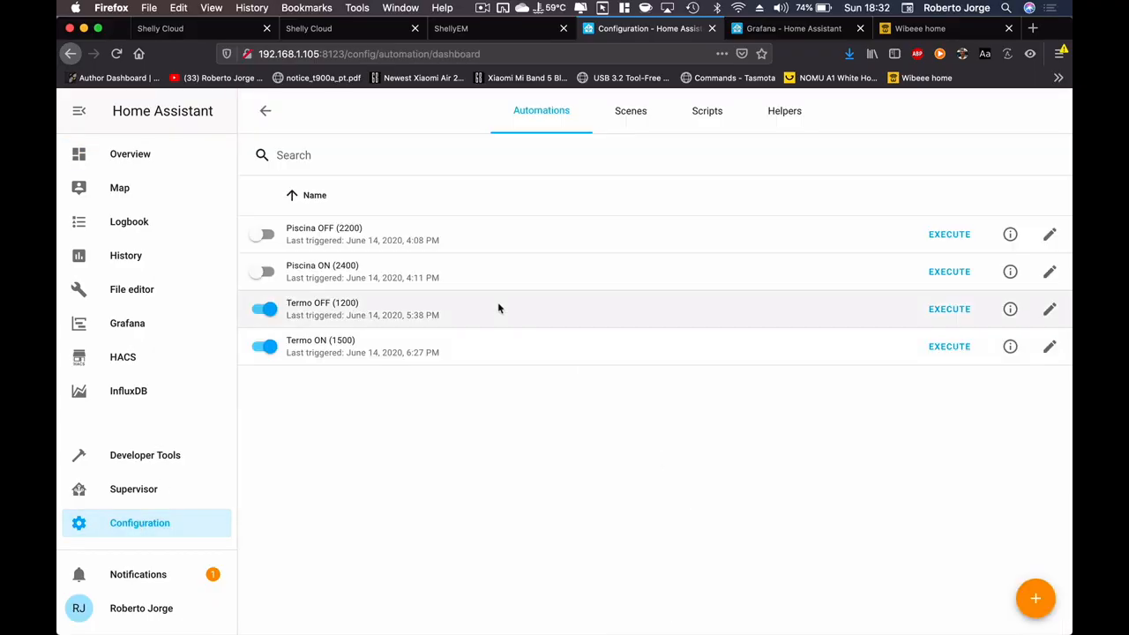
# - Switch on the Piscina OFF (2200) and Piscina ON (2400) automations
pyautogui.click(262, 234)
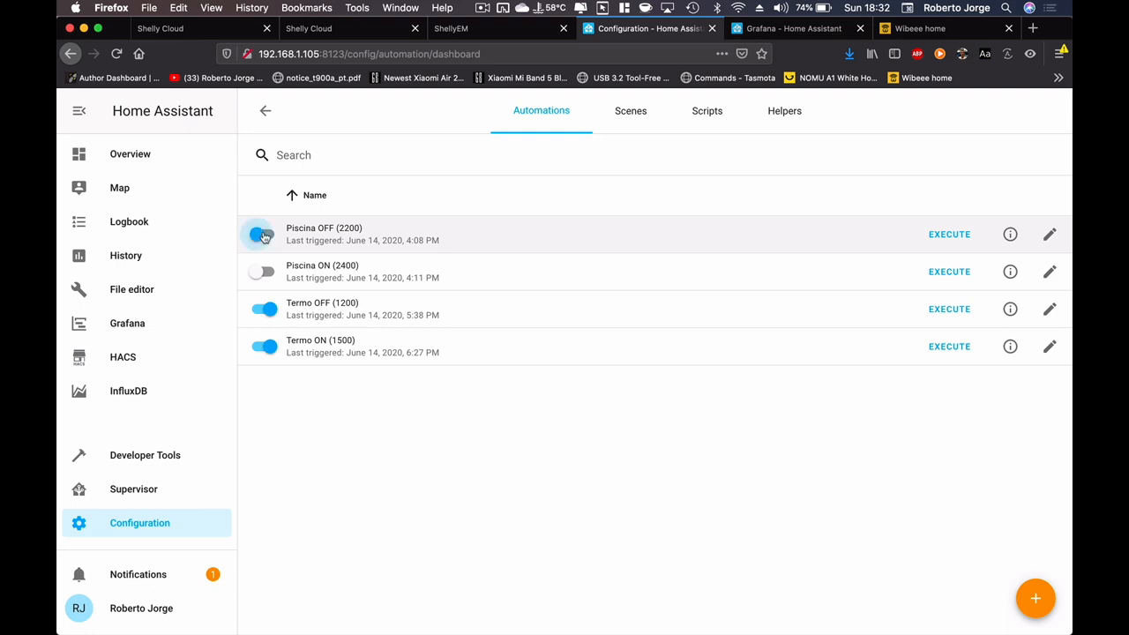
pyautogui.click(262, 234)
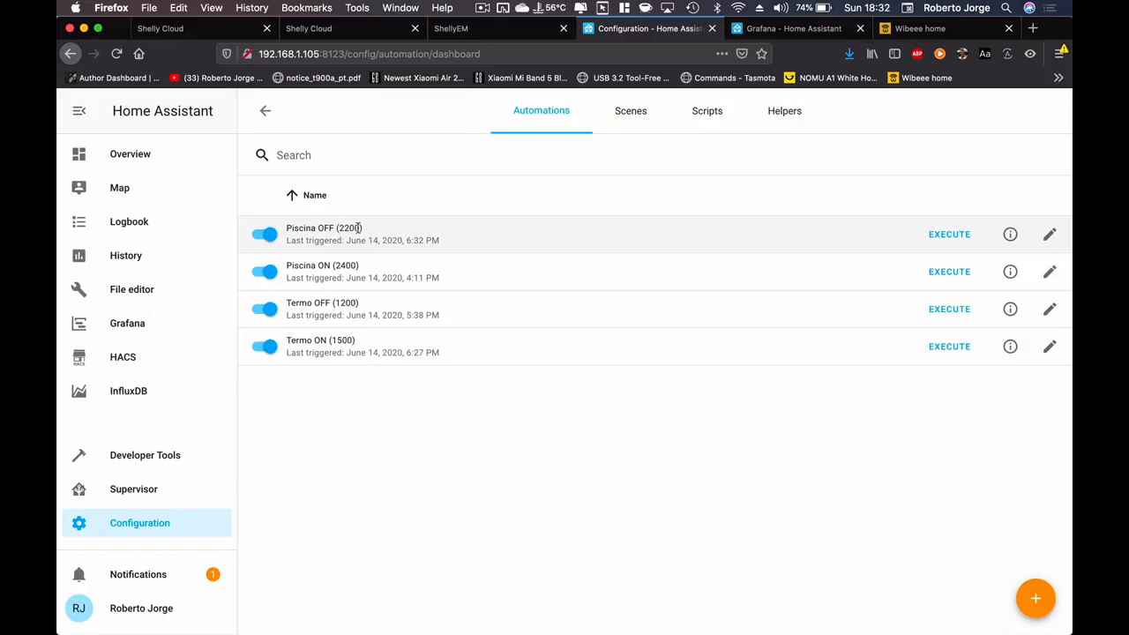
pyautogui.click(949, 346)
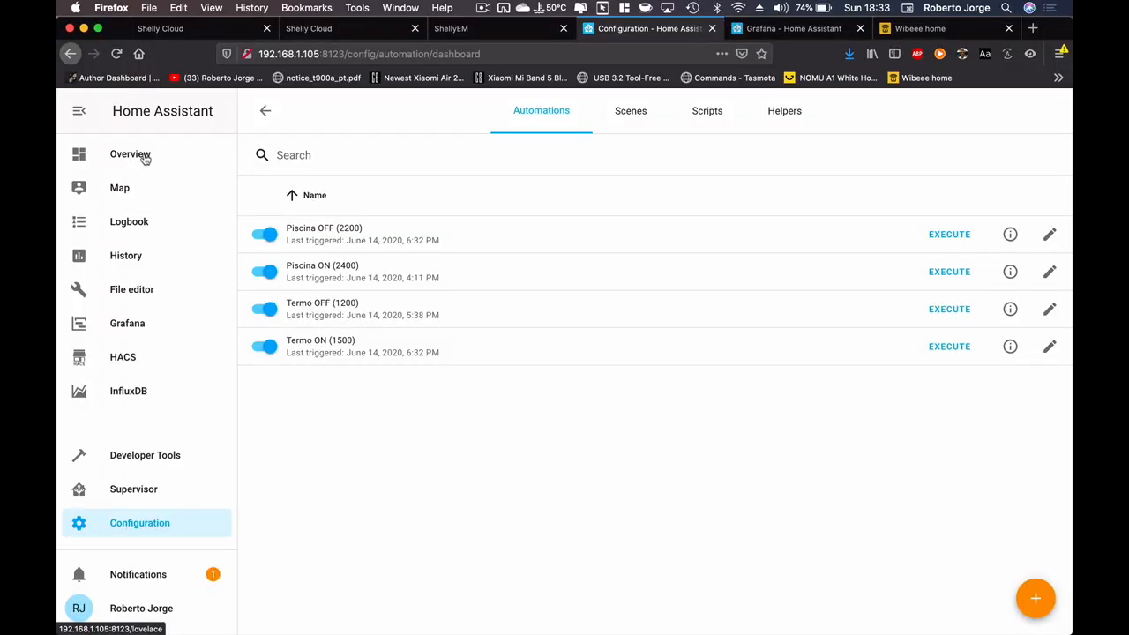
# - Return to Overview, browse the SHELLY power gauges, and open the GRAFICOS view
pyautogui.click(129, 153)
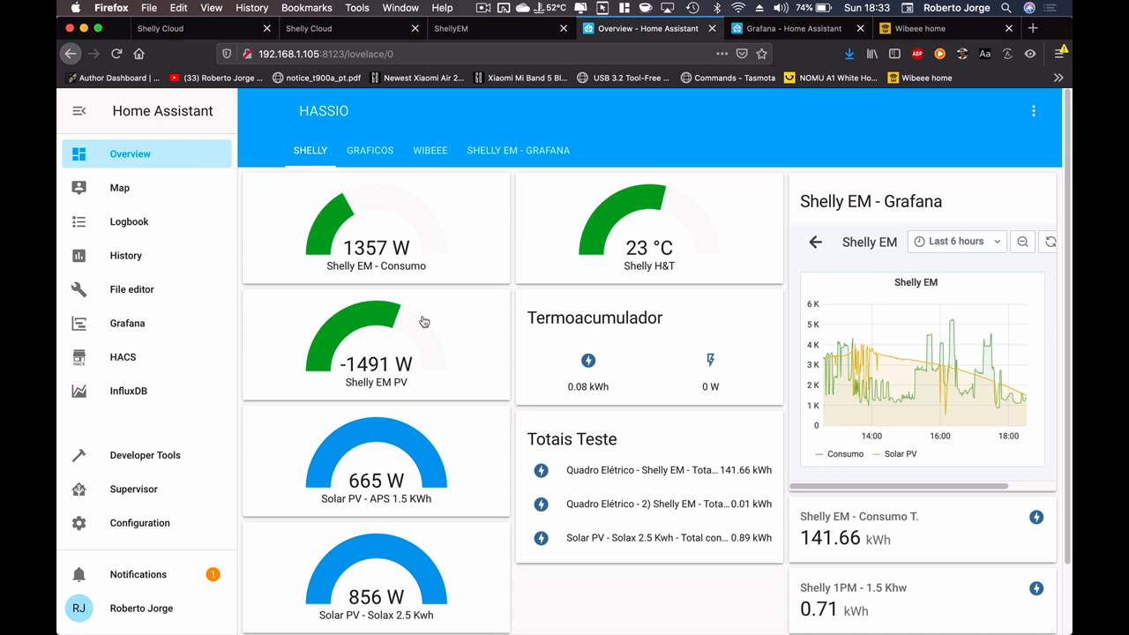
pyautogui.moveTo(369, 370)
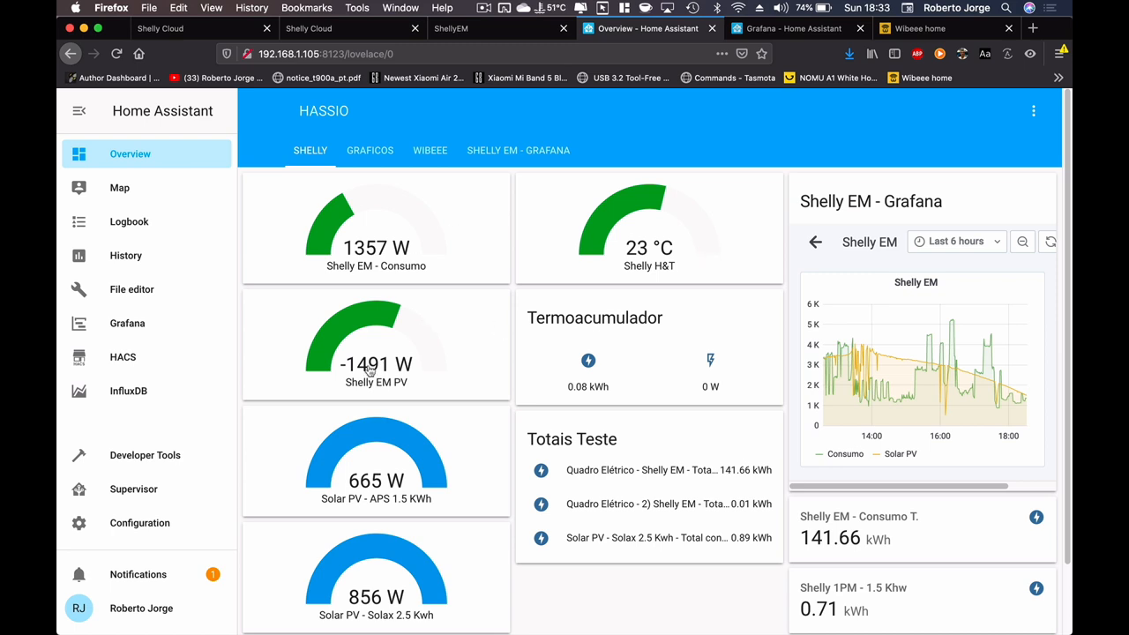
pyautogui.moveTo(621, 247)
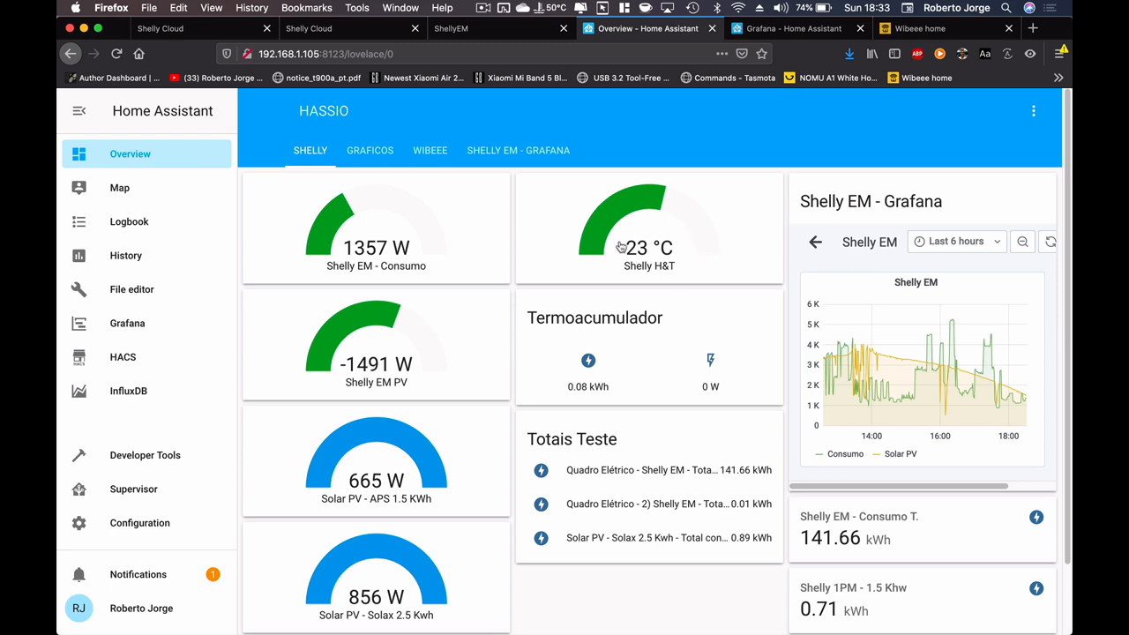
pyautogui.scroll(-3)
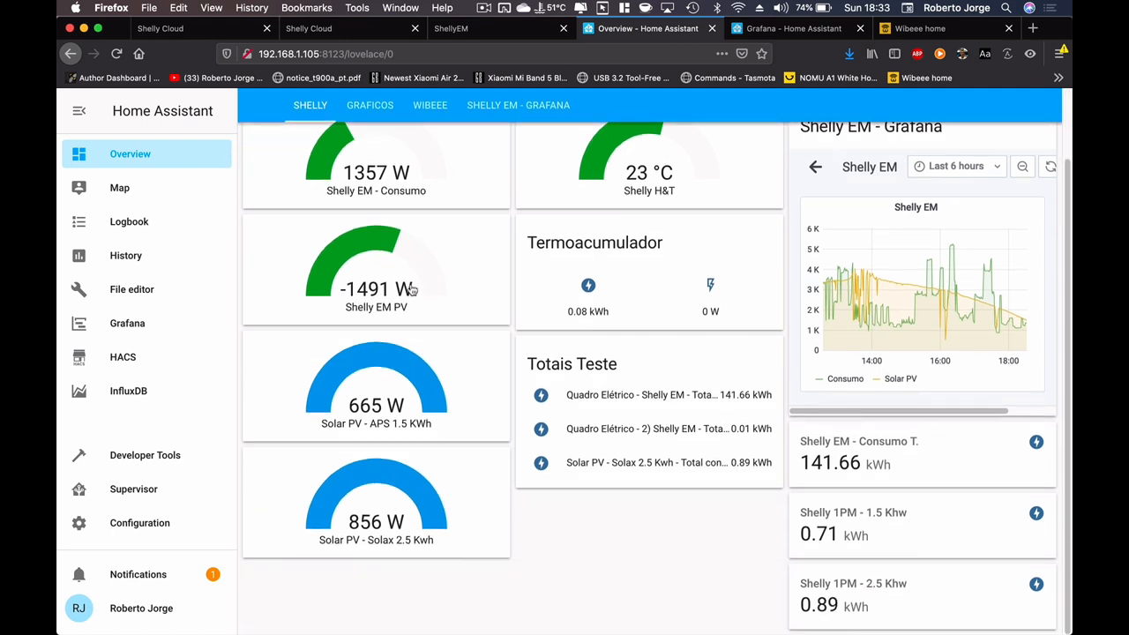
pyautogui.scroll(3)
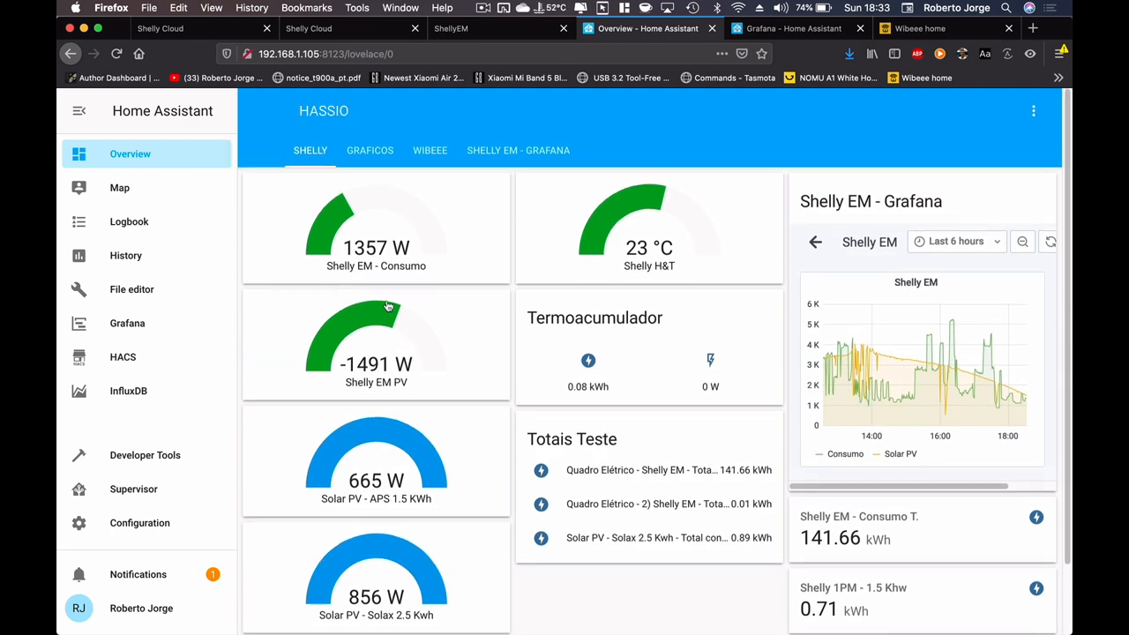
pyautogui.moveTo(375, 226)
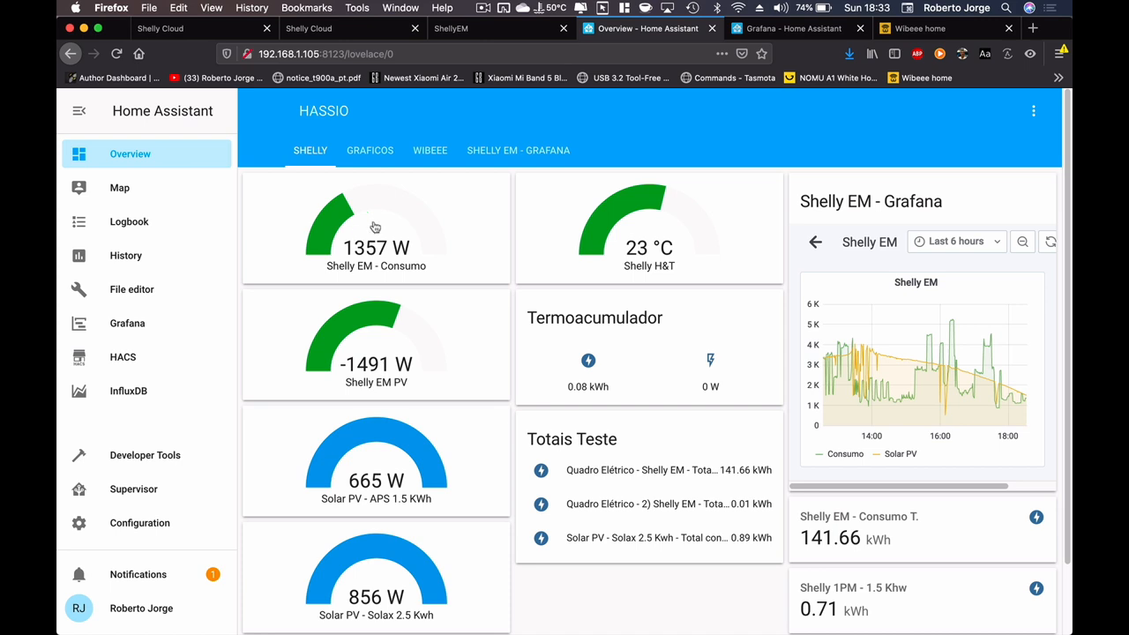
pyautogui.moveTo(368, 343)
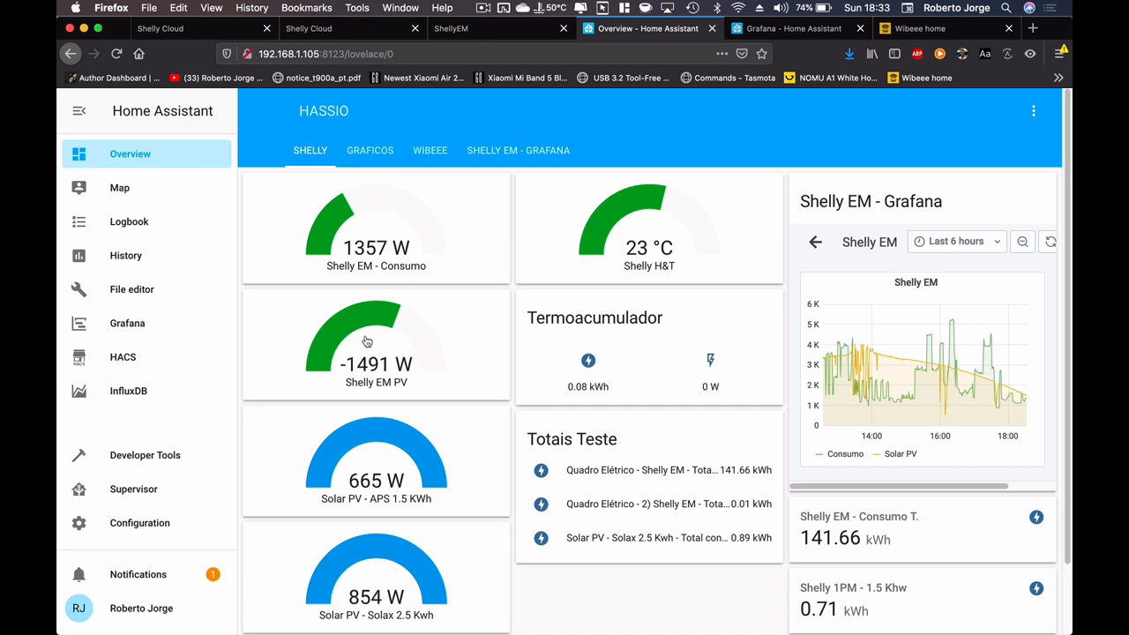
pyautogui.scroll(-3)
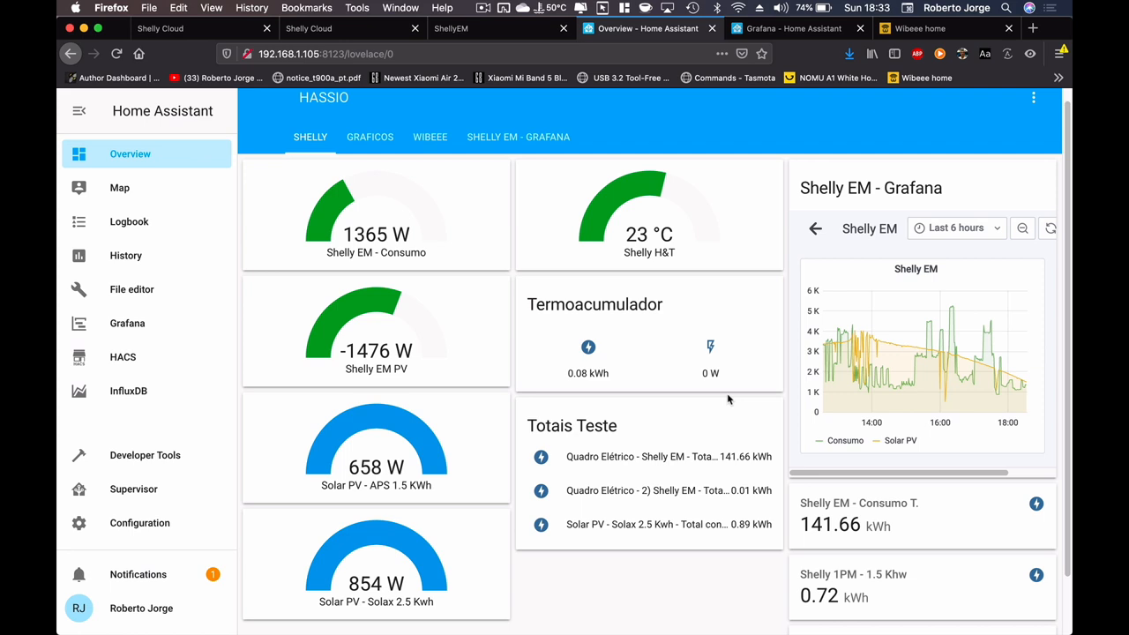
pyautogui.scroll(-3)
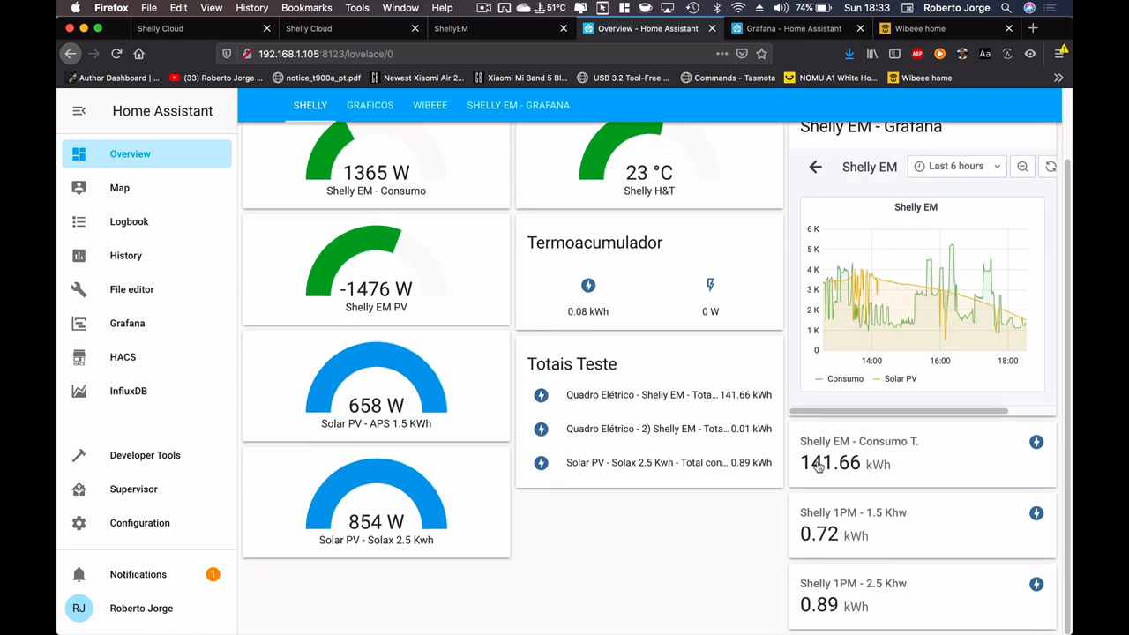
pyautogui.scroll(3)
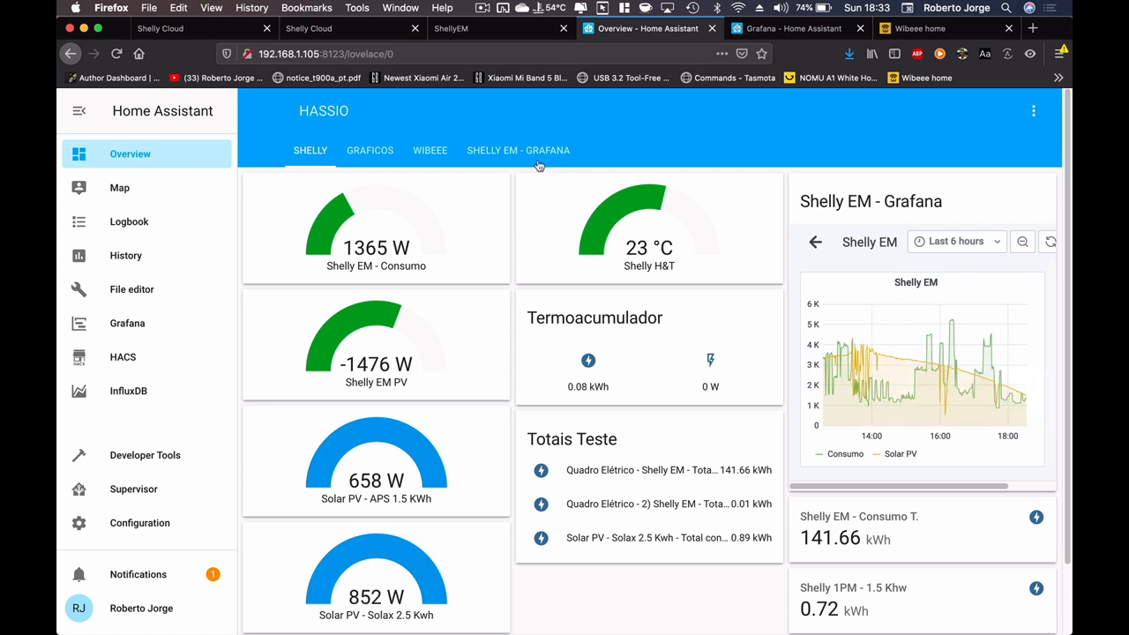
pyautogui.click(370, 150)
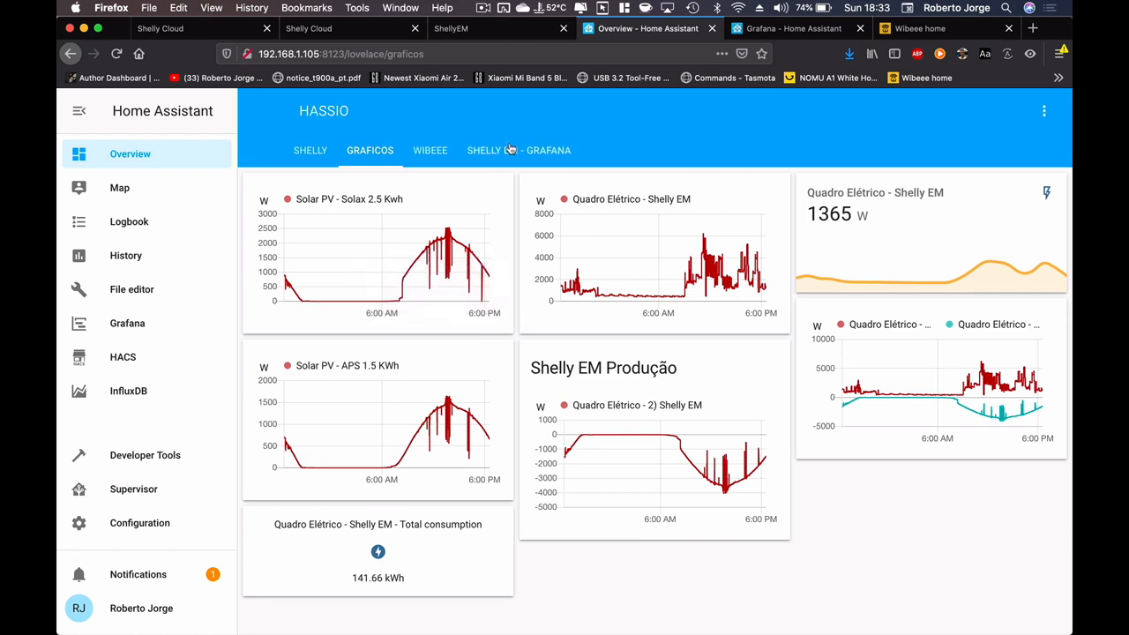
# - Open the SHELLY EM - GRAFANA view with its six-hour Consumo versus Solar PV chart
pyautogui.click(518, 150)
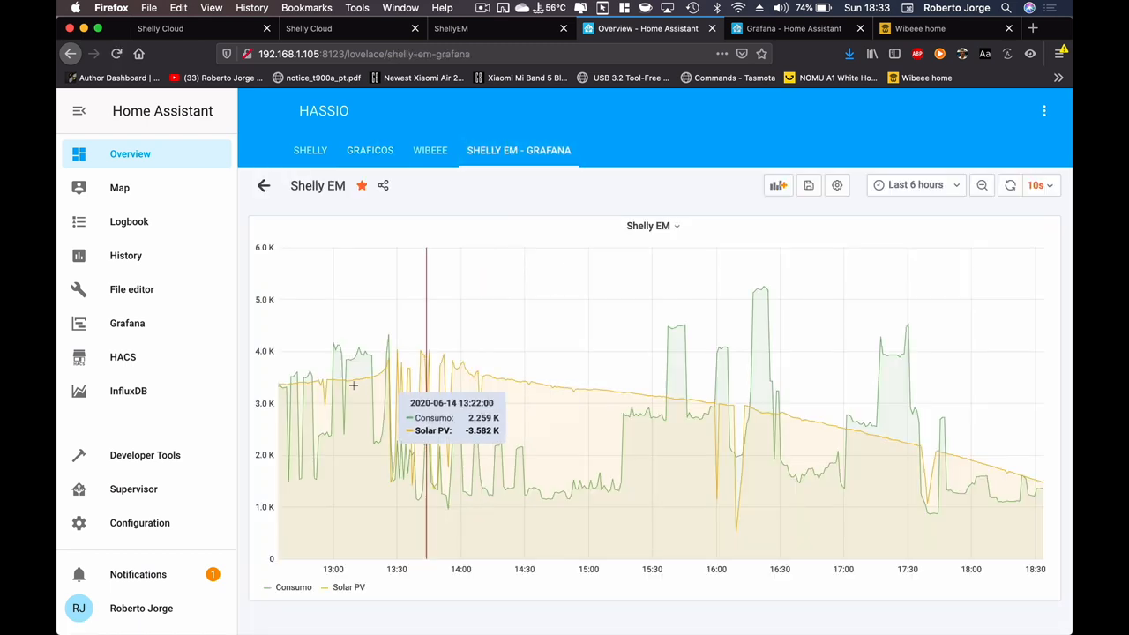
pyautogui.moveTo(564, 367)
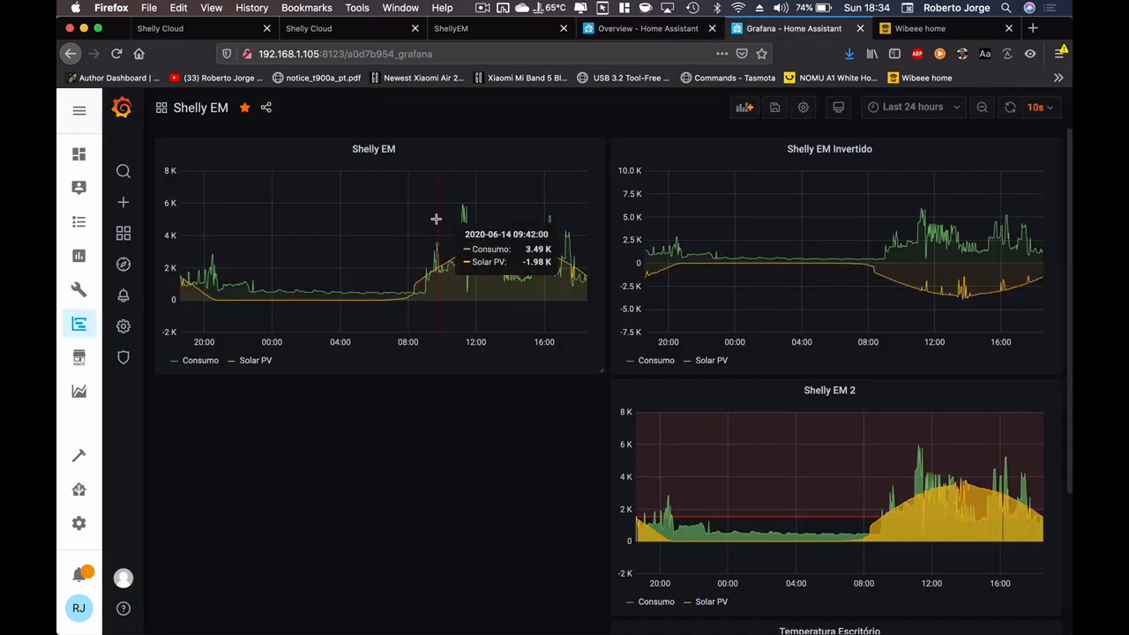
pyautogui.moveTo(441, 269)
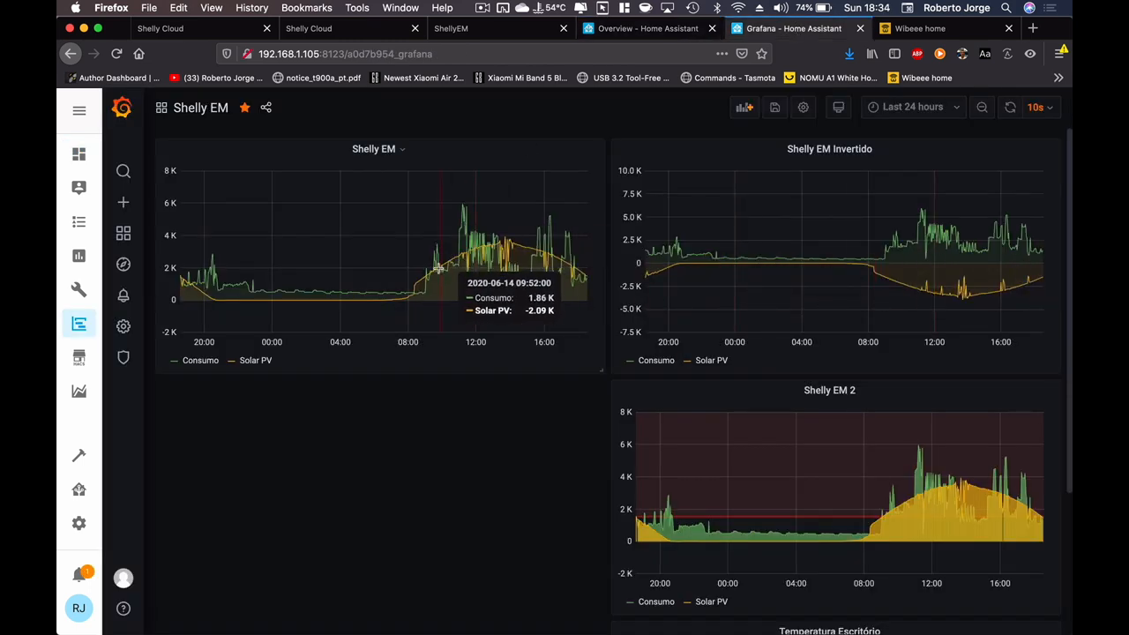
pyautogui.moveTo(901, 496)
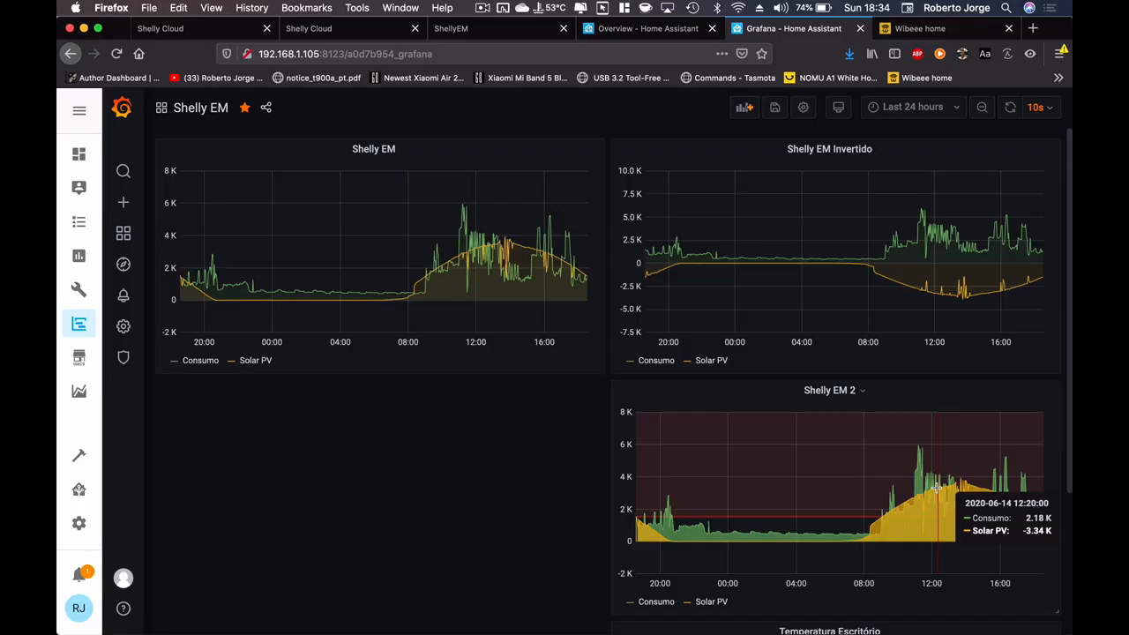
pyautogui.moveTo(172, 28)
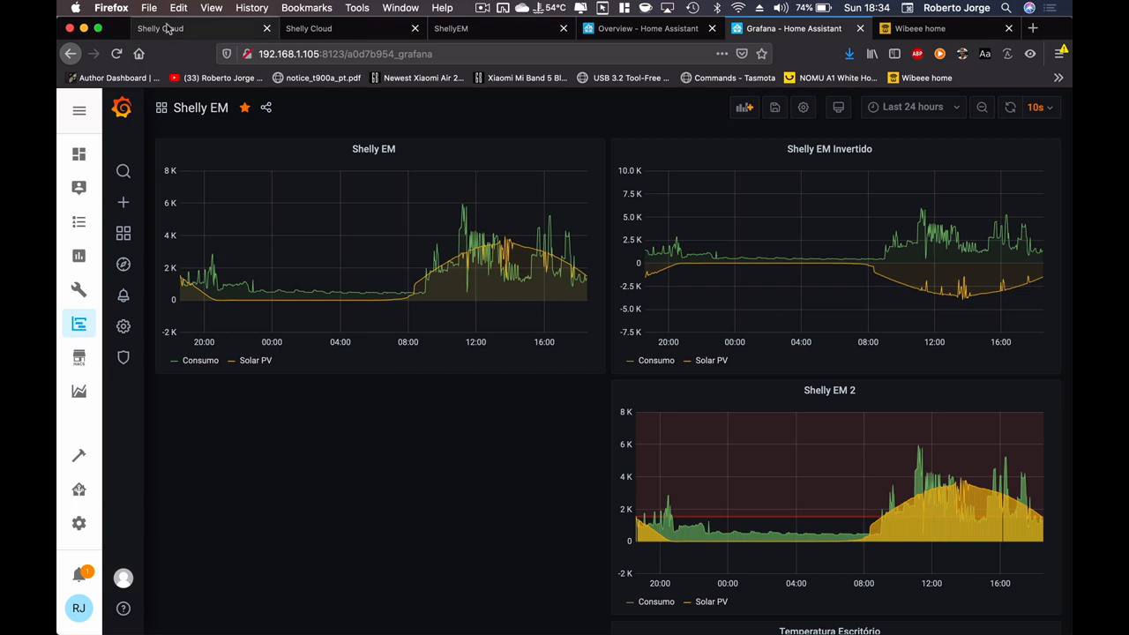